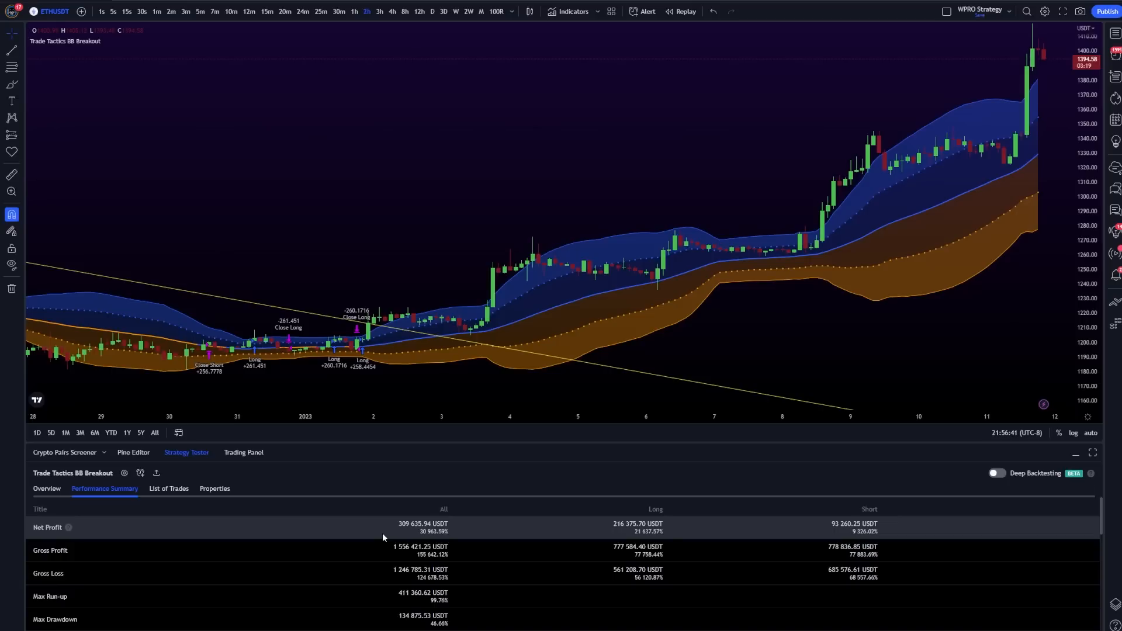
{"action": "mouse_move", "coordinate": [464, 522]}
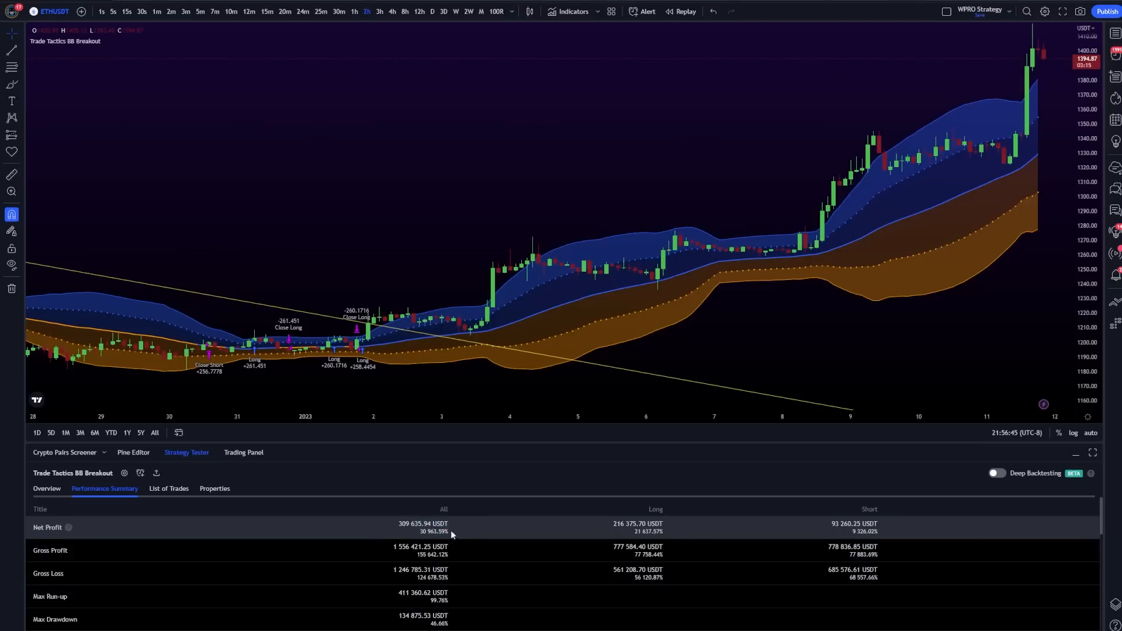
Select the net profit percentage in the ETHUSDT Performance Summary
{"action": "double_click", "coordinate": [433, 532]}
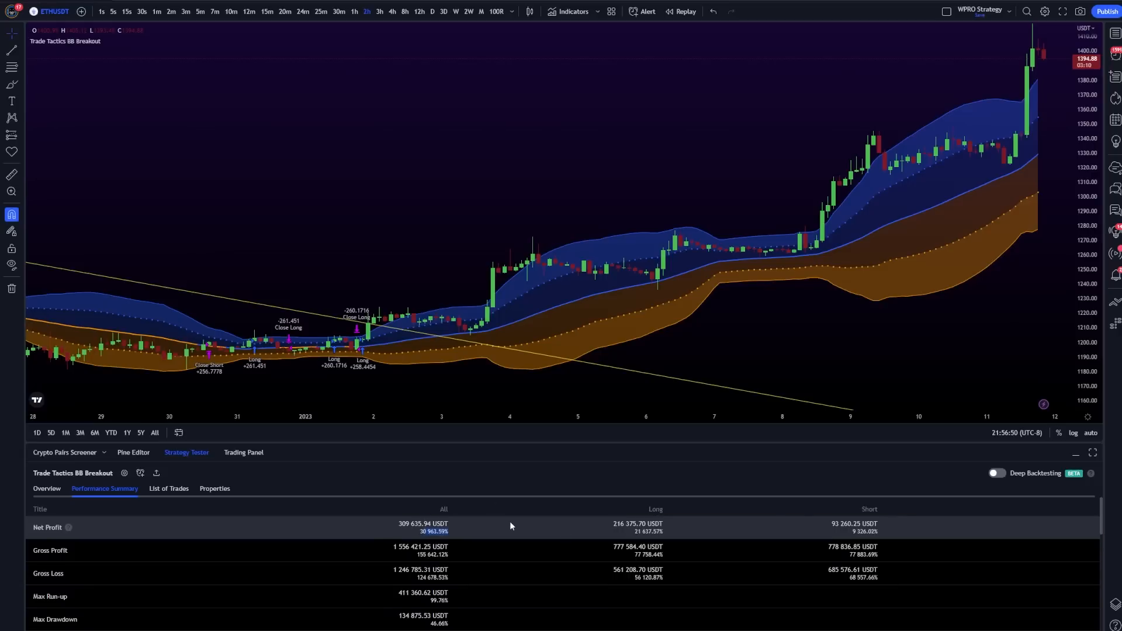
{"action": "mouse_move", "coordinate": [336, 529]}
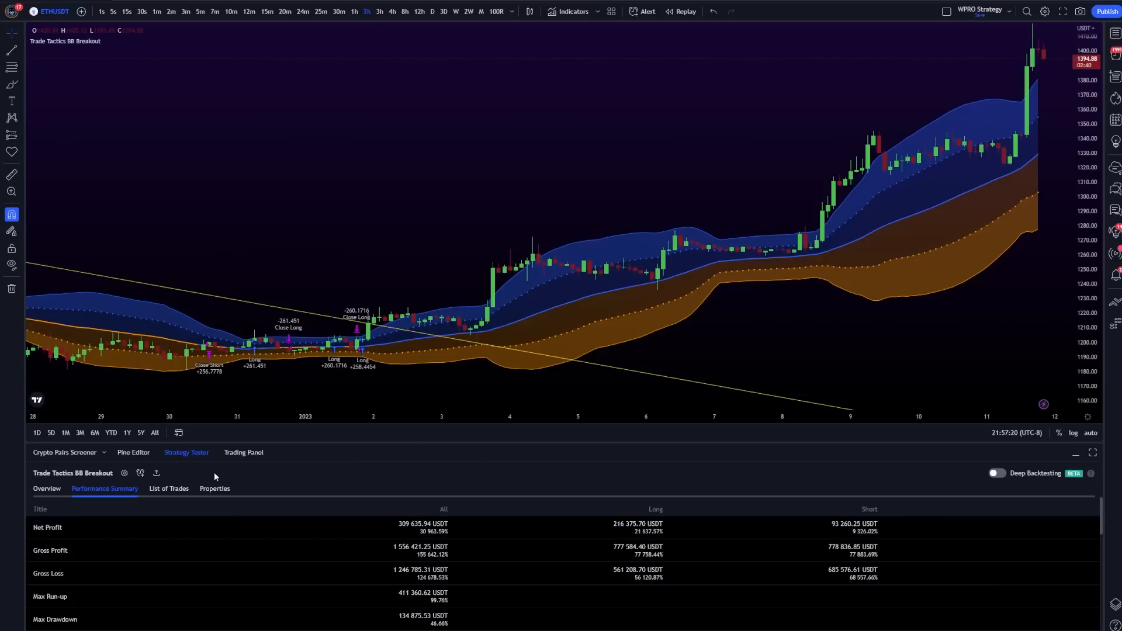
{"action": "mouse_move", "coordinate": [327, 497]}
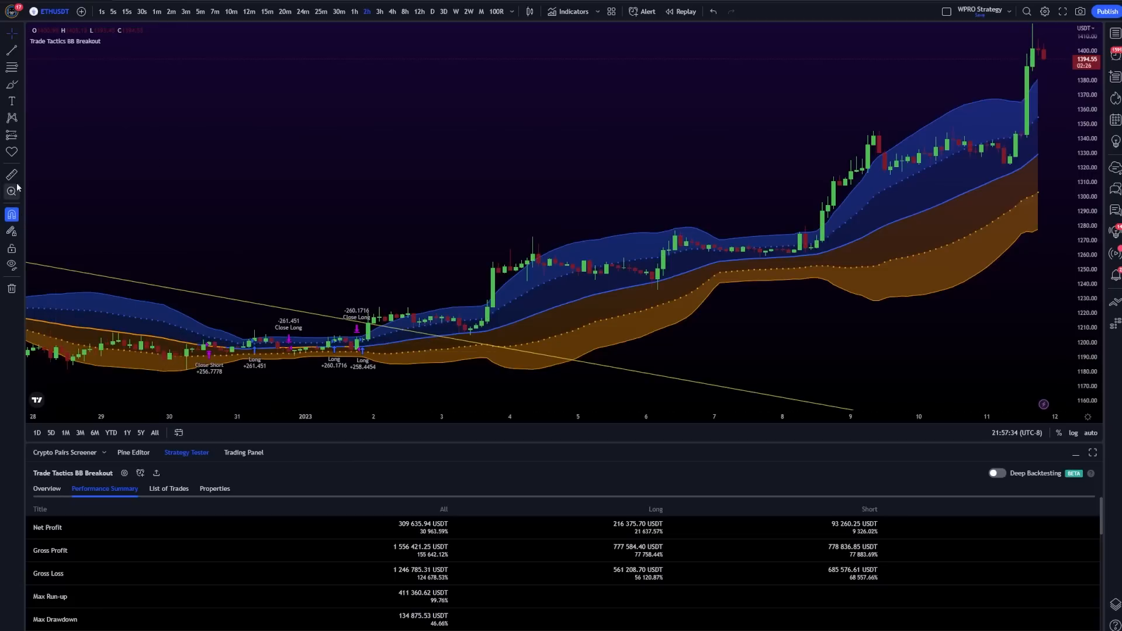
{"action": "mouse_move", "coordinate": [1034, 34]}
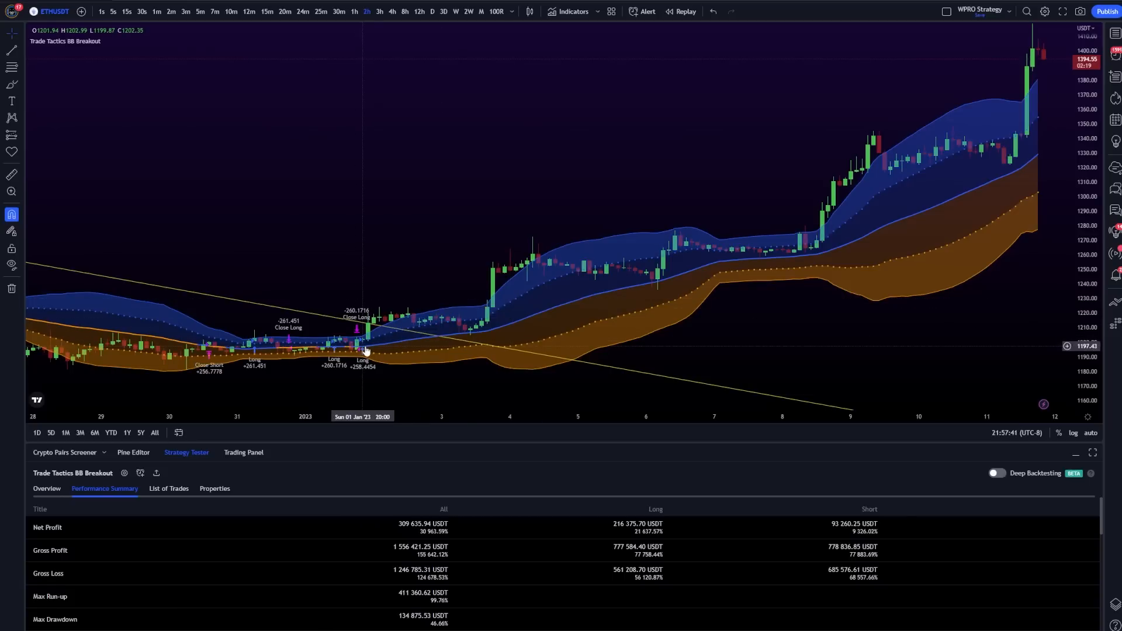
{"action": "mouse_move", "coordinate": [452, 346]}
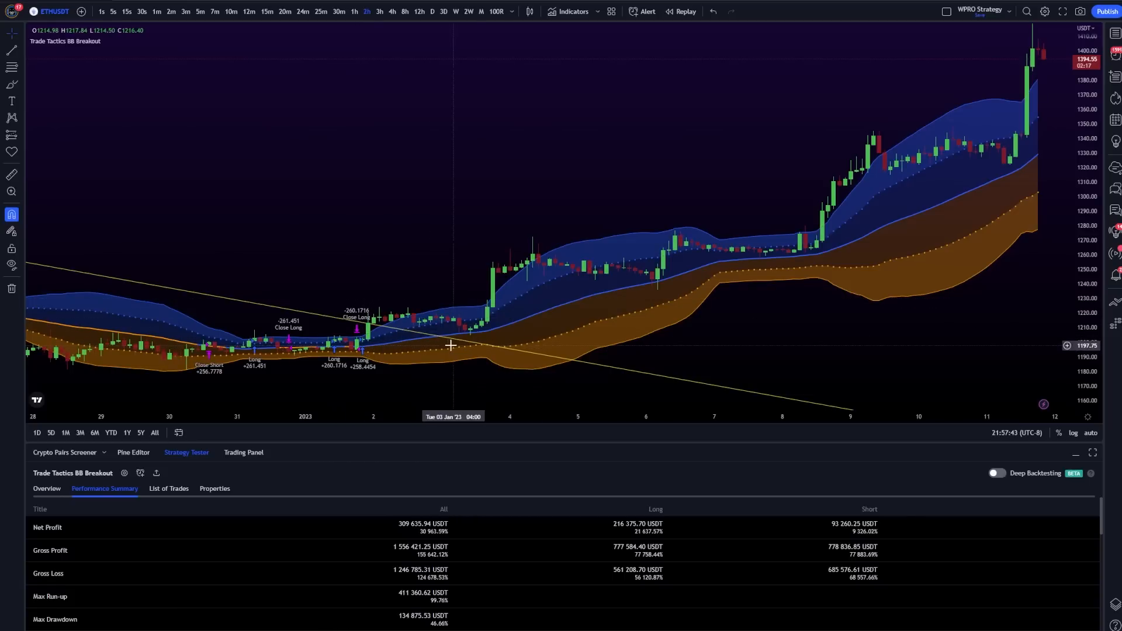
{"action": "mouse_move", "coordinate": [365, 344]}
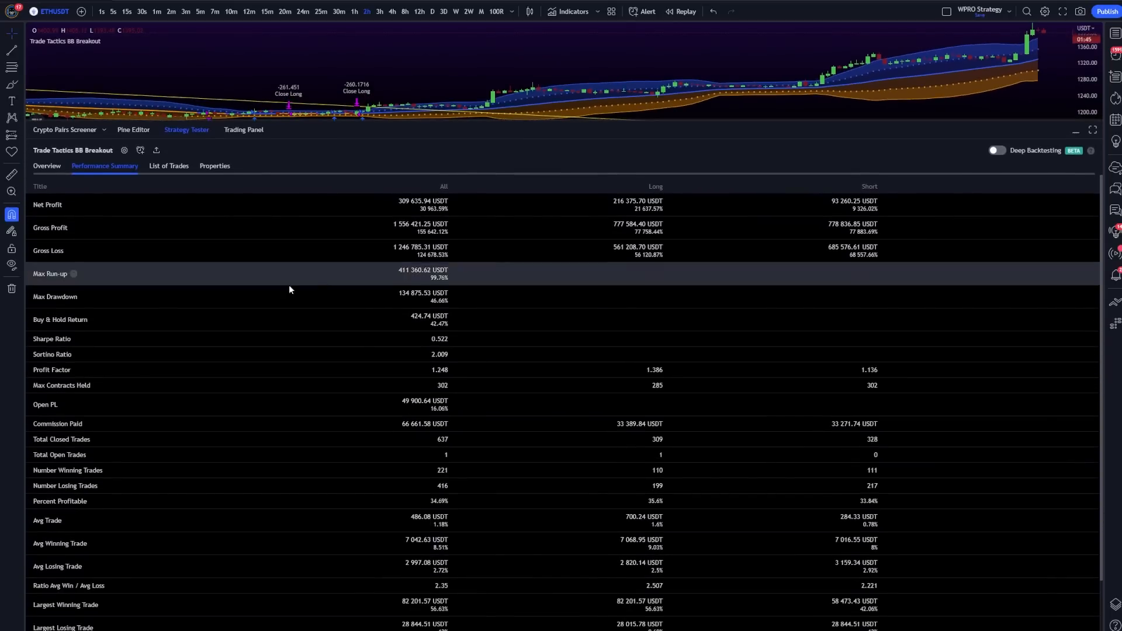
{"action": "mouse_move", "coordinate": [399, 404]}
{"action": "type", "text": "GALA"}
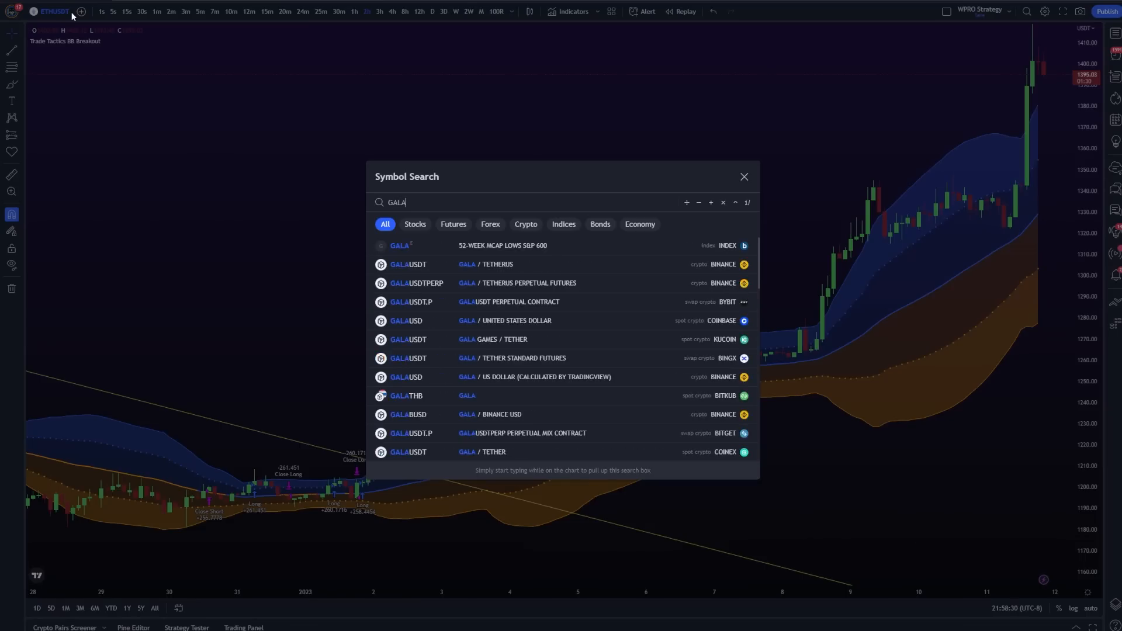
Load the GALAUSDT chart and compare backtest results on the 3-hour and 1-hour timeframes
{"action": "left_click", "coordinate": [406, 320]}
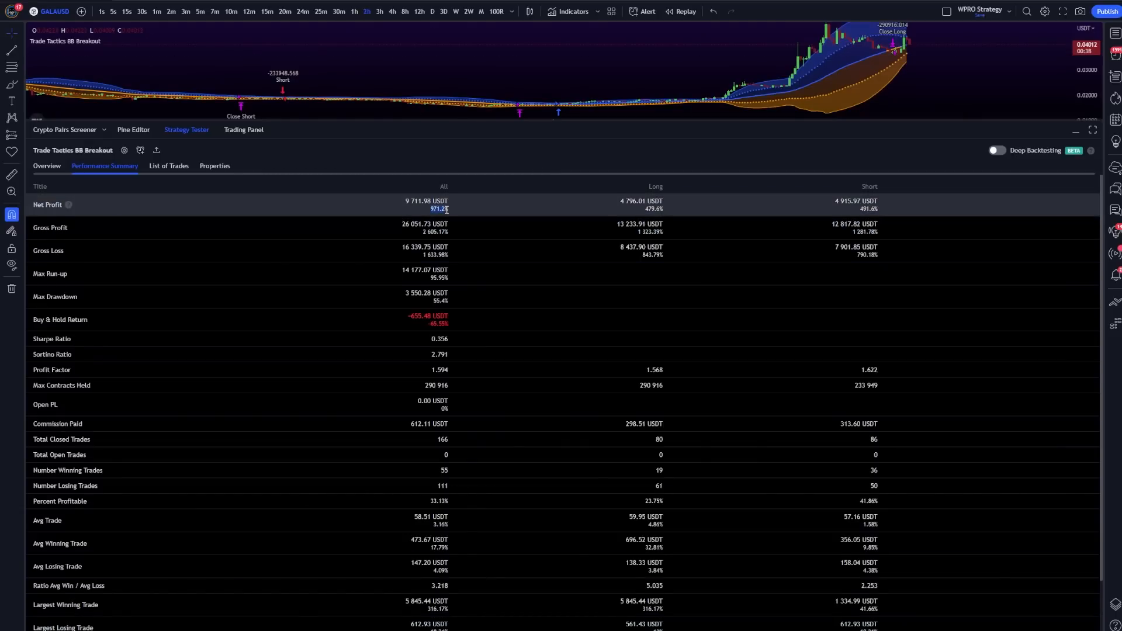
{"action": "mouse_move", "coordinate": [392, 12]}
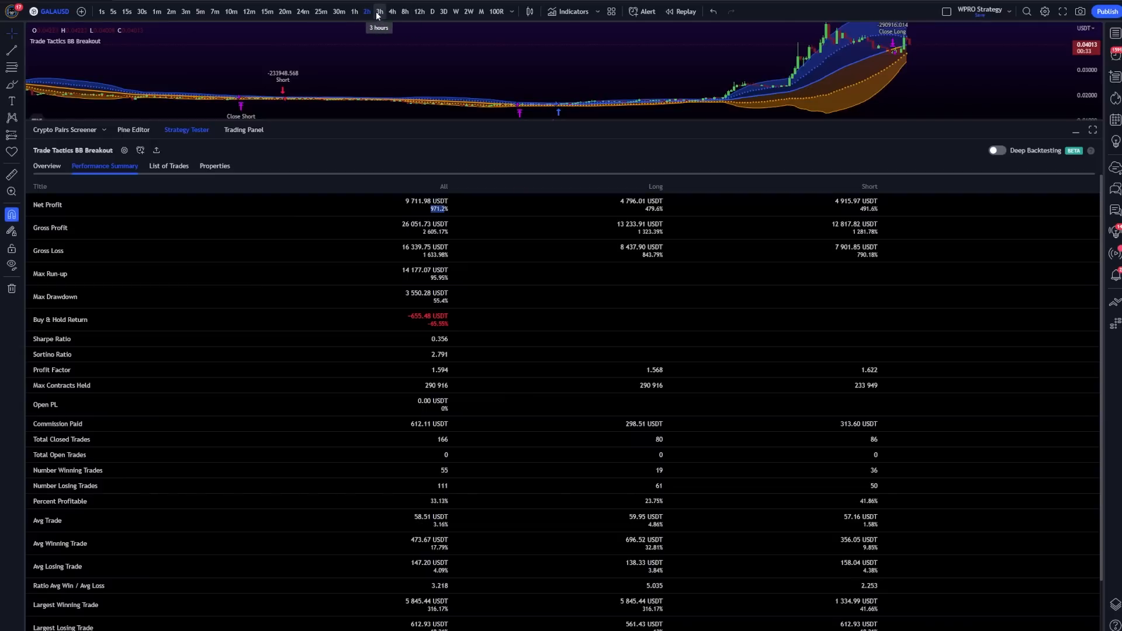
{"action": "left_click", "coordinate": [378, 11]}
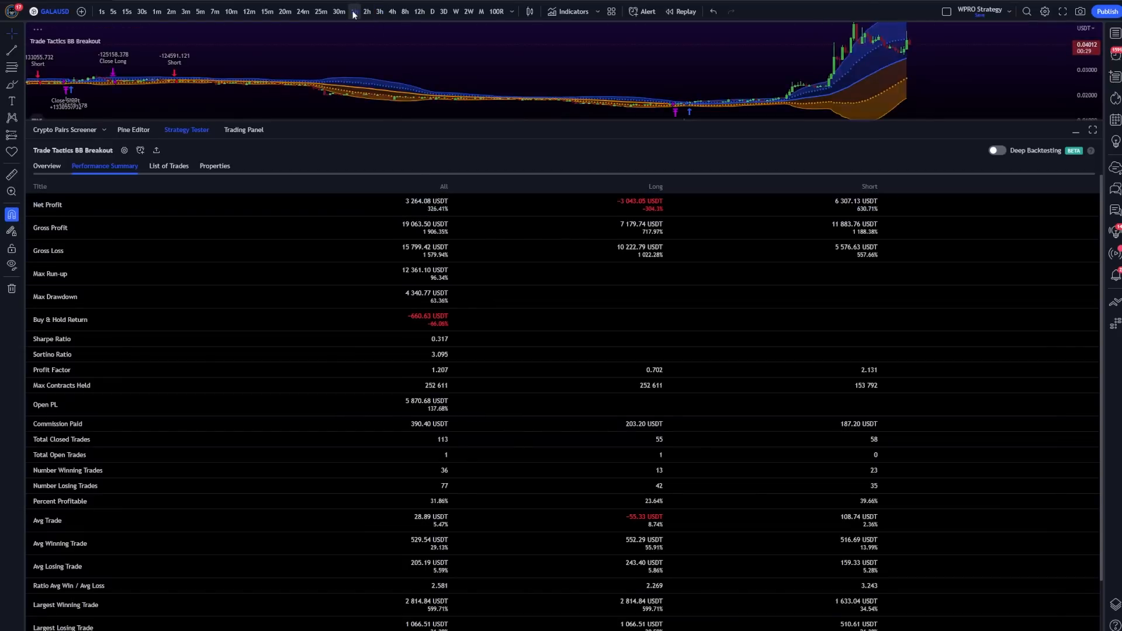
{"action": "left_click", "coordinate": [356, 10]}
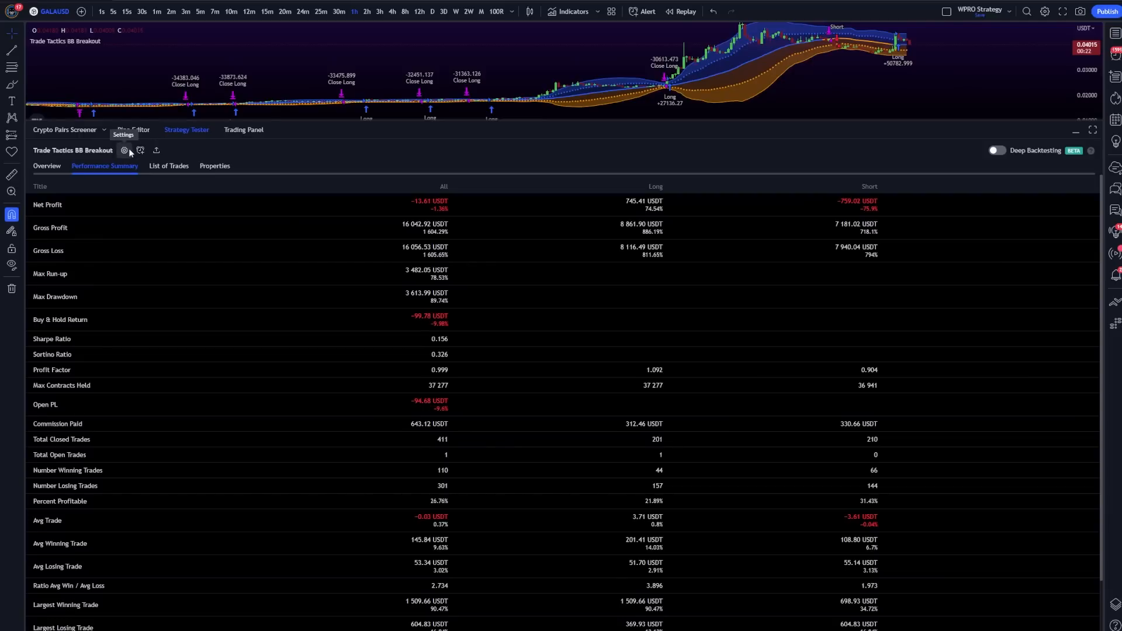
Switch the chart symbol back to Binance ETHUSDT via Symbol Search
{"action": "left_click", "coordinate": [52, 11]}
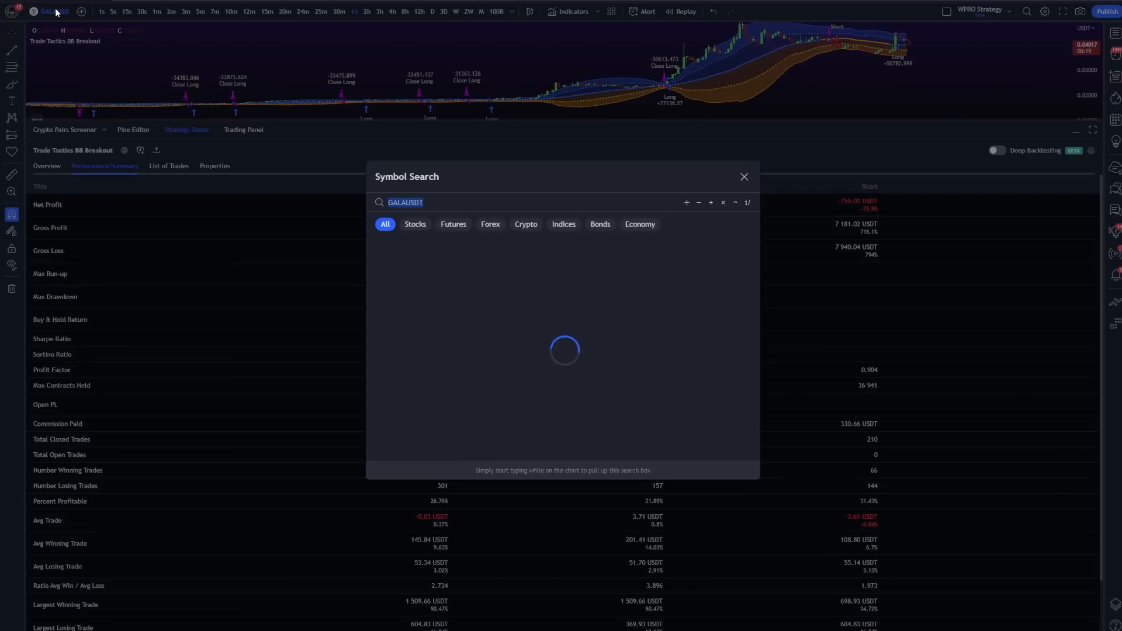
{"action": "type", "text": "ETHUSDT"}
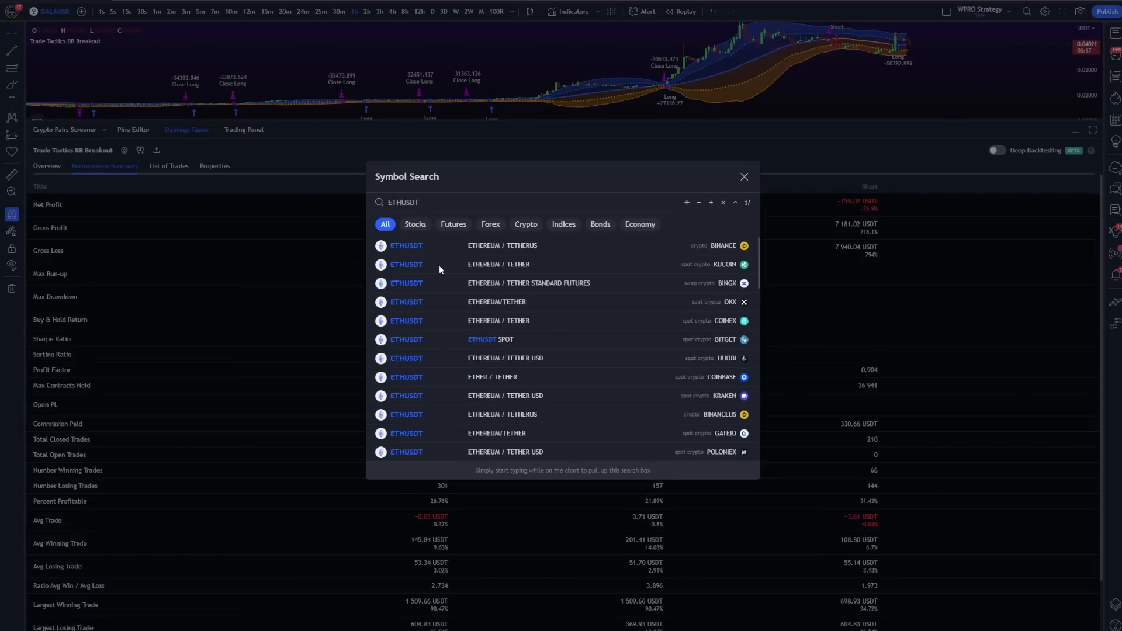
{"action": "left_click", "coordinate": [407, 244]}
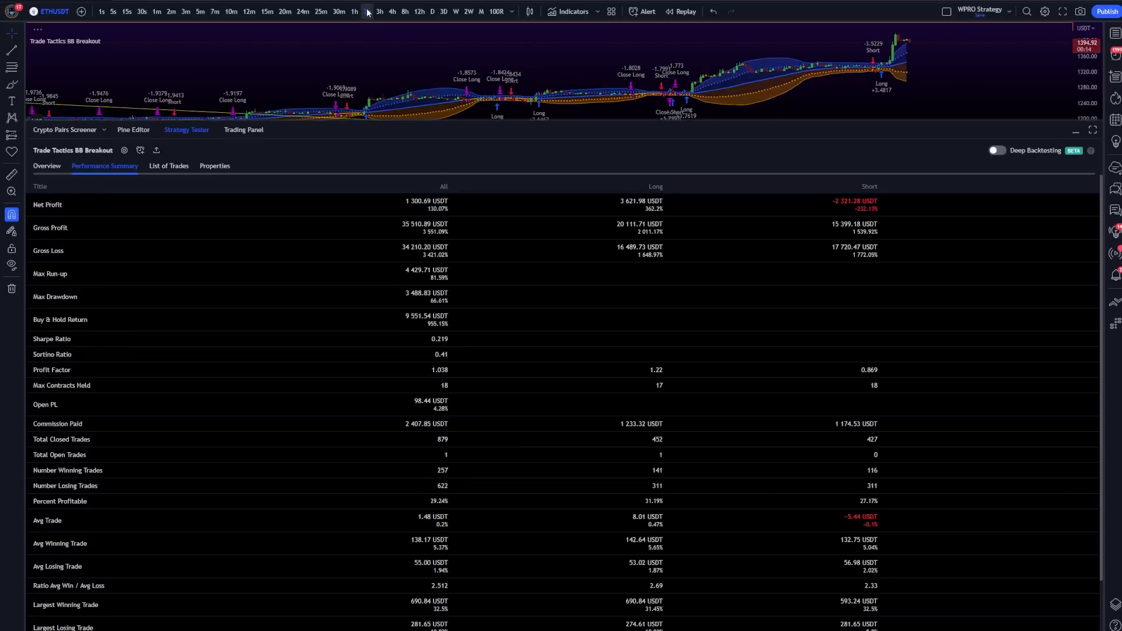
Compare the strategy's backtest results on the 2-hour, 4-hour and 8-hour timeframes
{"action": "left_click", "coordinate": [367, 12]}
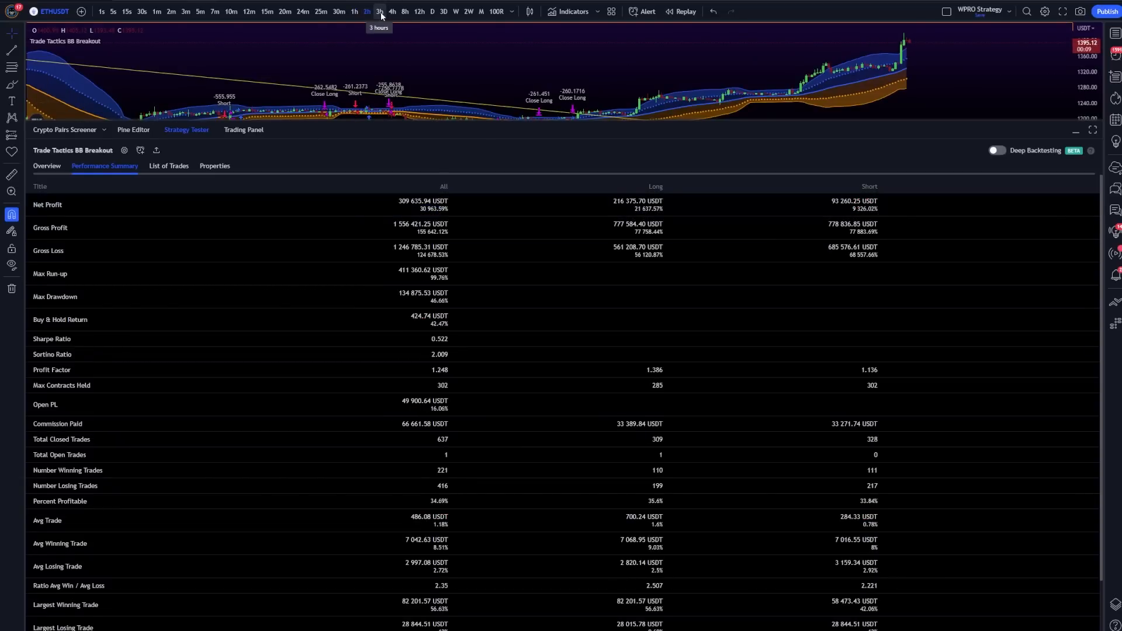
{"action": "left_click", "coordinate": [380, 10]}
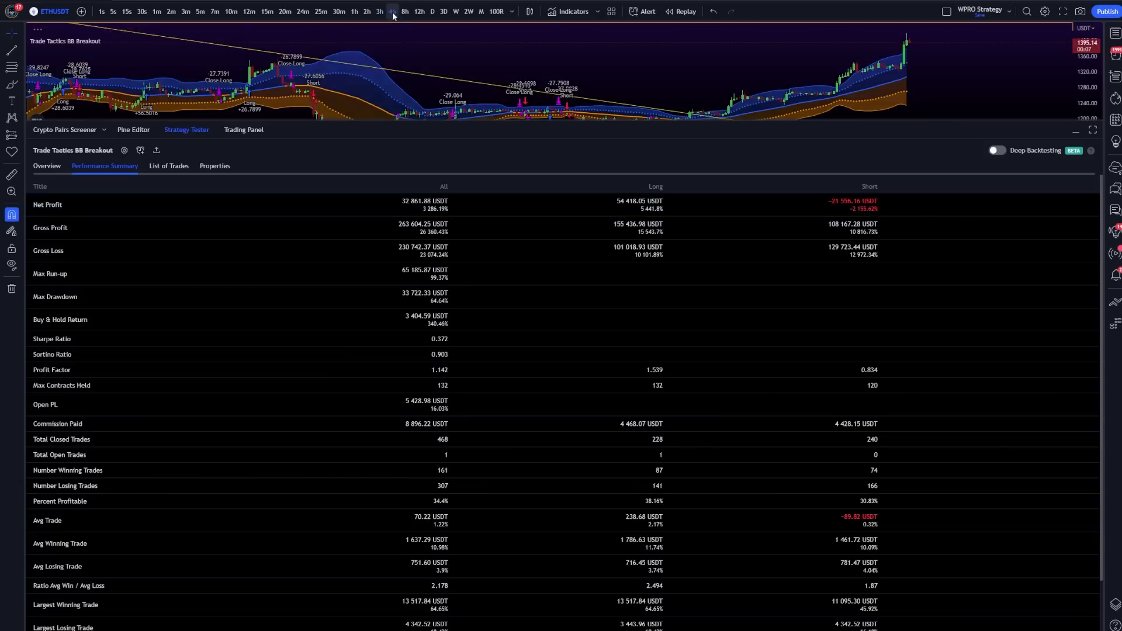
{"action": "left_click", "coordinate": [390, 11]}
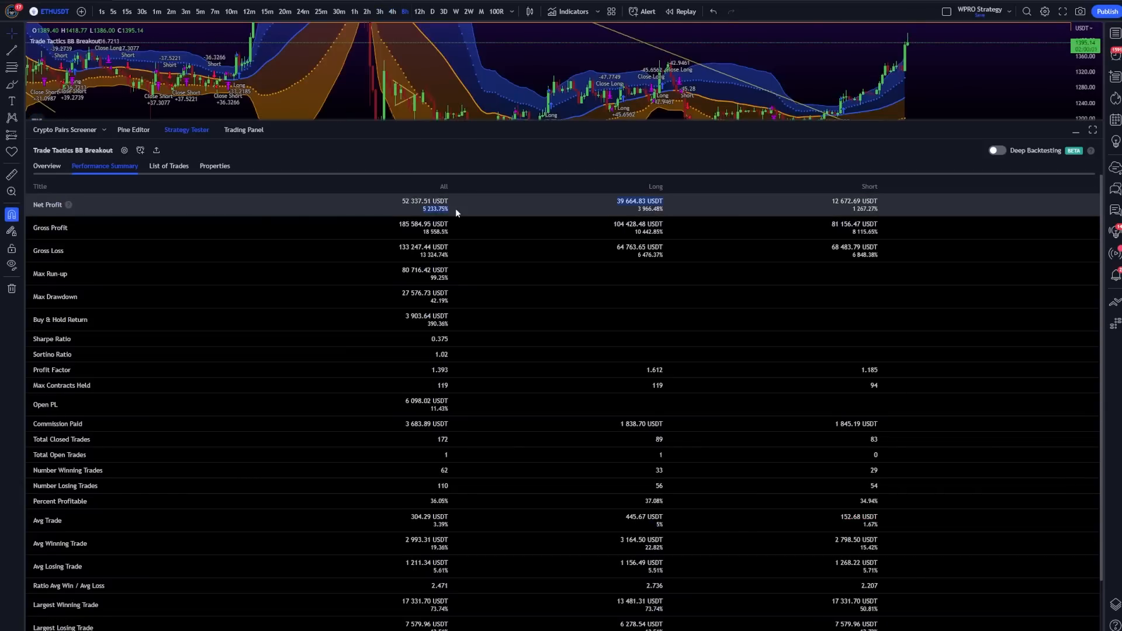
{"action": "left_click", "coordinate": [420, 10]}
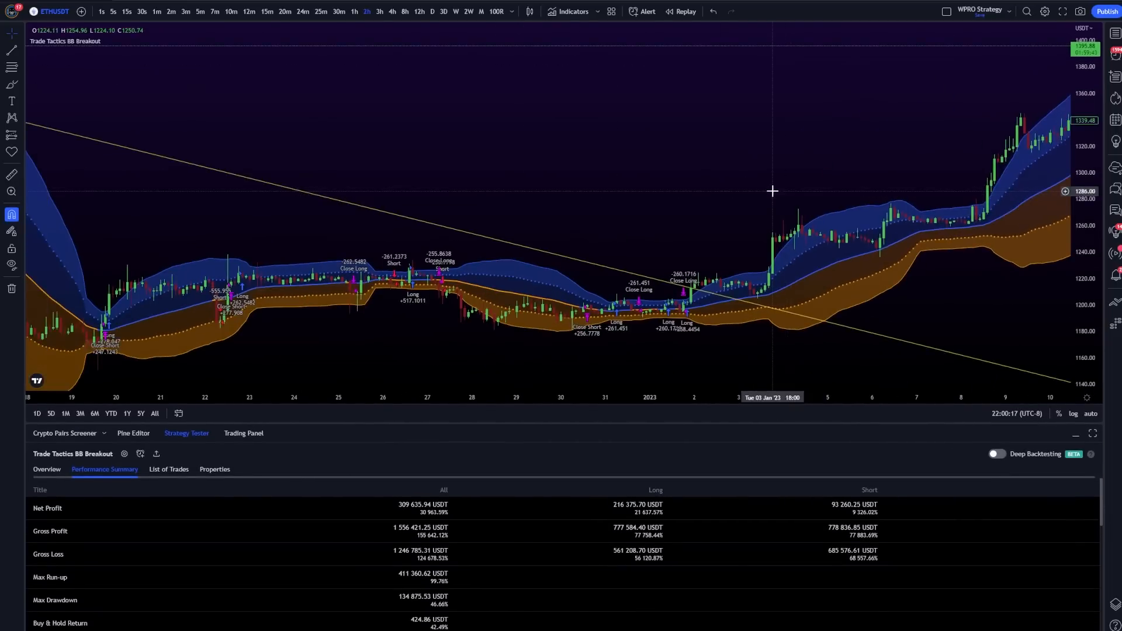
Collapse the Strategy Tester and show the BB Breakout inputs: source close, Length 41, Mult 2
{"action": "left_click", "coordinate": [133, 433]}
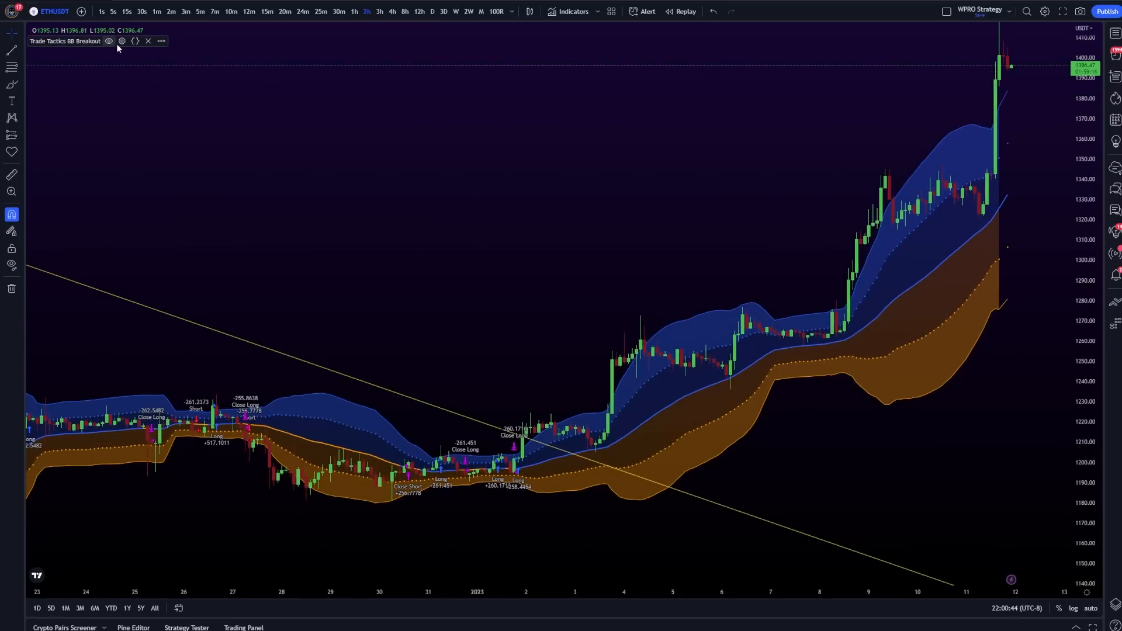
{"action": "left_click", "coordinate": [121, 41]}
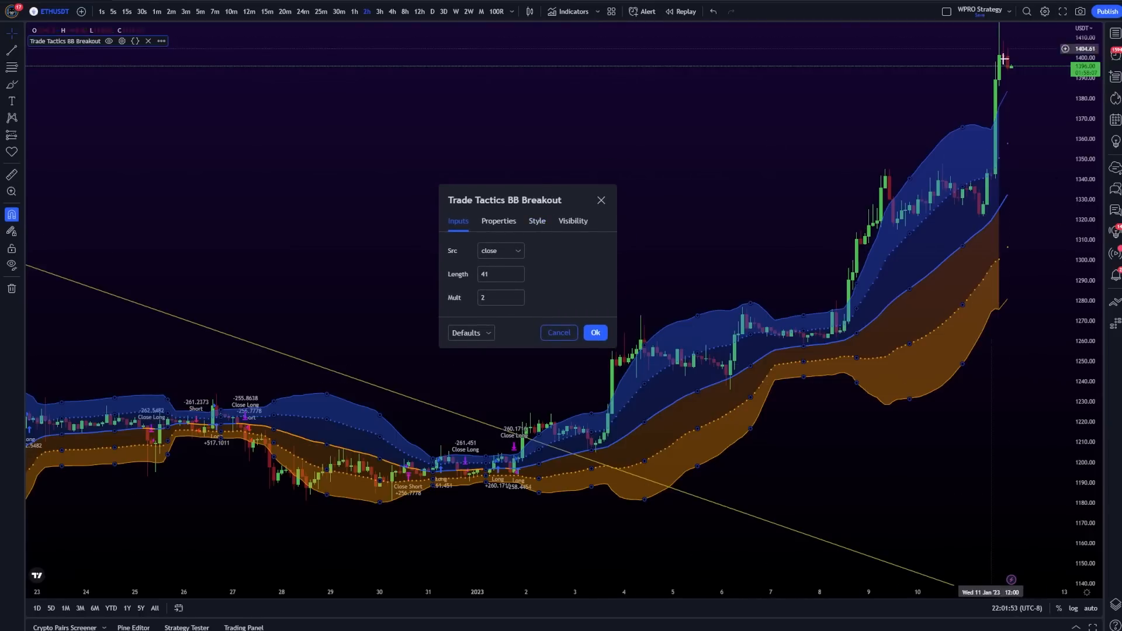
{"action": "mouse_move", "coordinate": [991, 44]}
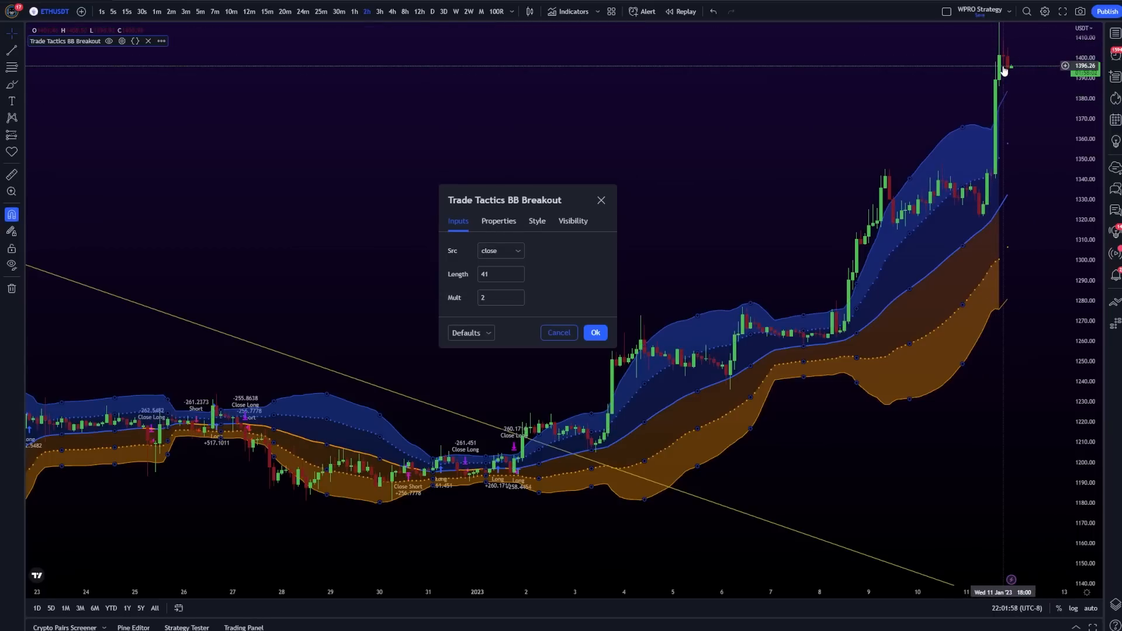
Add the built-in Relative Strength Index below the ETHUSDT chart from the Indicators library
{"action": "left_click", "coordinate": [572, 11]}
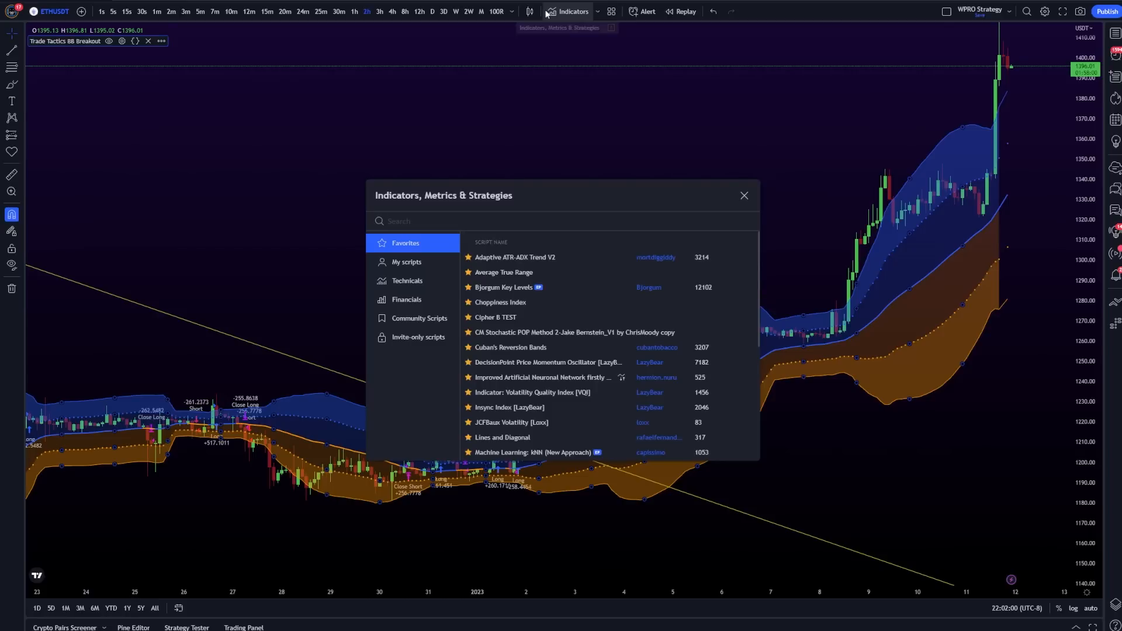
{"action": "type", "text": "rsi"}
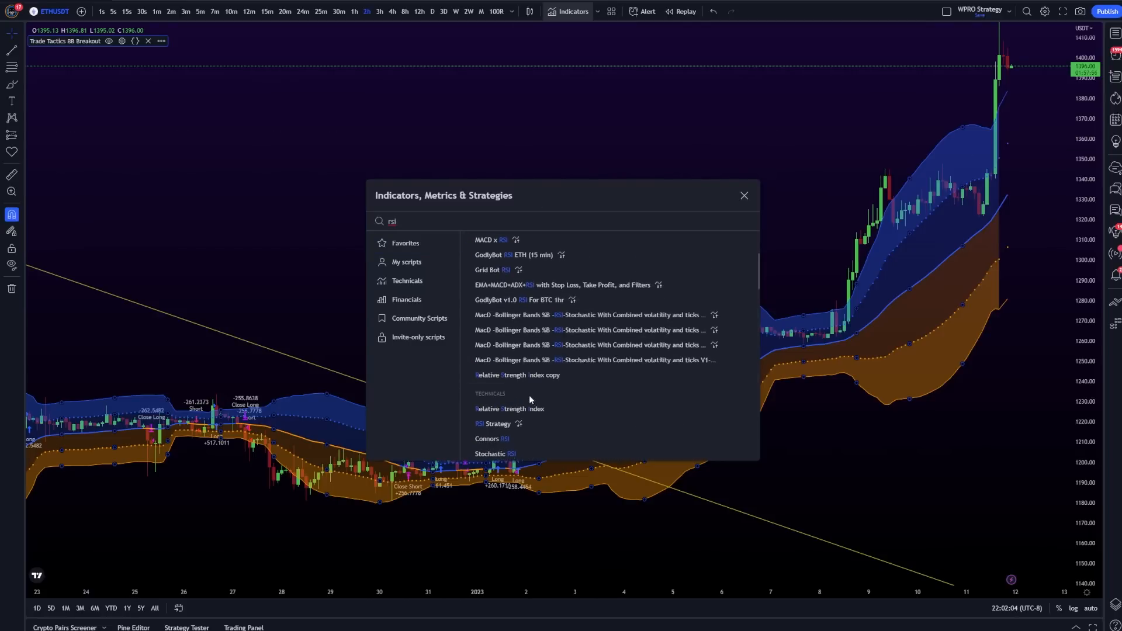
{"action": "left_click", "coordinate": [509, 409]}
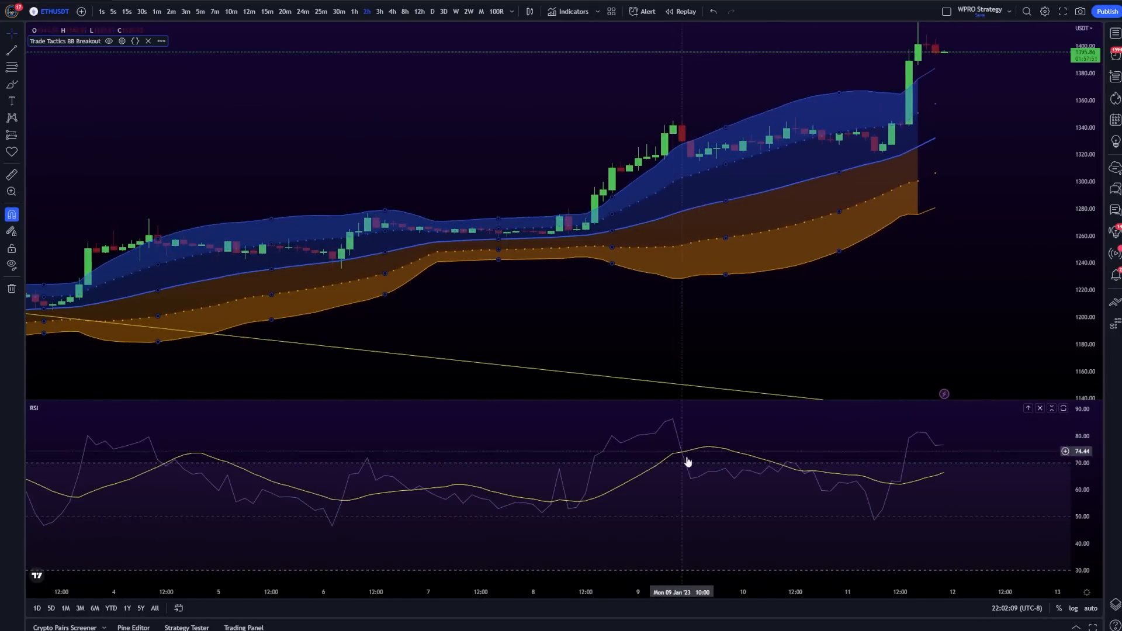
{"action": "mouse_move", "coordinate": [693, 475]}
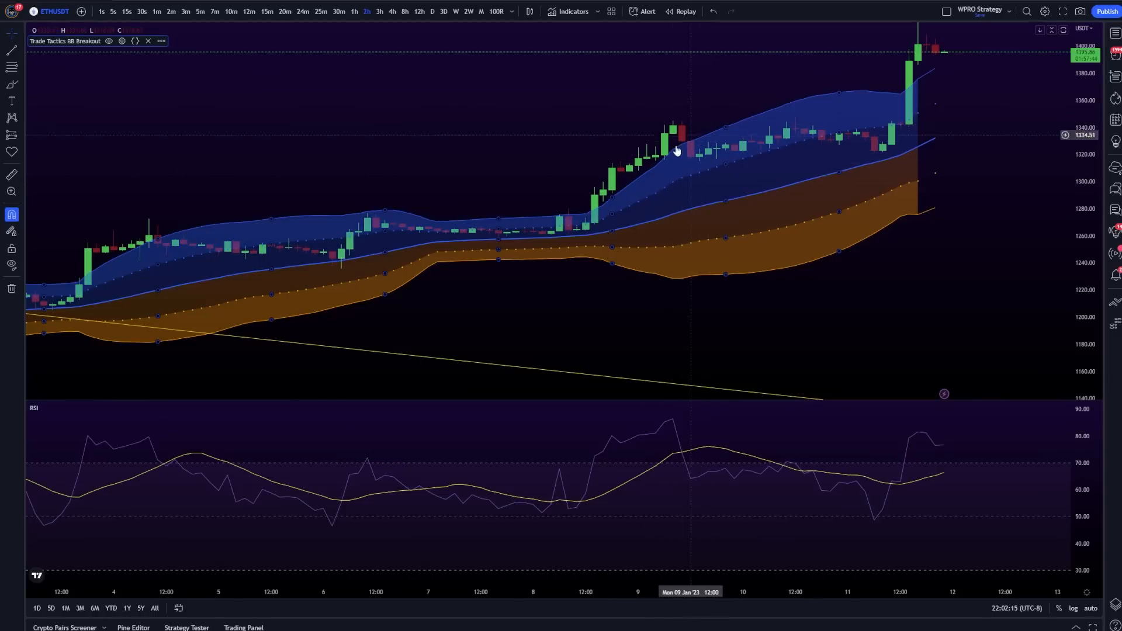
{"action": "mouse_move", "coordinate": [90, 413]}
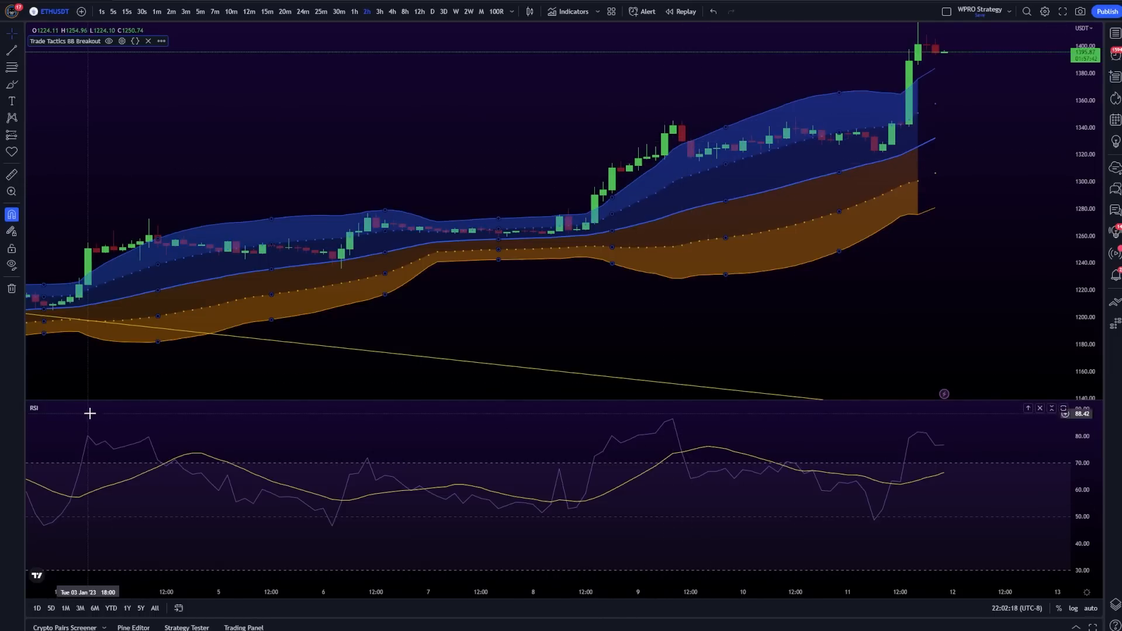
{"action": "left_click", "coordinate": [134, 209]}
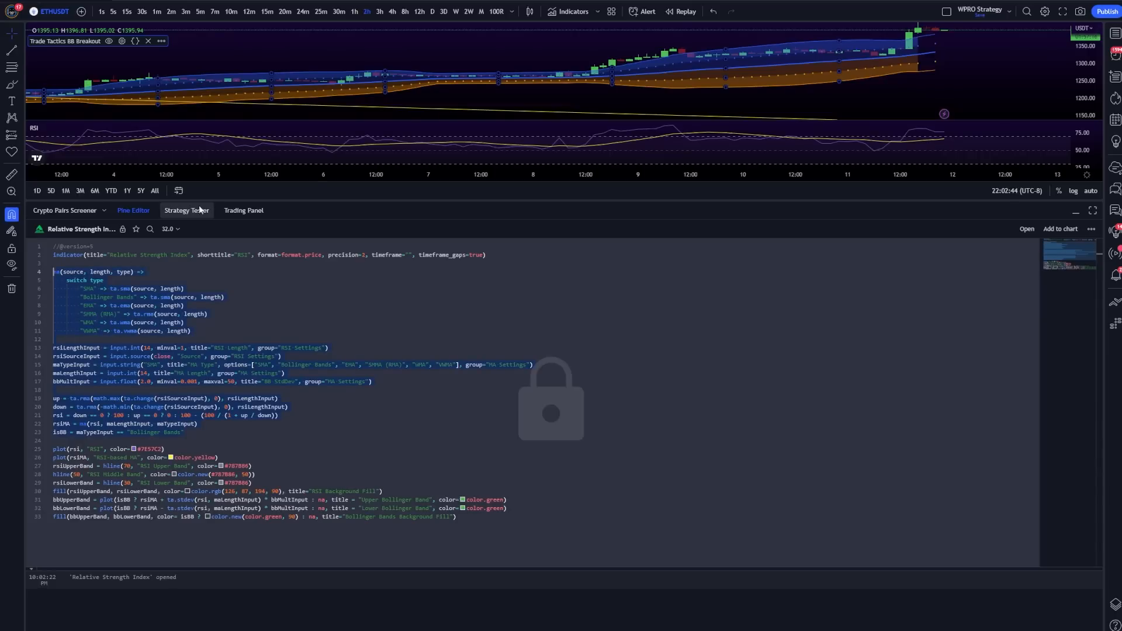
Minimize the Pine Editor so the ETHUSDT chart with BB Breakout bands fills the window
{"action": "left_click", "coordinate": [134, 209]}
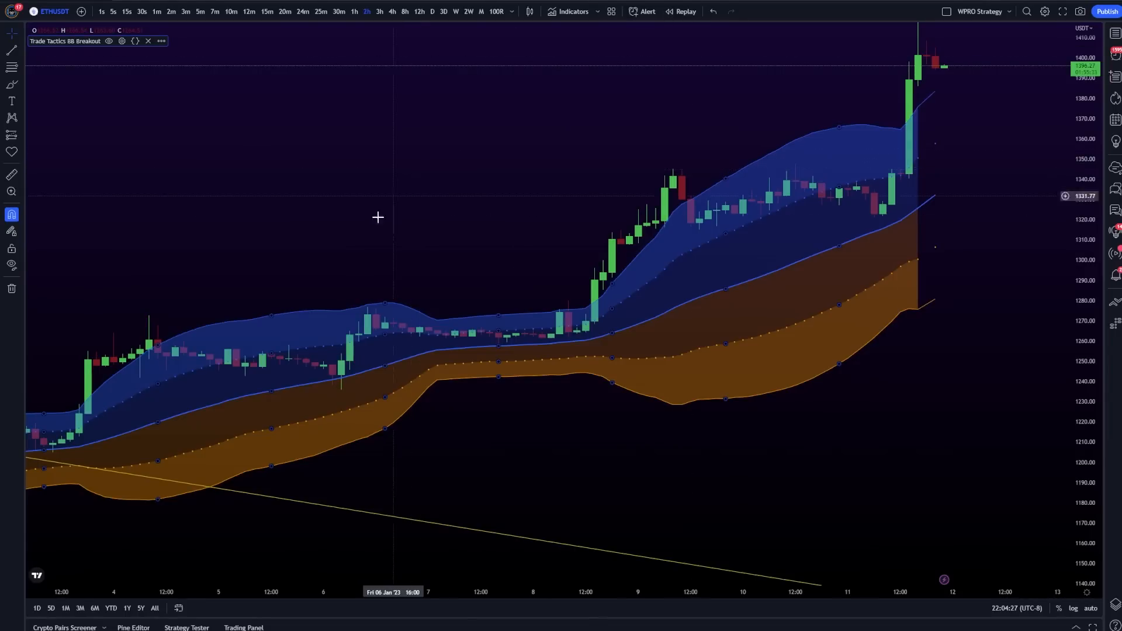
Load the BB Breakout strategy source in Pine Editor and scroll through its entry and exit rules
{"action": "left_click", "coordinate": [186, 209]}
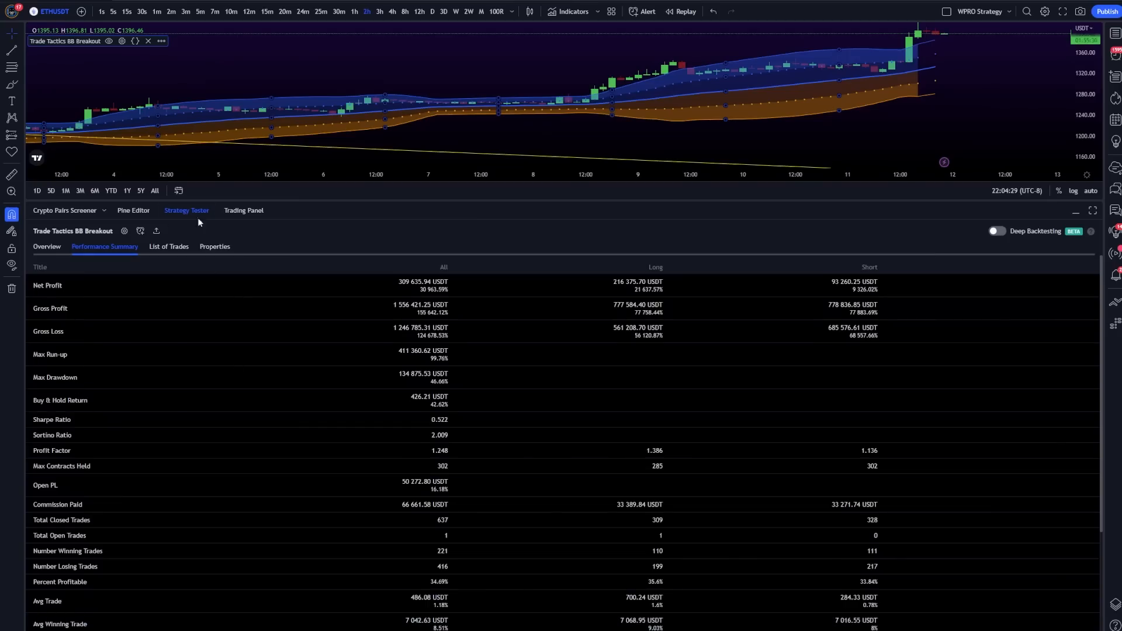
{"action": "left_click", "coordinate": [132, 209]}
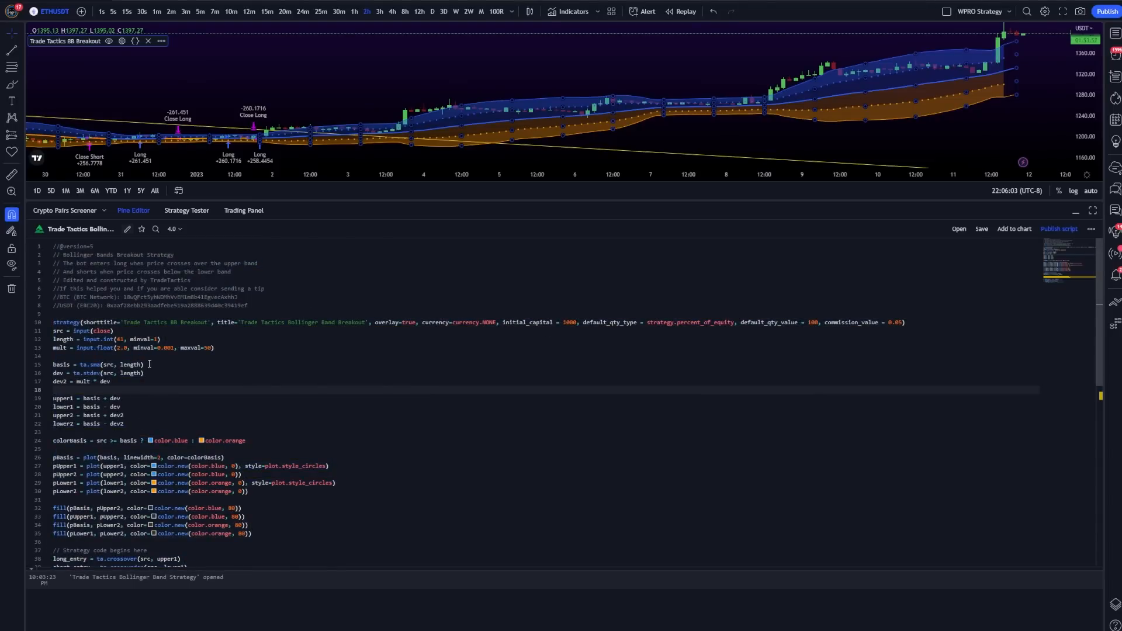
{"action": "scroll", "scroll_direction": "down", "scroll_amount": 3}
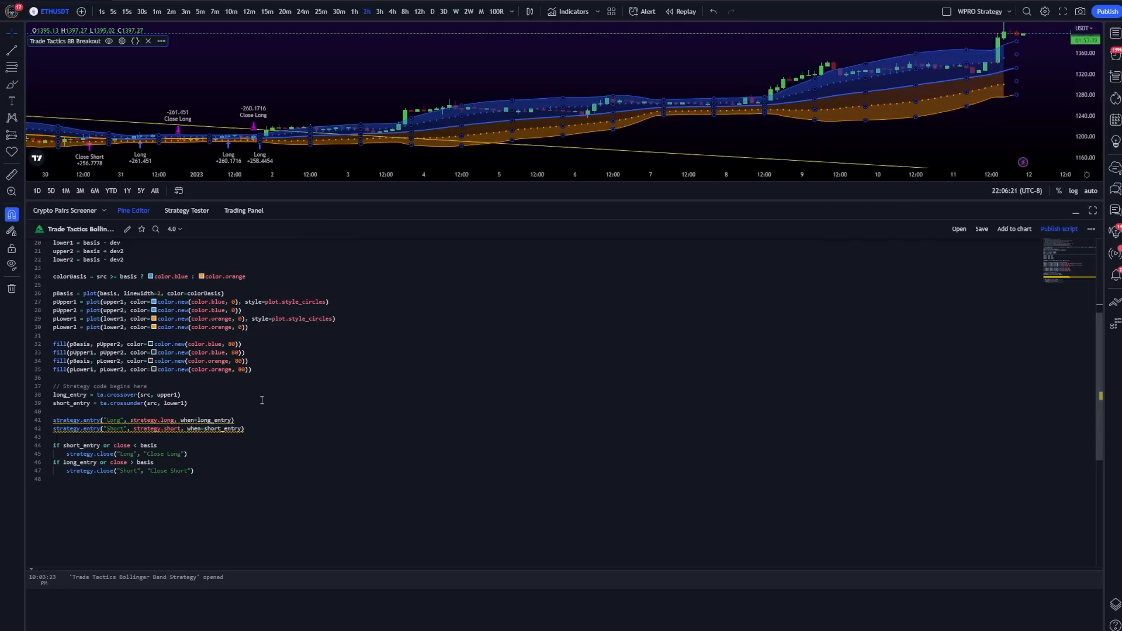
{"action": "mouse_move", "coordinate": [828, 142]}
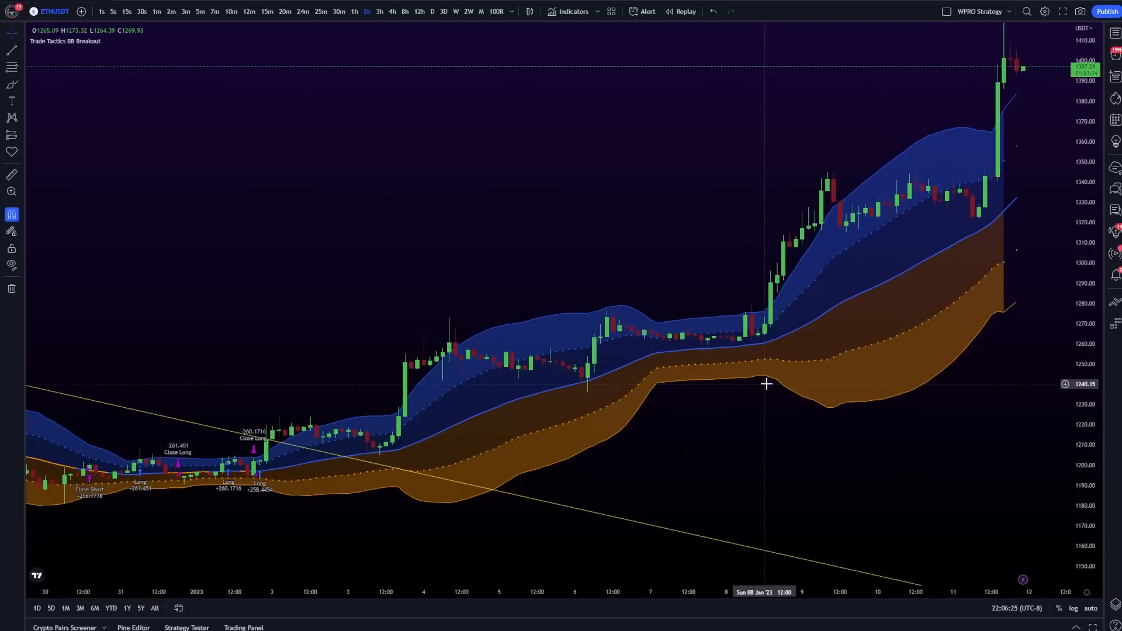
Drag across the ETHUSDT chart to reposition the view of the trade markers
{"action": "left_click_drag", "start_coordinate": [767, 385], "coordinate": [477, 348]}
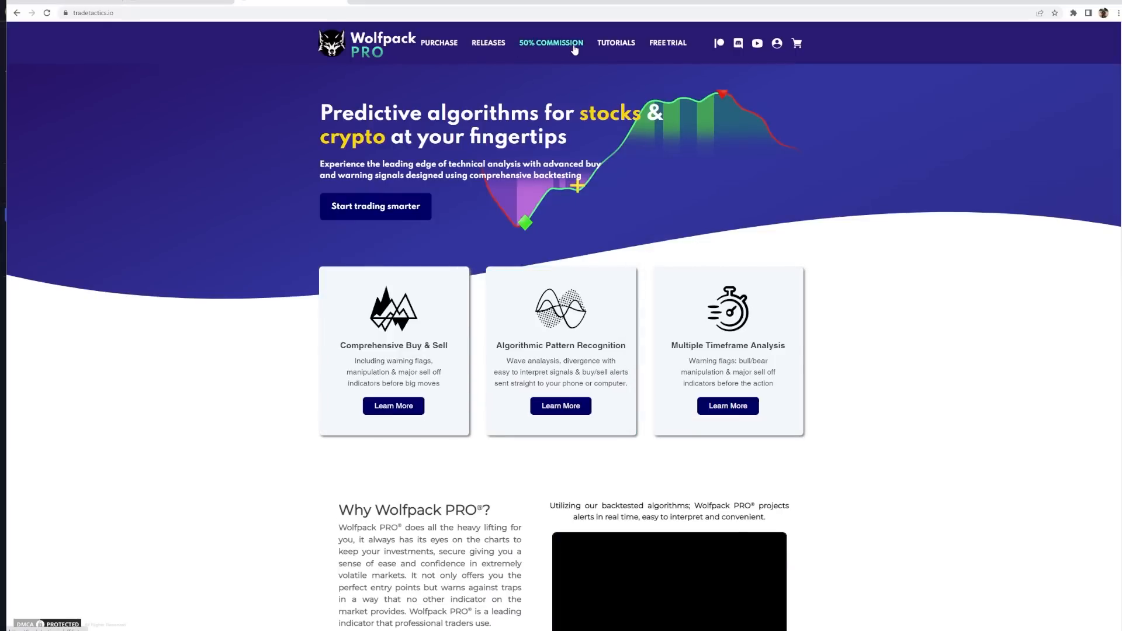
Scroll the tradetactics.io homepage down to the Why Wolfpack PRO section
{"action": "scroll", "scroll_direction": "down", "scroll_amount": 3}
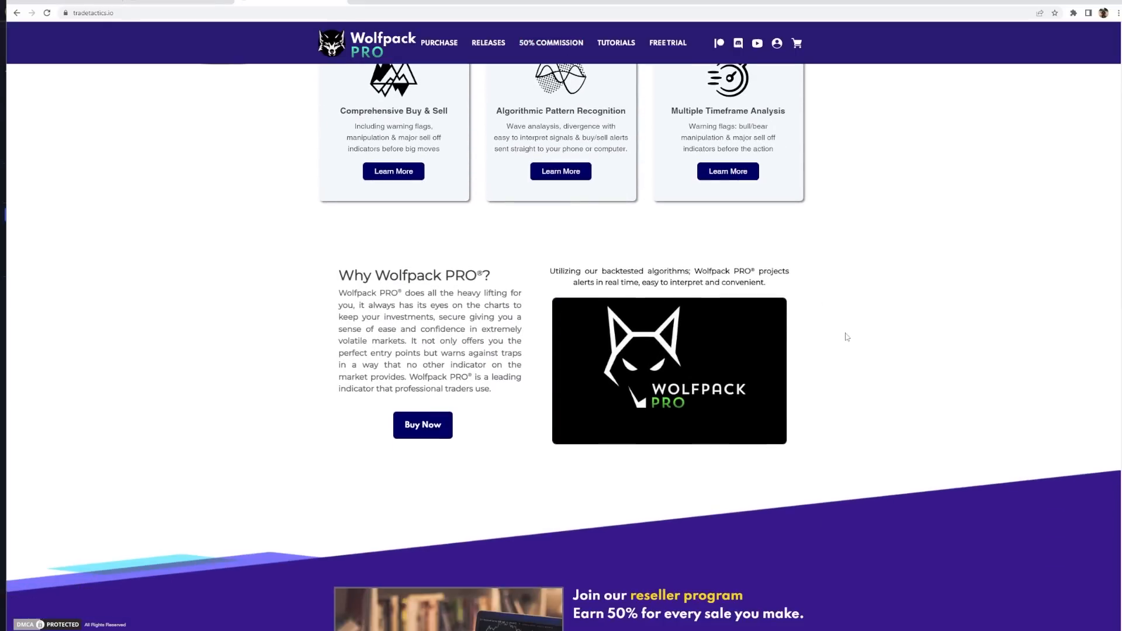
{"action": "scroll", "scroll_direction": "down", "scroll_amount": 3}
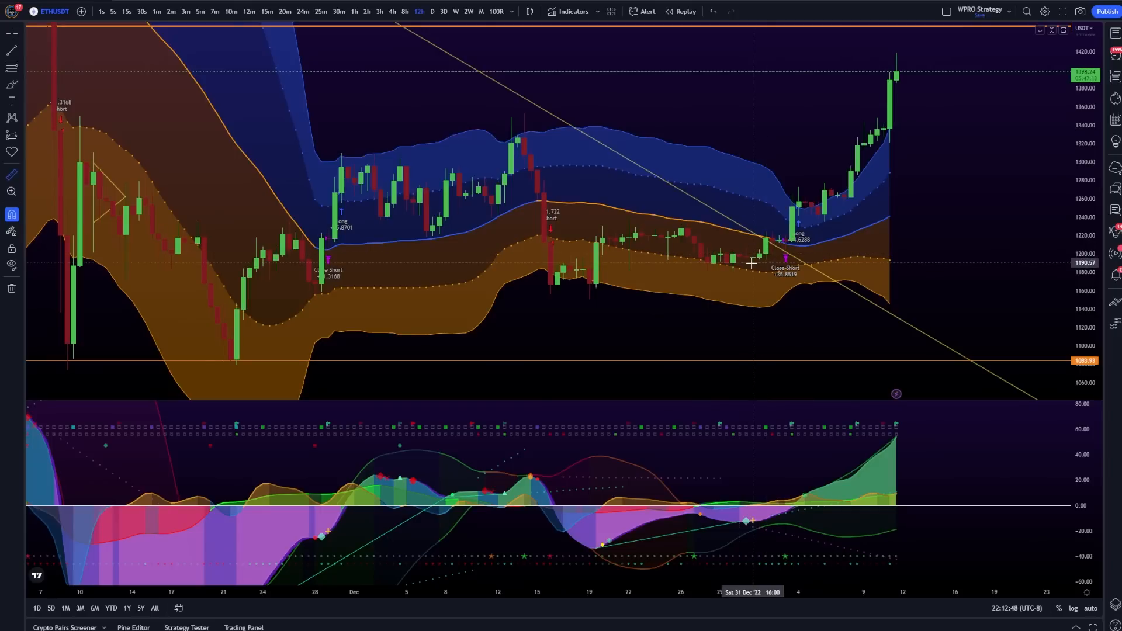
Pan the 12-hour ETHUSDT chart back to the October–November price action
{"action": "left_click_drag", "start_coordinate": [752, 263], "coordinate": [872, 128]}
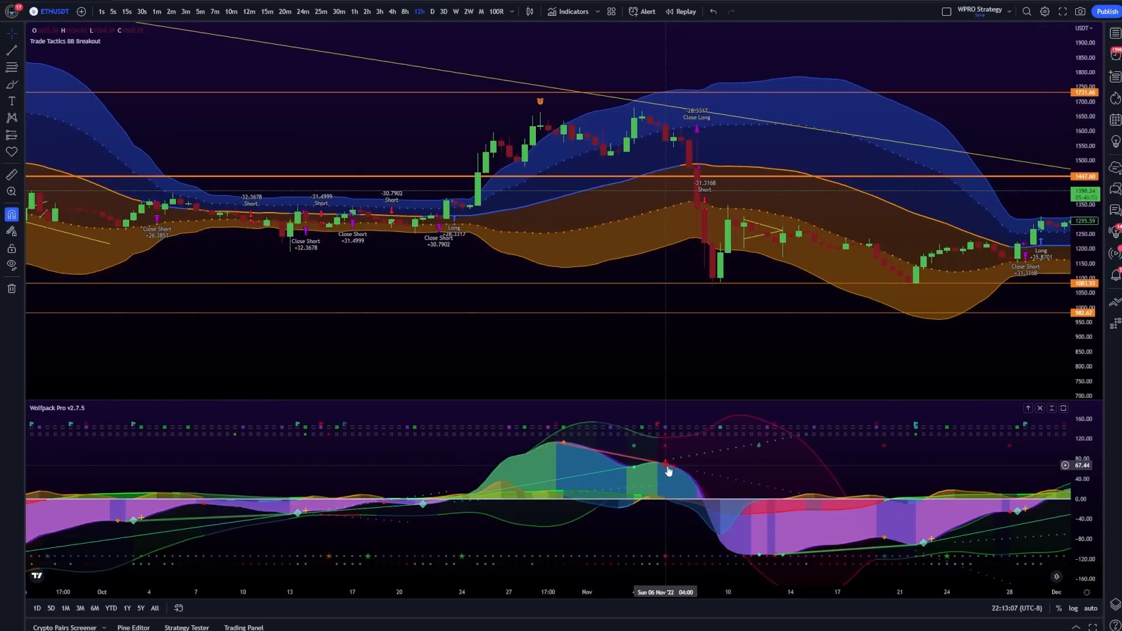
{"action": "mouse_move", "coordinate": [650, 122]}
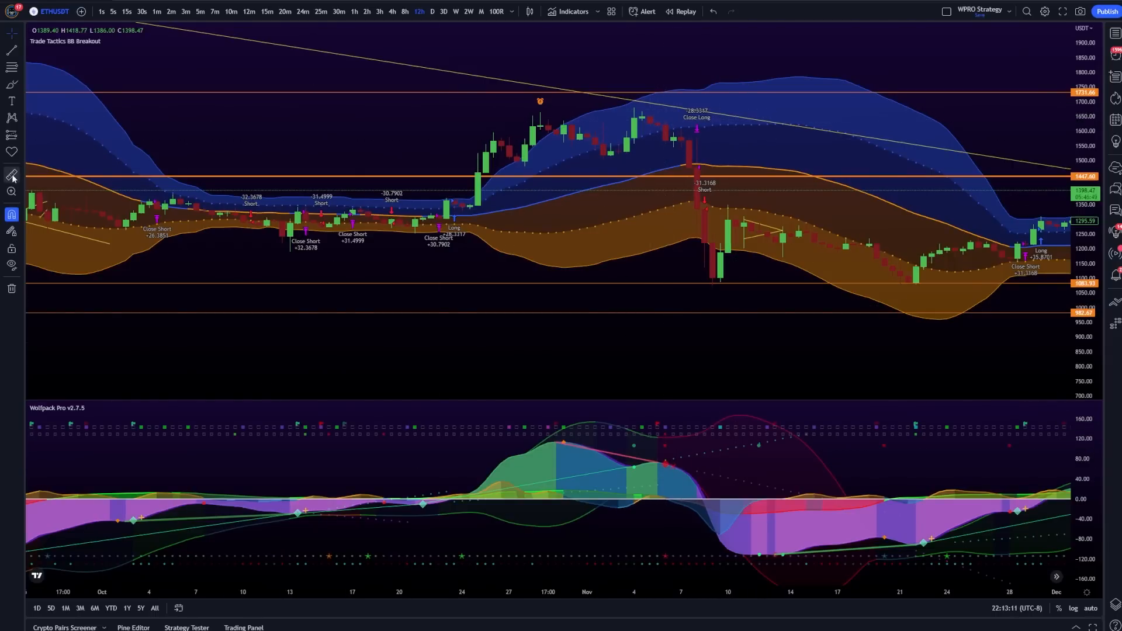
{"action": "mouse_move", "coordinate": [648, 140]}
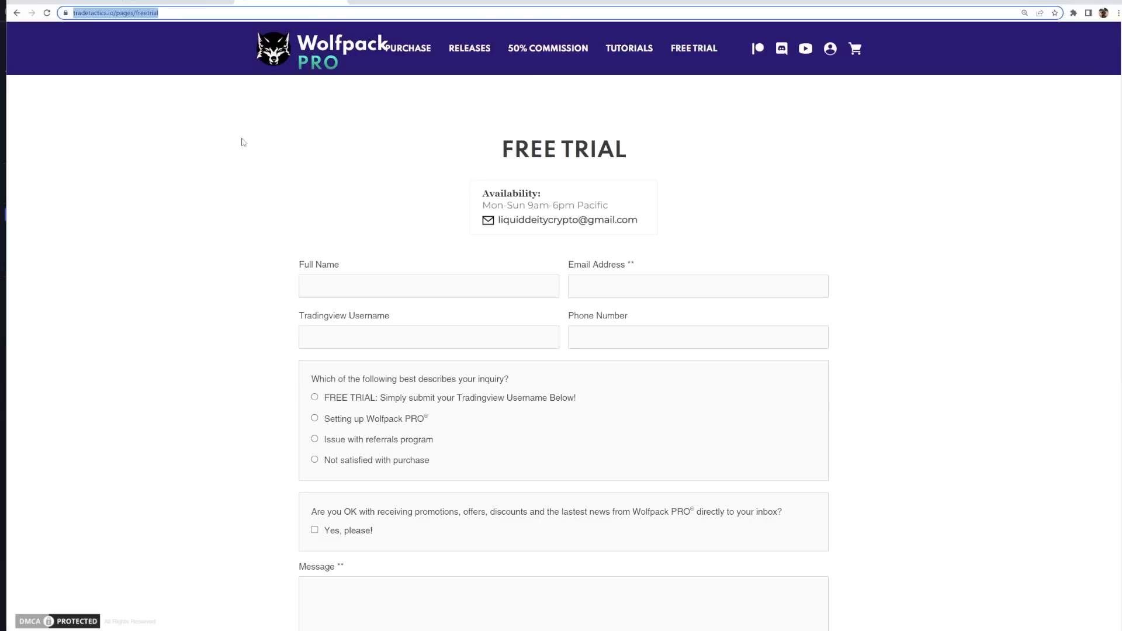
{"action": "mouse_move", "coordinate": [194, 172]}
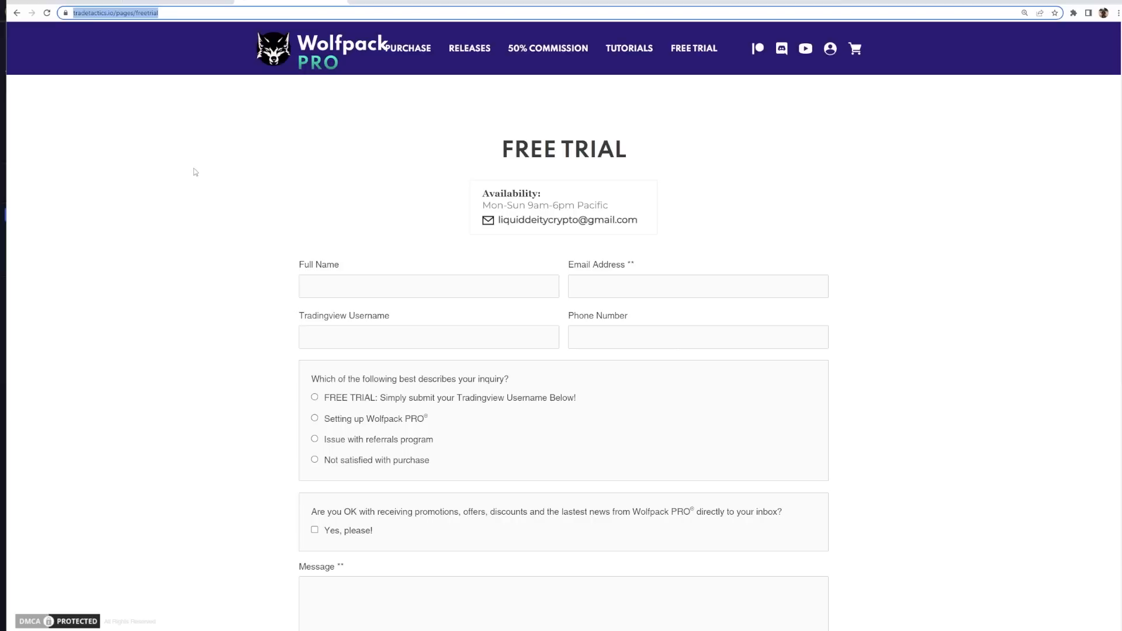
{"action": "mouse_move", "coordinate": [125, 230]}
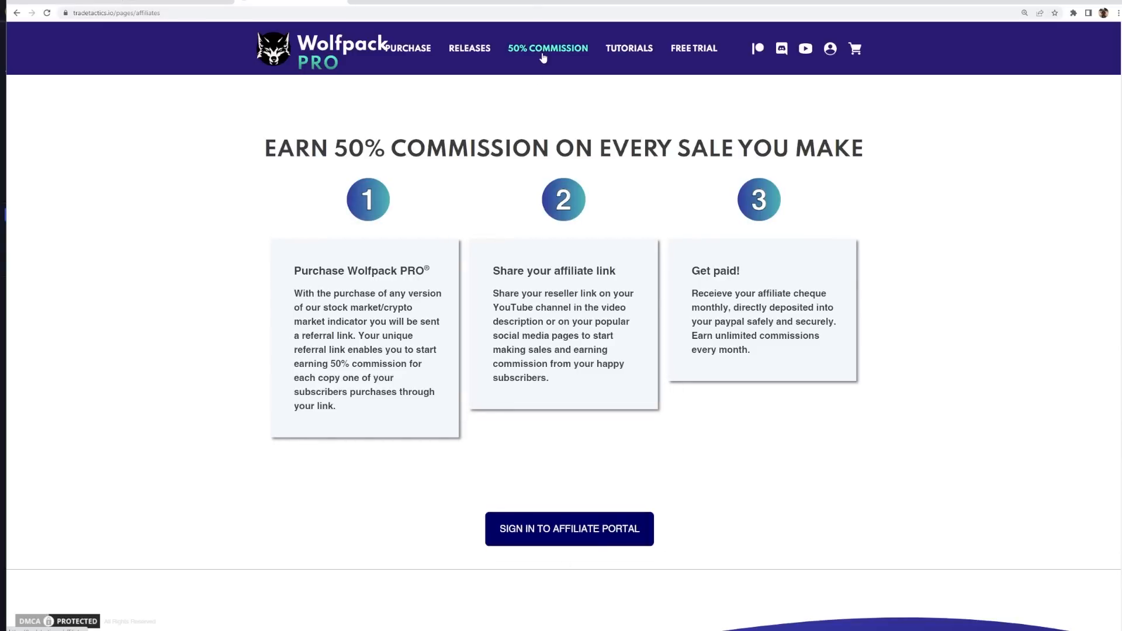
{"action": "mouse_move", "coordinate": [505, 171]}
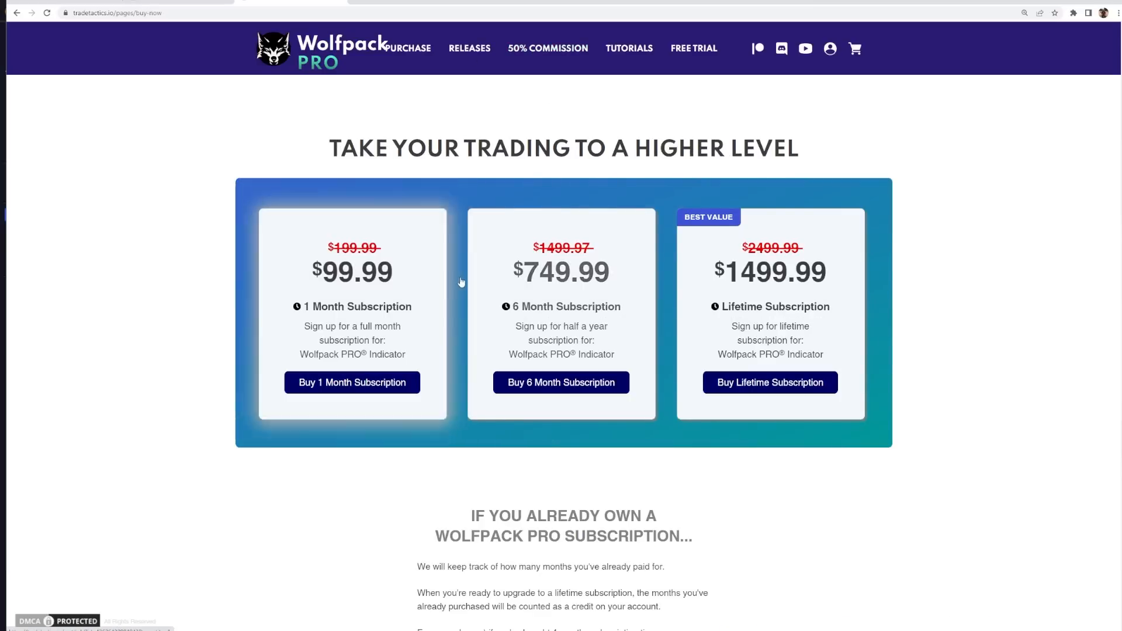
{"action": "mouse_move", "coordinate": [773, 324]}
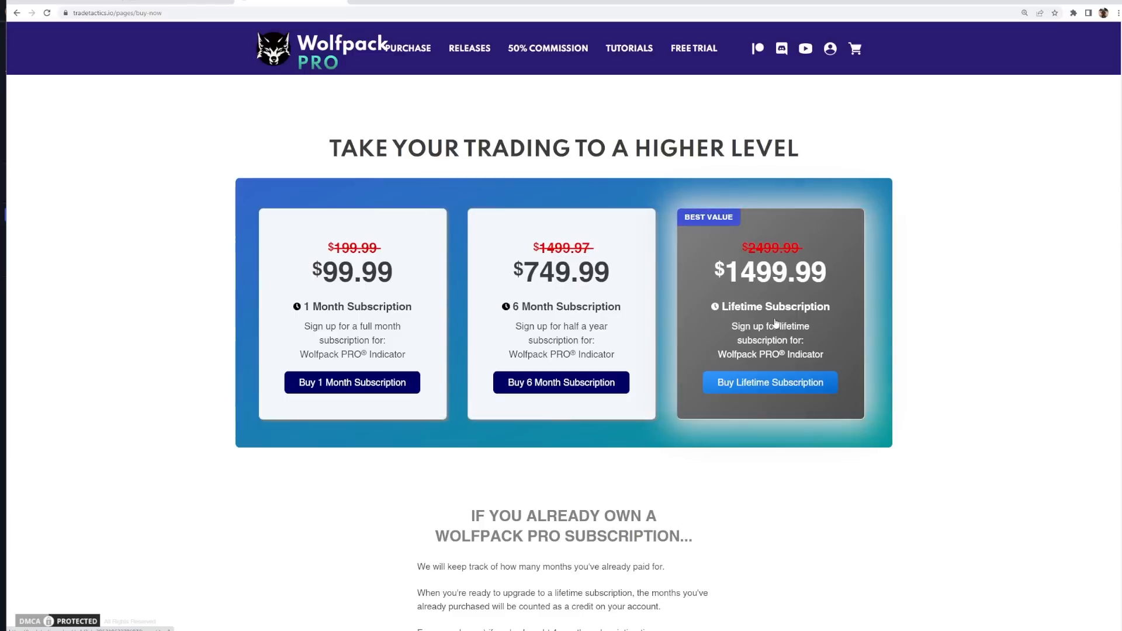
{"action": "mouse_move", "coordinate": [882, 301]}
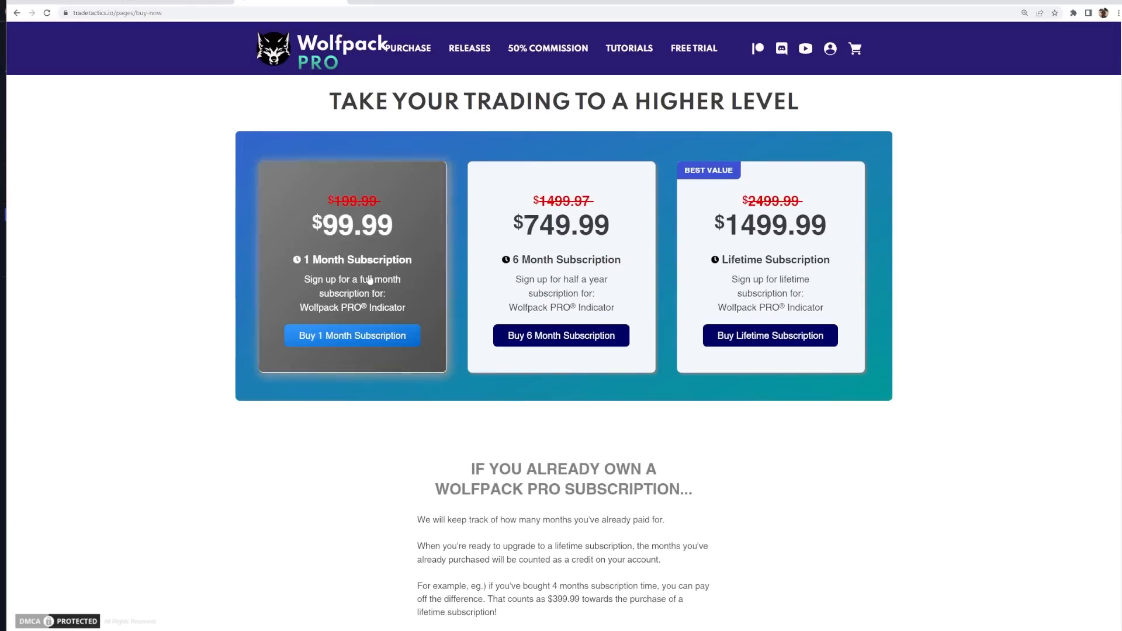
{"action": "mouse_move", "coordinate": [206, 371]}
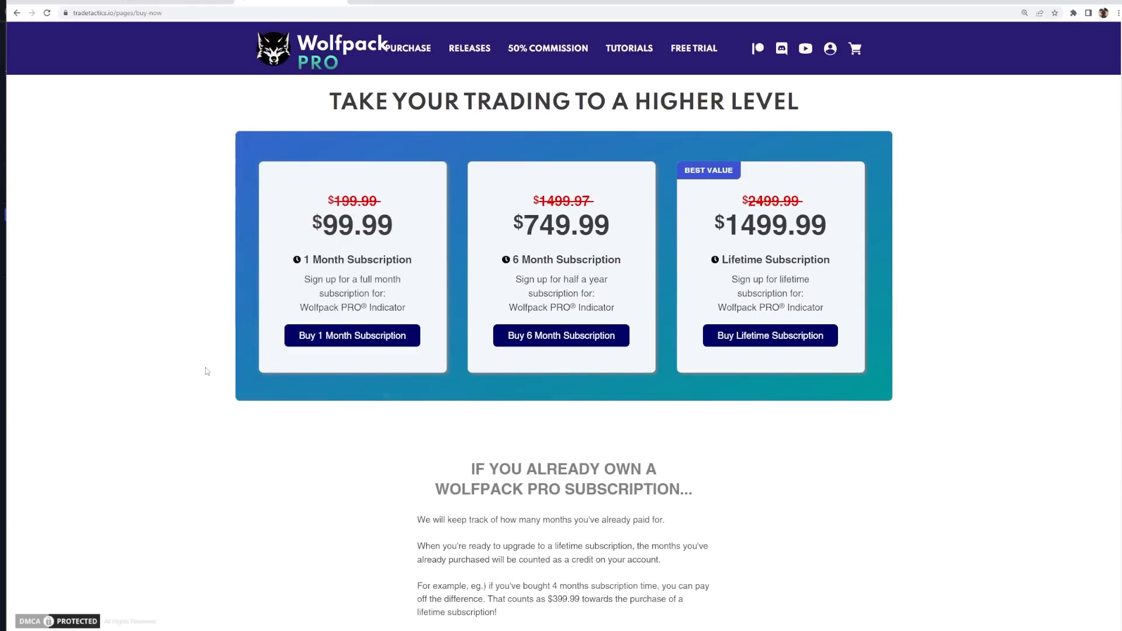
Scroll down the Wolfpack PRO pricing page to the 1-month, 6-month and lifetime plans
{"action": "scroll", "scroll_direction": "down", "scroll_amount": 3}
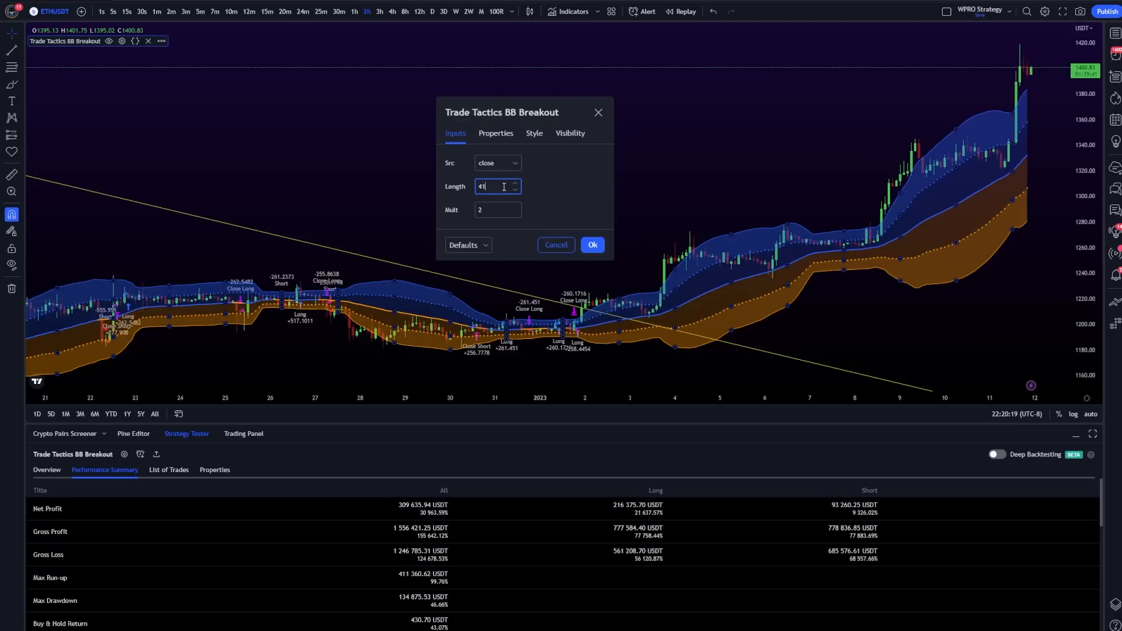
Try Length 57 then 56 for BB Breakout, watching net profit fall to about 50,243 USDT
{"action": "left_click", "coordinate": [514, 183]}
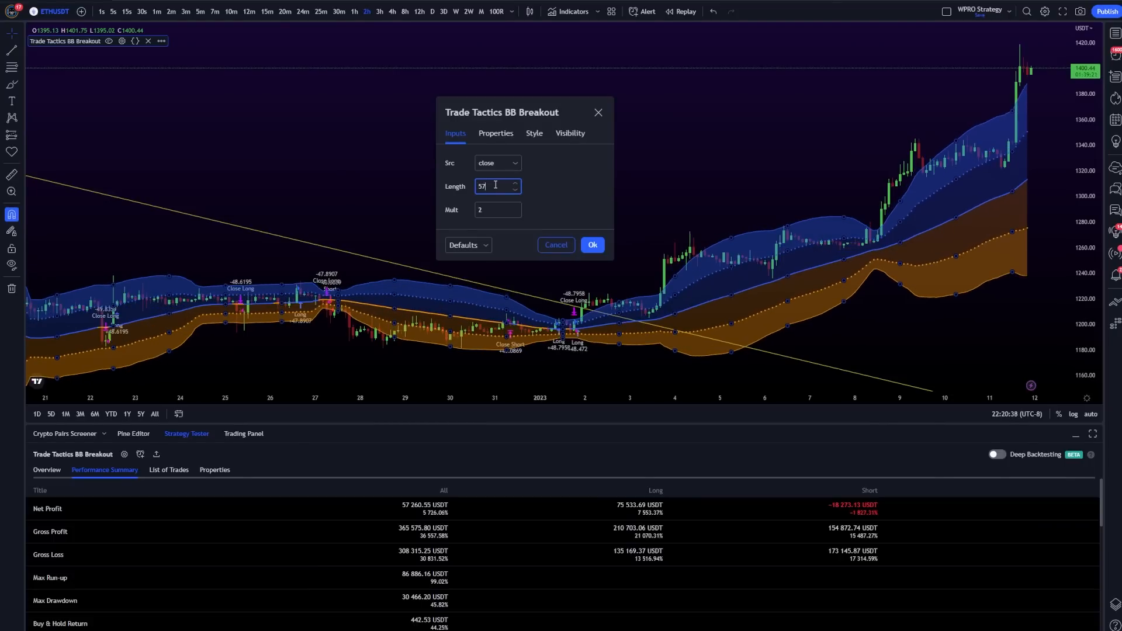
{"action": "left_click", "coordinate": [514, 188]}
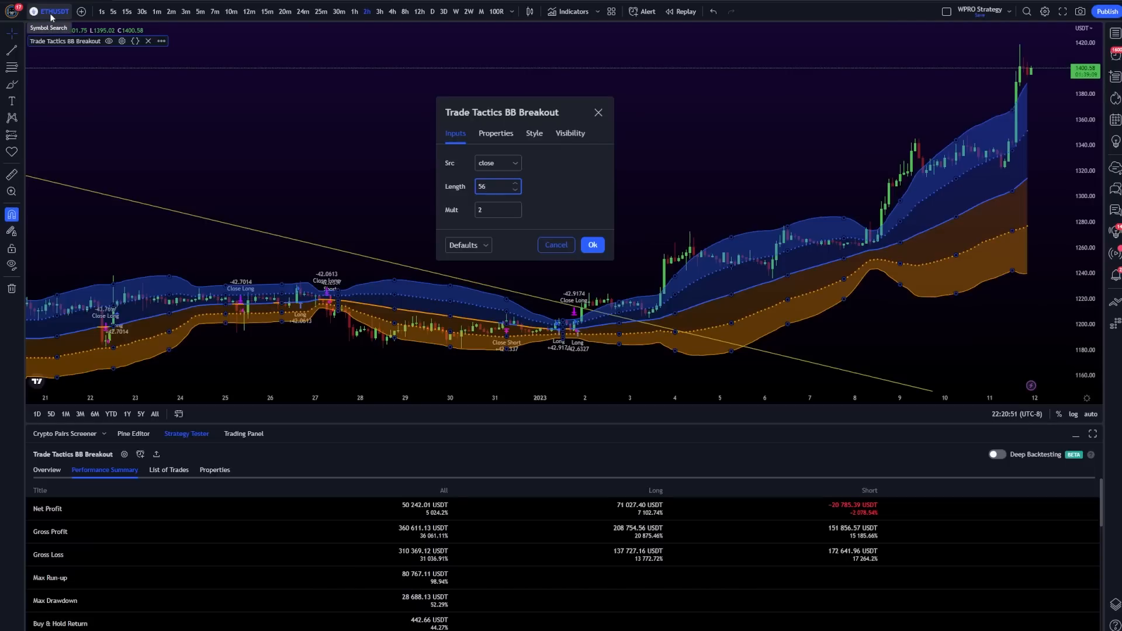
{"action": "left_click", "coordinate": [494, 186]}
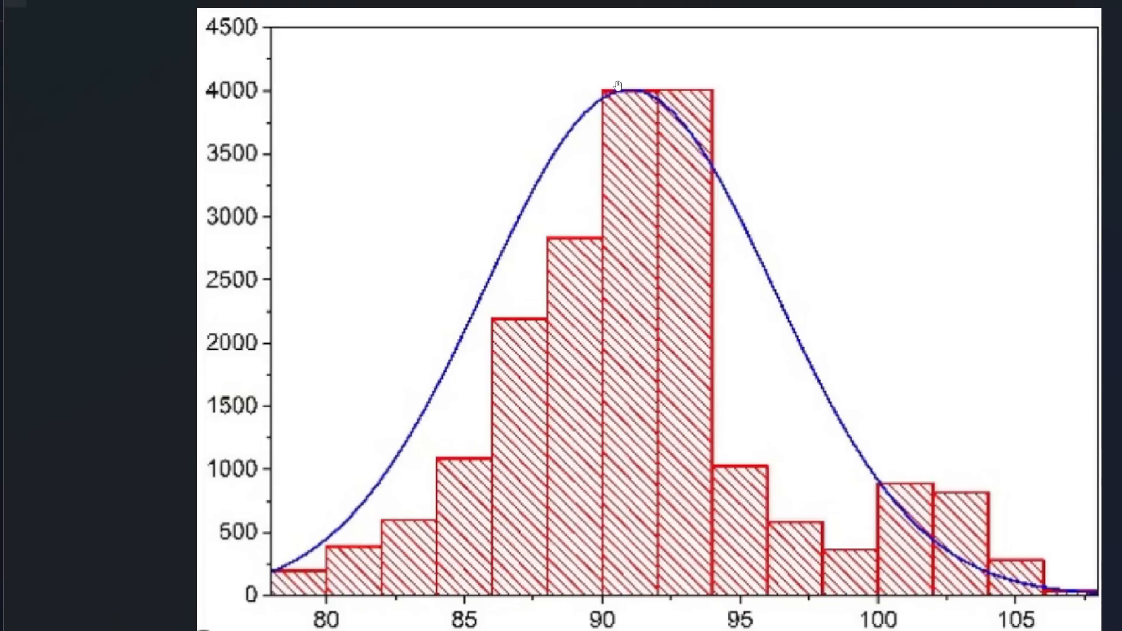
{"action": "mouse_move", "coordinate": [863, 563]}
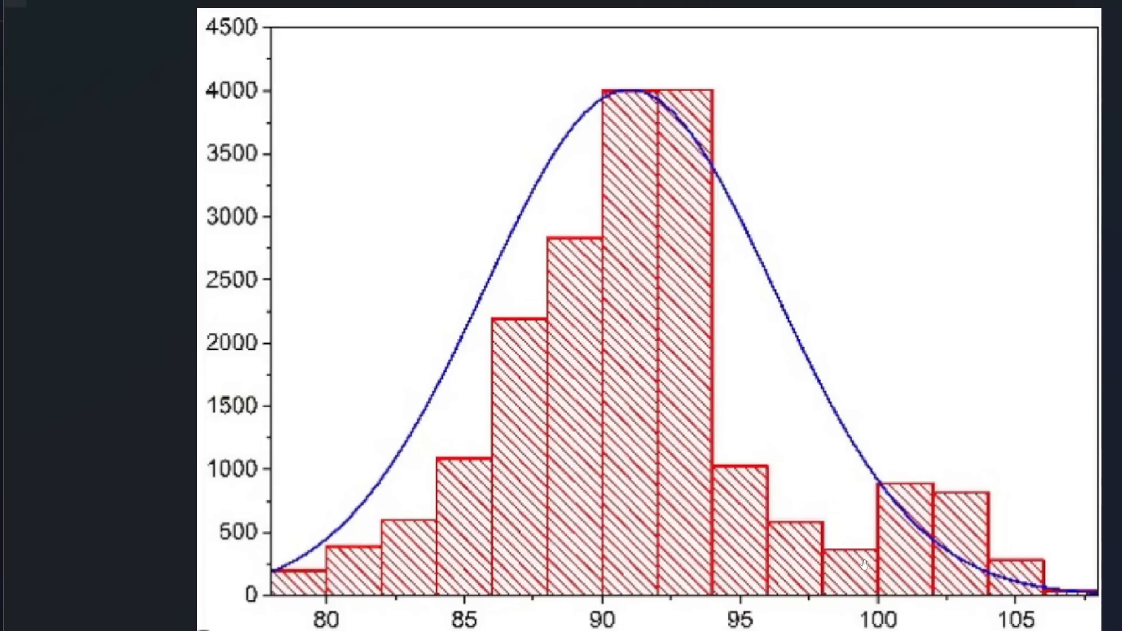
{"action": "mouse_move", "coordinate": [540, 272]}
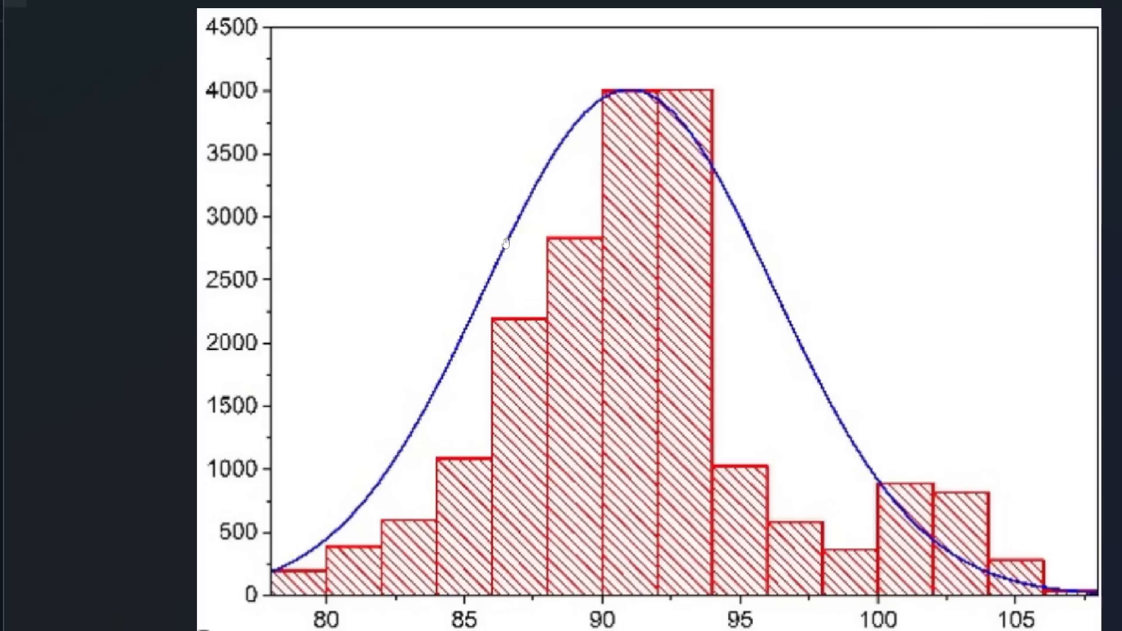
{"action": "mouse_move", "coordinate": [825, 409]}
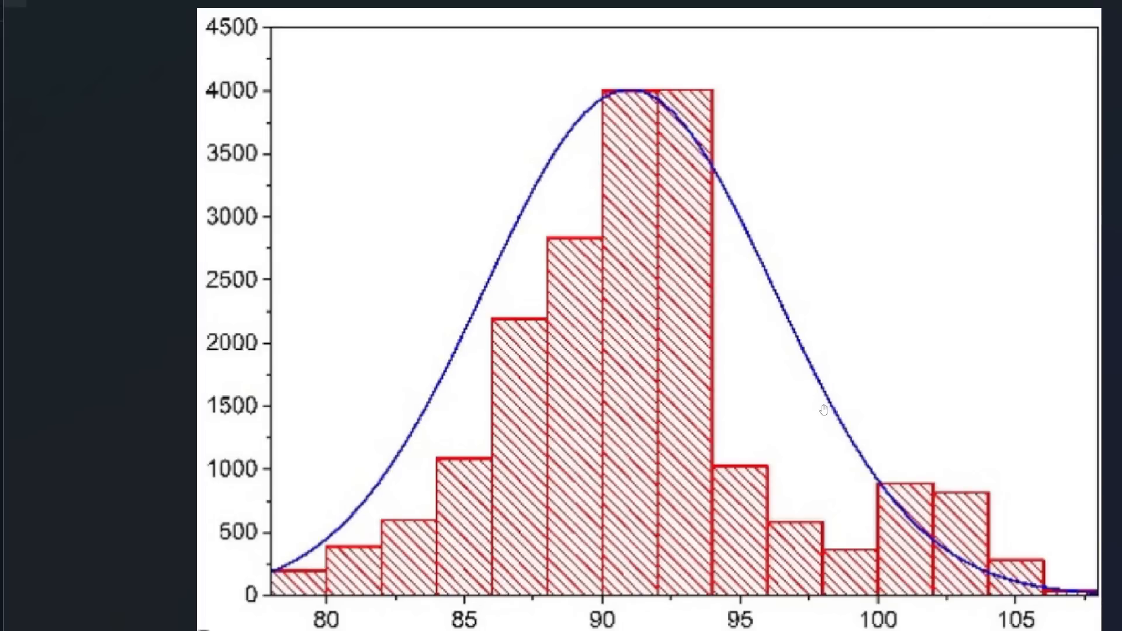
{"action": "mouse_move", "coordinate": [741, 285]}
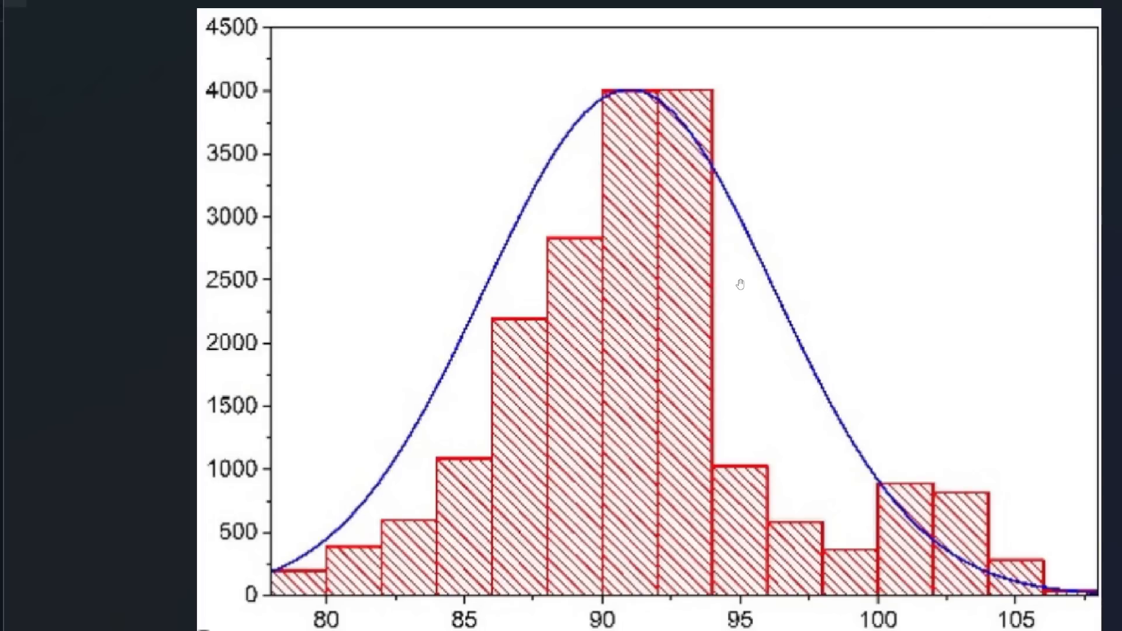
{"action": "mouse_move", "coordinate": [641, 193]}
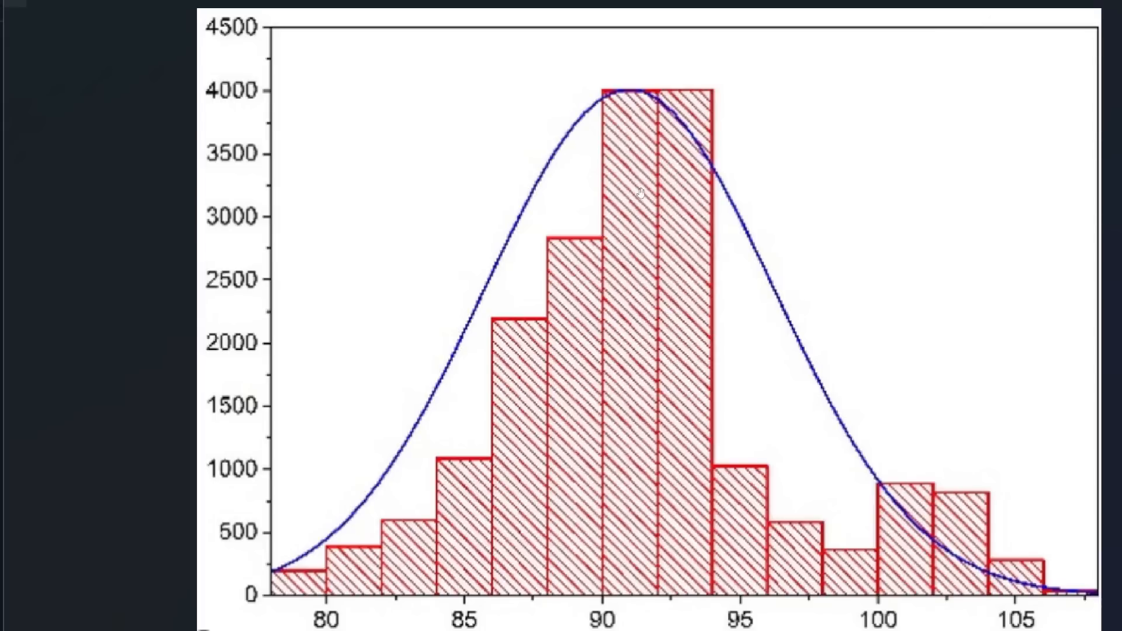
{"action": "mouse_move", "coordinate": [700, 109]}
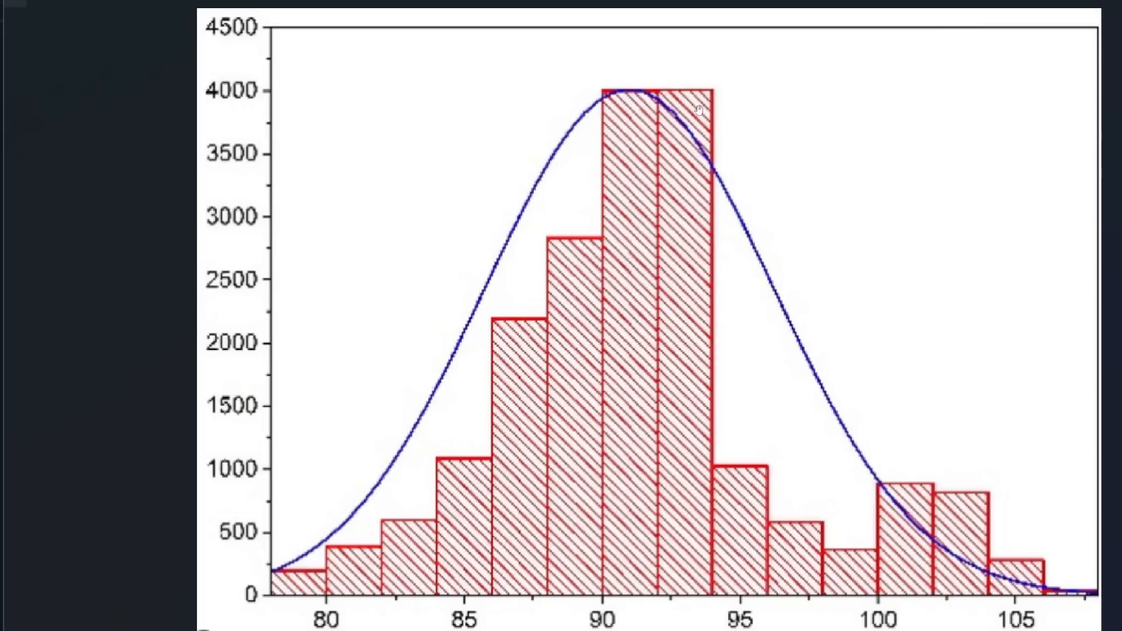
{"action": "mouse_move", "coordinate": [757, 65]}
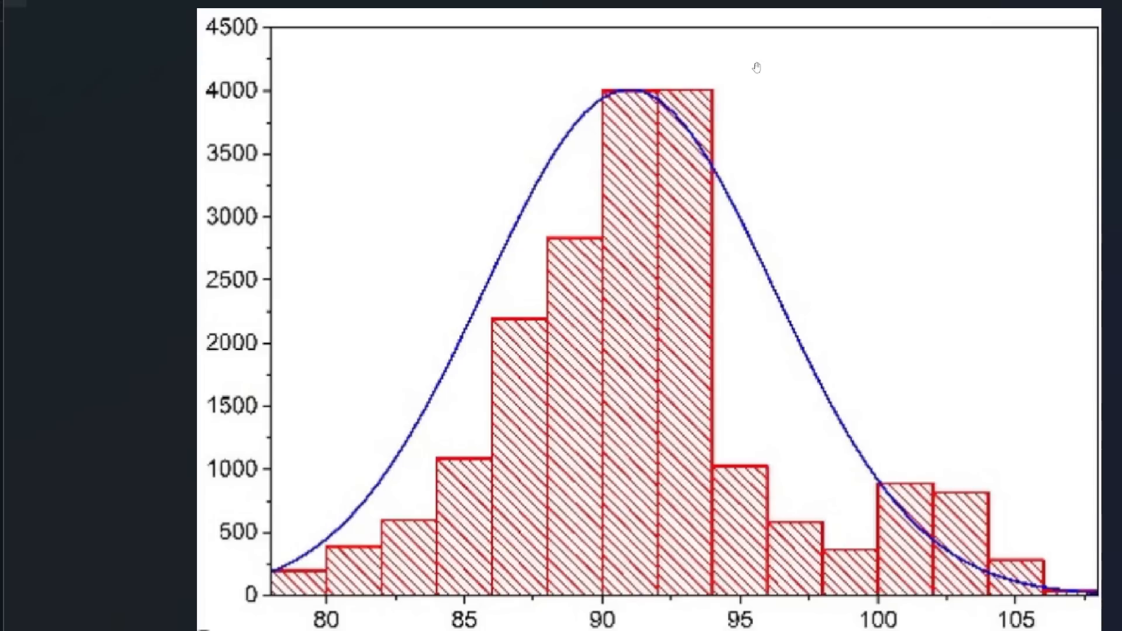
{"action": "mouse_move", "coordinate": [793, 415]}
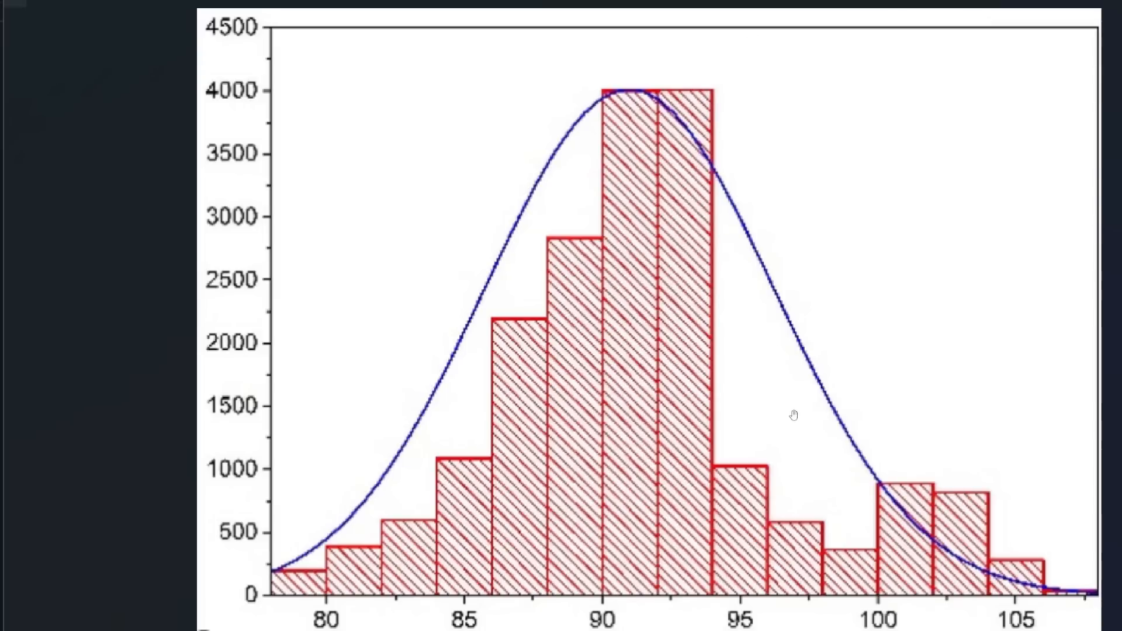
{"action": "mouse_move", "coordinate": [701, 98]}
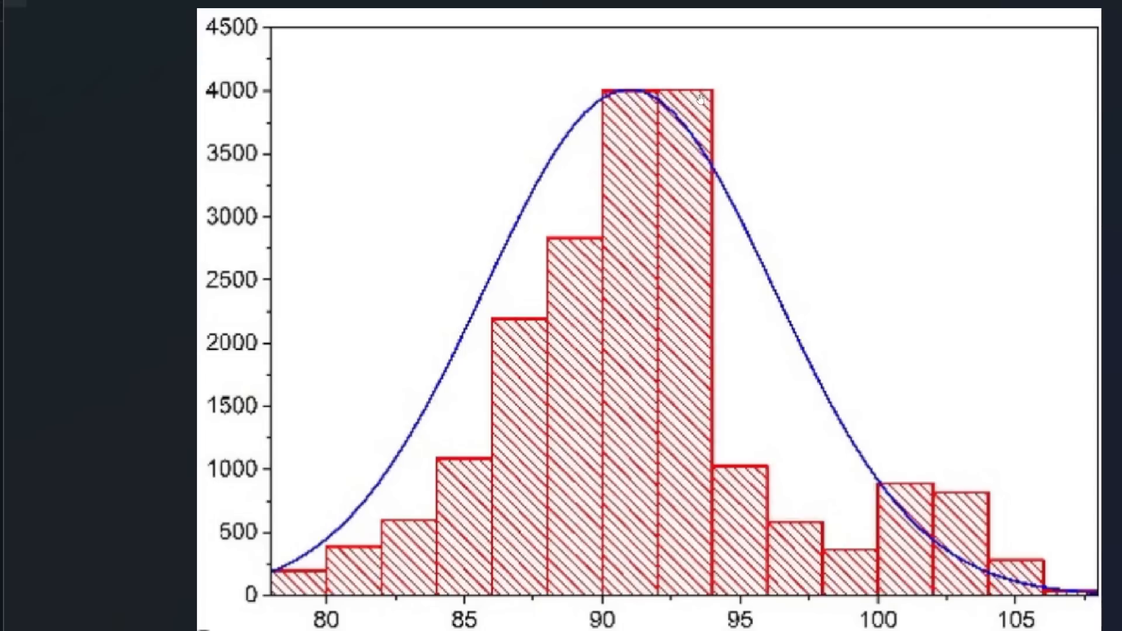
{"action": "mouse_move", "coordinate": [901, 261]}
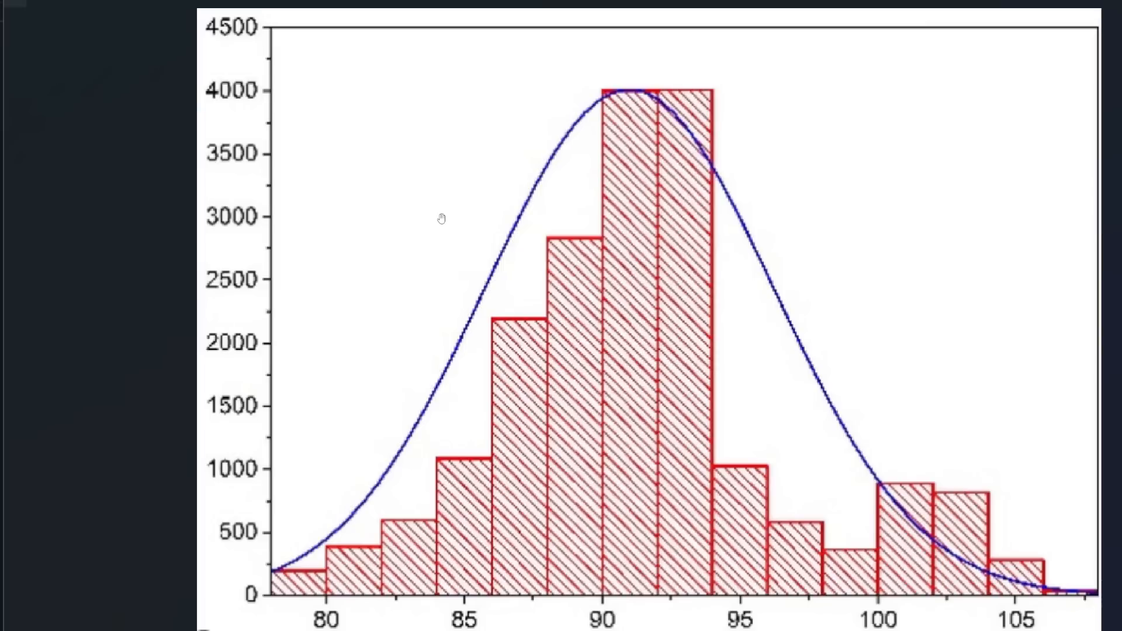
{"action": "mouse_move", "coordinate": [442, 219]}
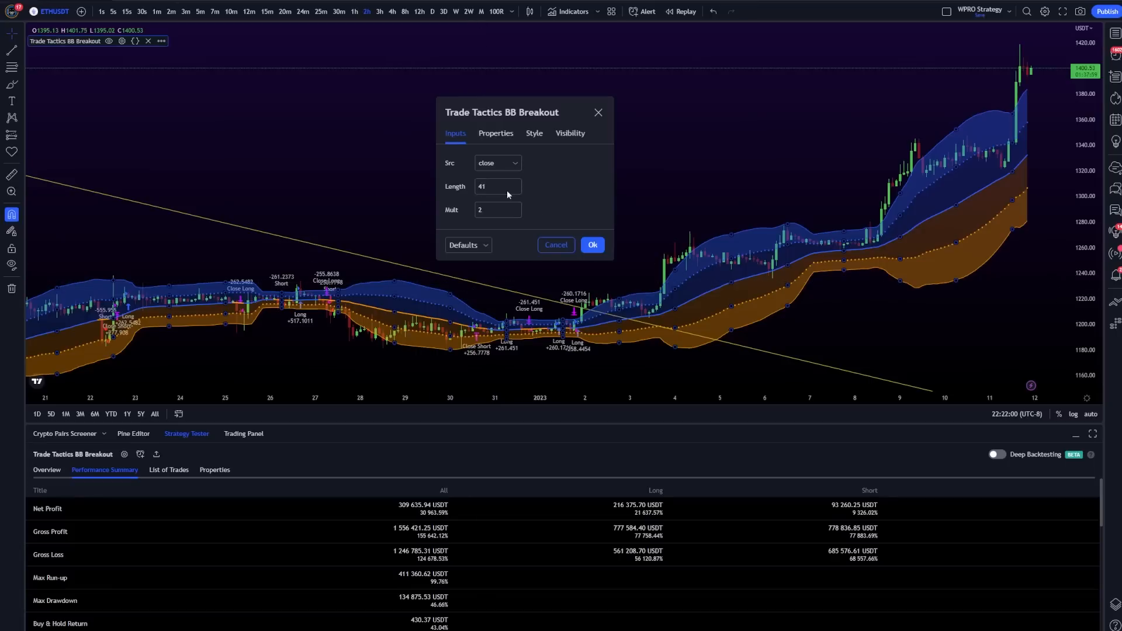
Select the Length input (currently 41) to try a value of 37
{"action": "left_click", "coordinate": [493, 187]}
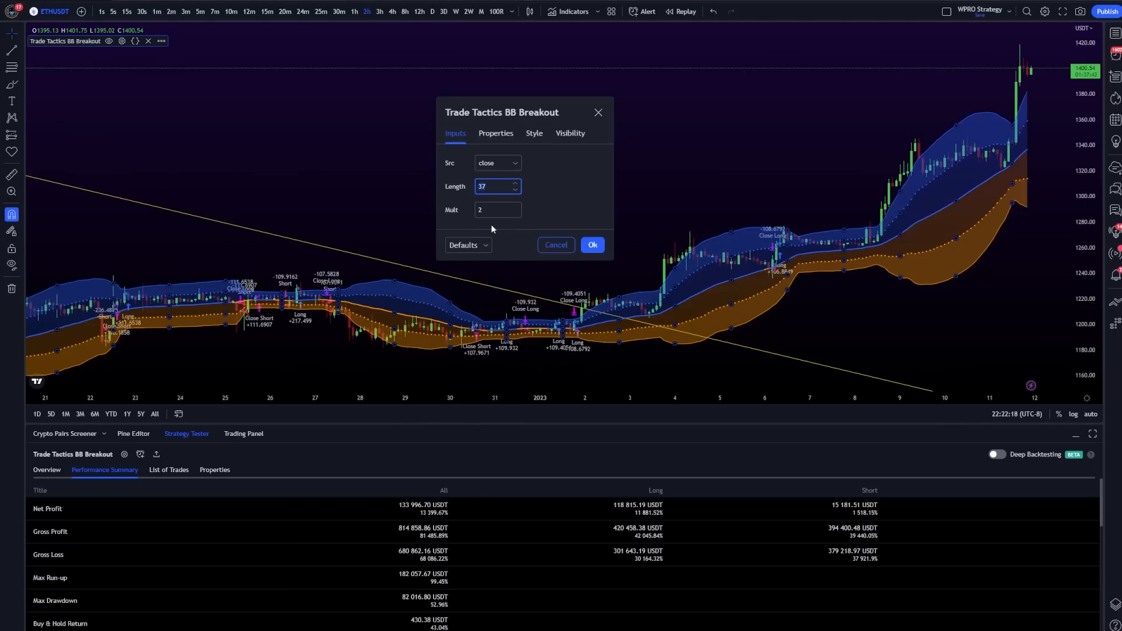
{"action": "mouse_move", "coordinate": [507, 232]}
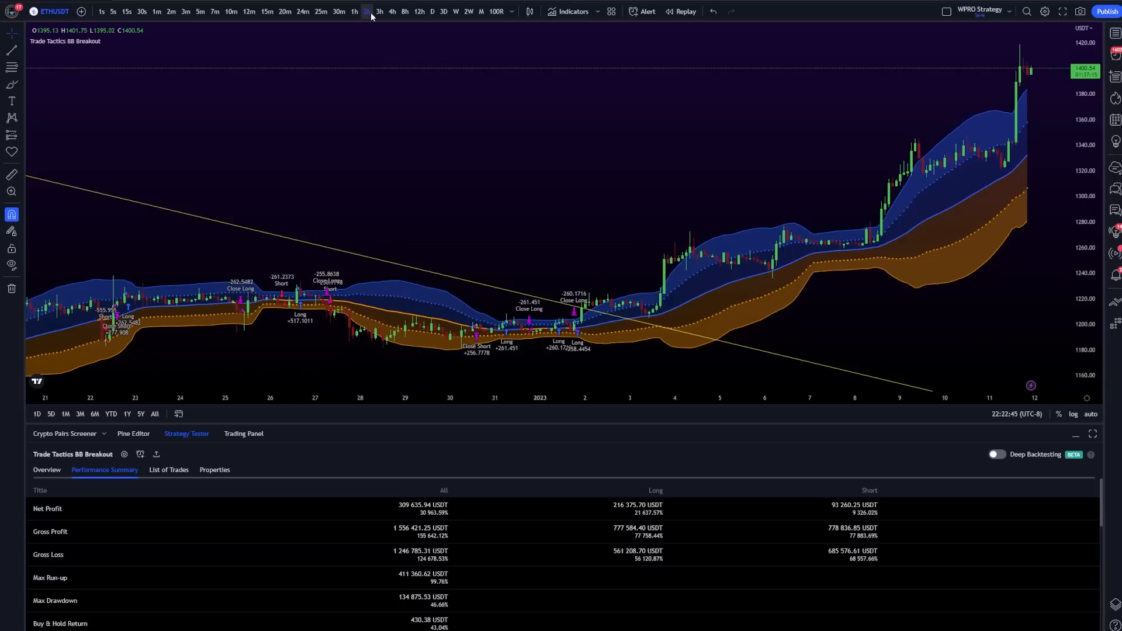
{"action": "mouse_move", "coordinate": [379, 10]}
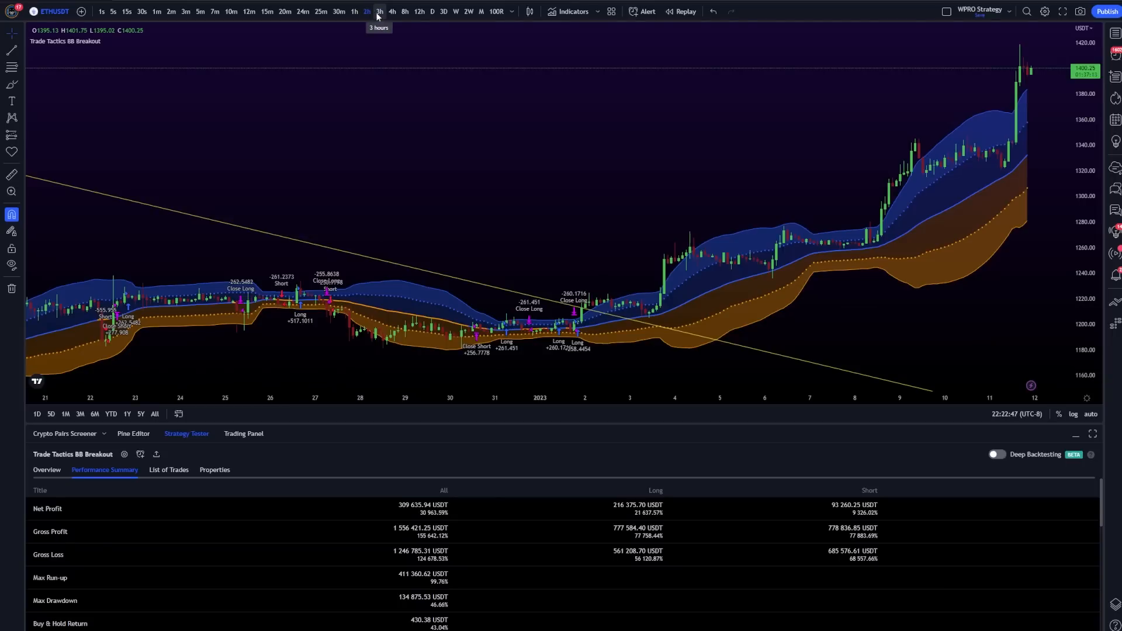
Compare results on the 3h, 4h, 12h and daily ETHUSDT timeframes in turn
{"action": "left_click", "coordinate": [379, 10]}
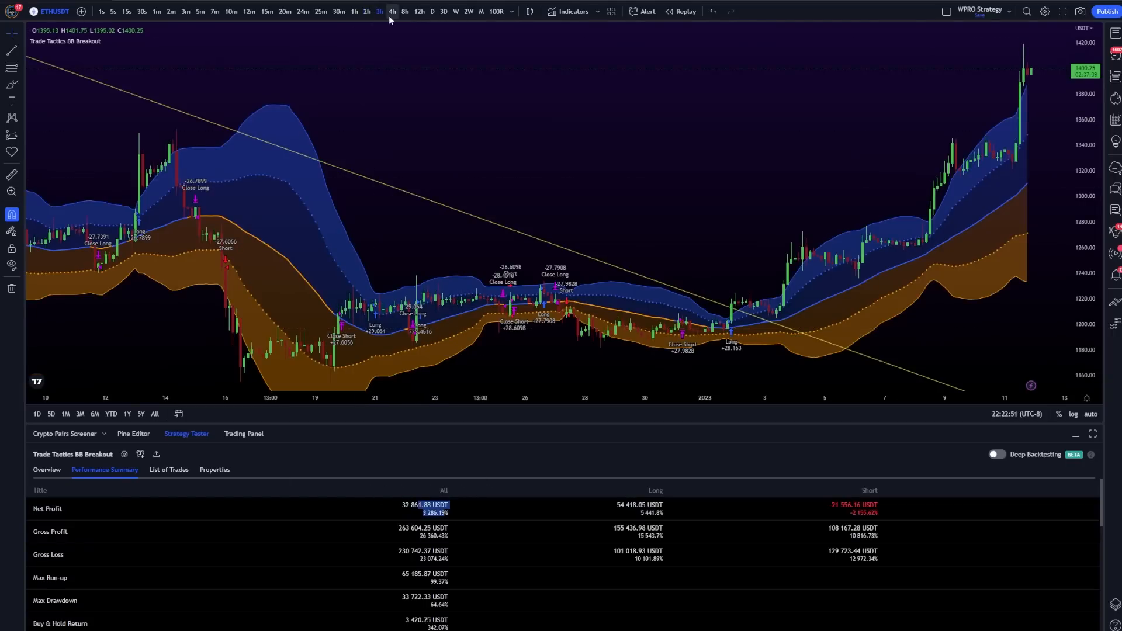
{"action": "left_click", "coordinate": [392, 11]}
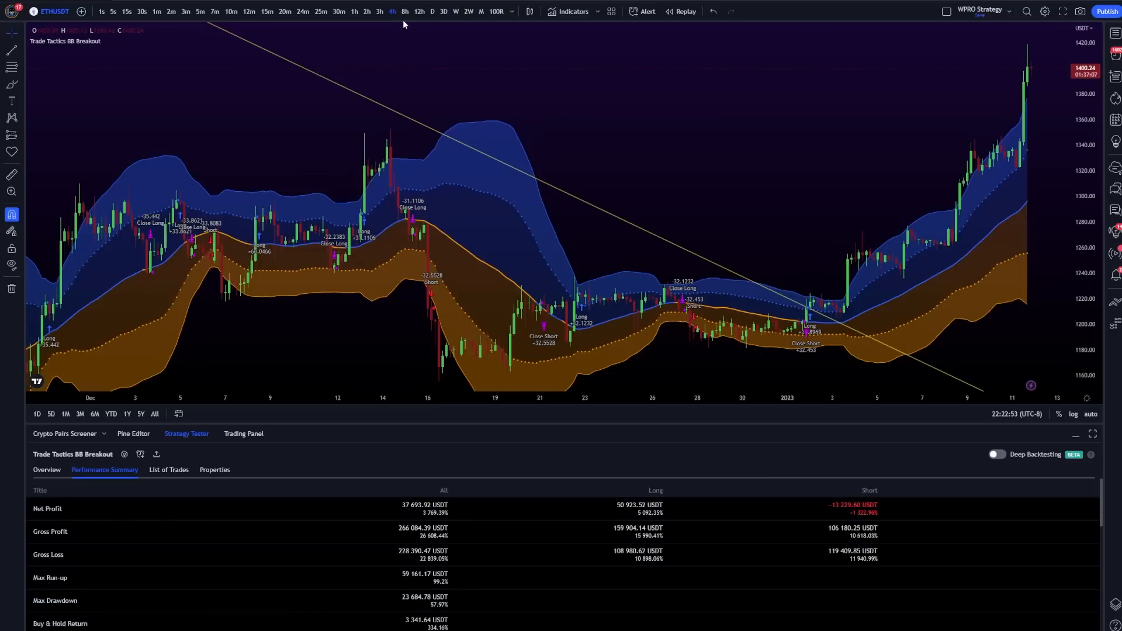
{"action": "left_click", "coordinate": [403, 11]}
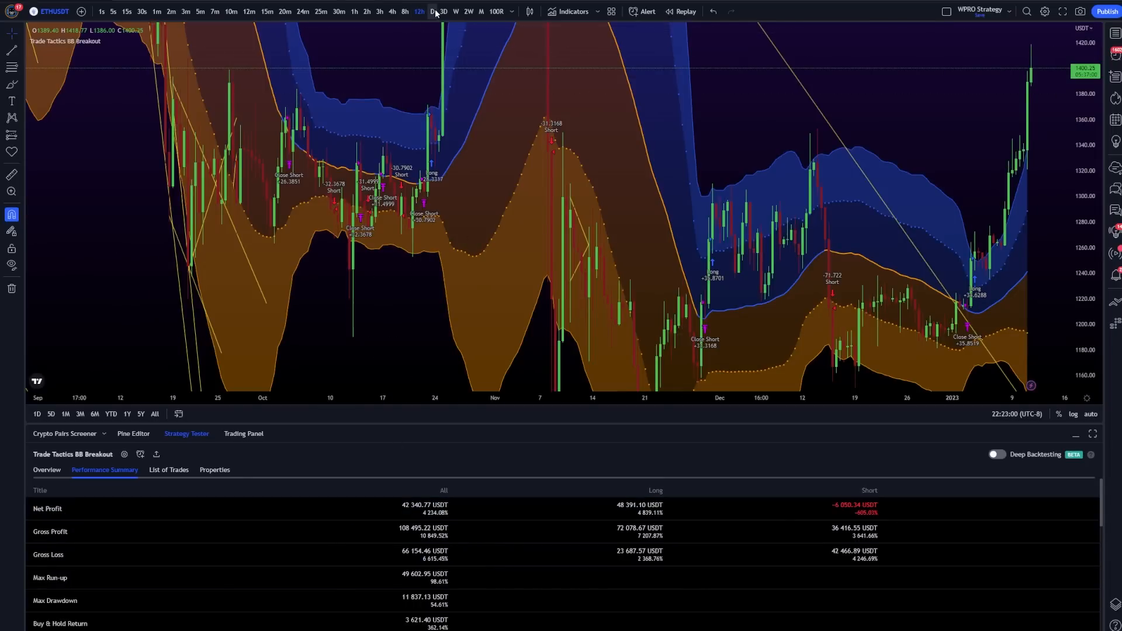
{"action": "left_click", "coordinate": [405, 10]}
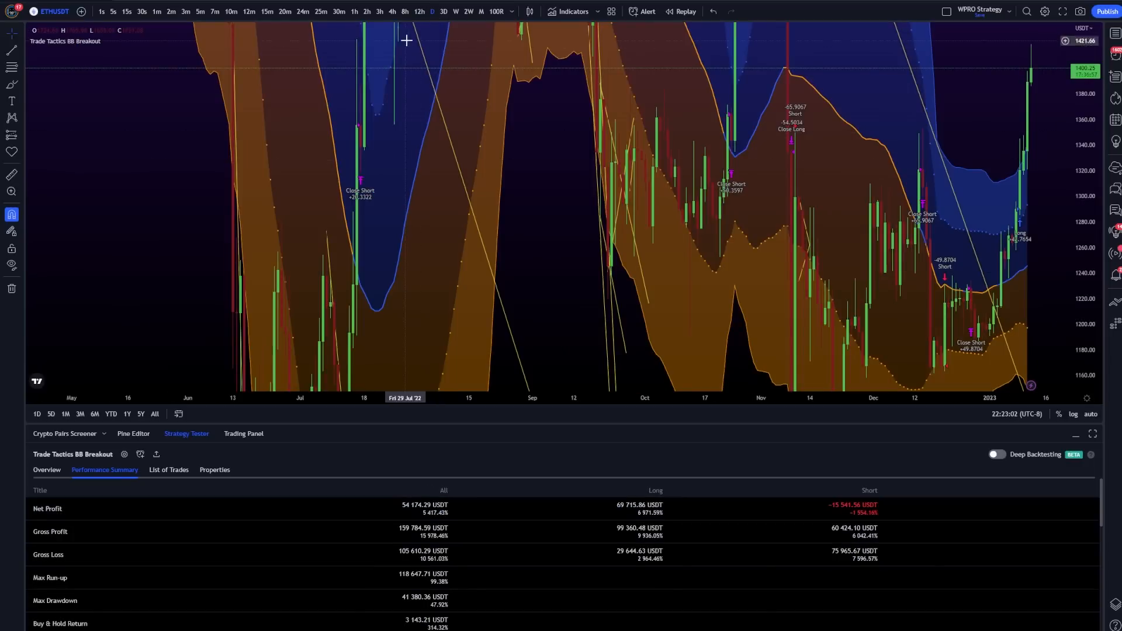
On the 8-hour chart, step the Length up from 41 through 42, 43, 44, 45 and 46
{"action": "left_click", "coordinate": [404, 12]}
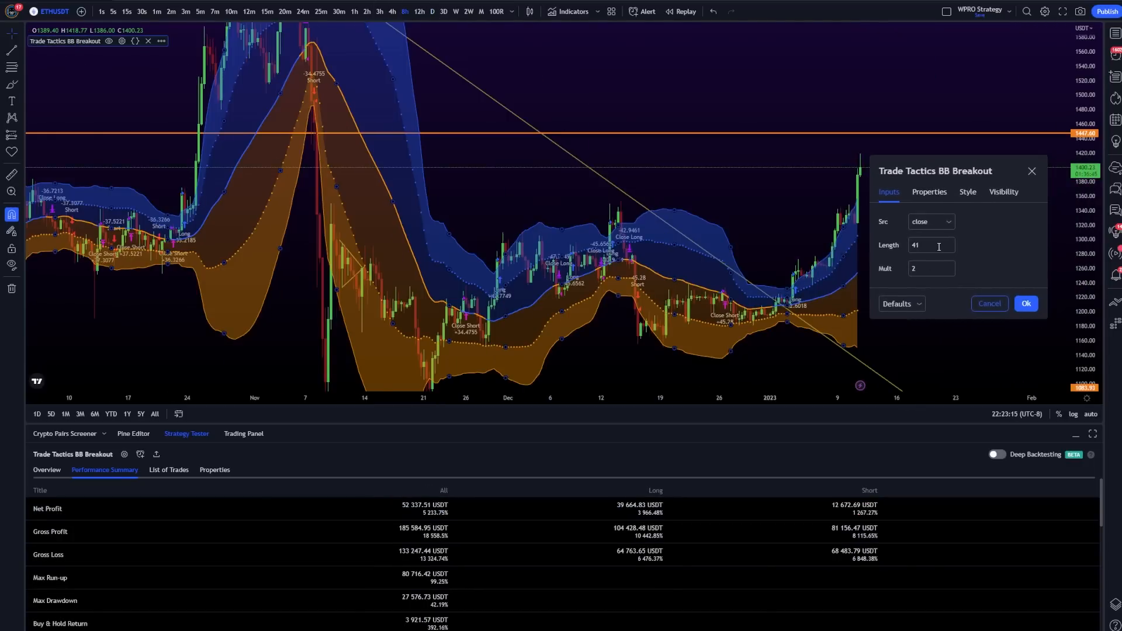
{"action": "left_click", "coordinate": [930, 244]}
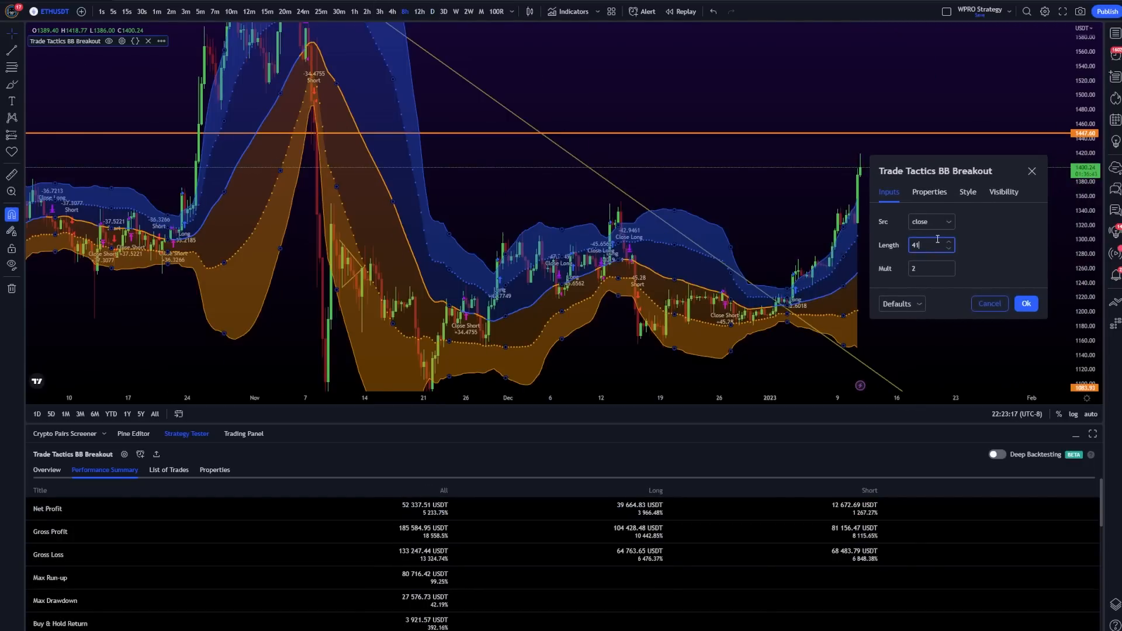
{"action": "left_click", "coordinate": [948, 242]}
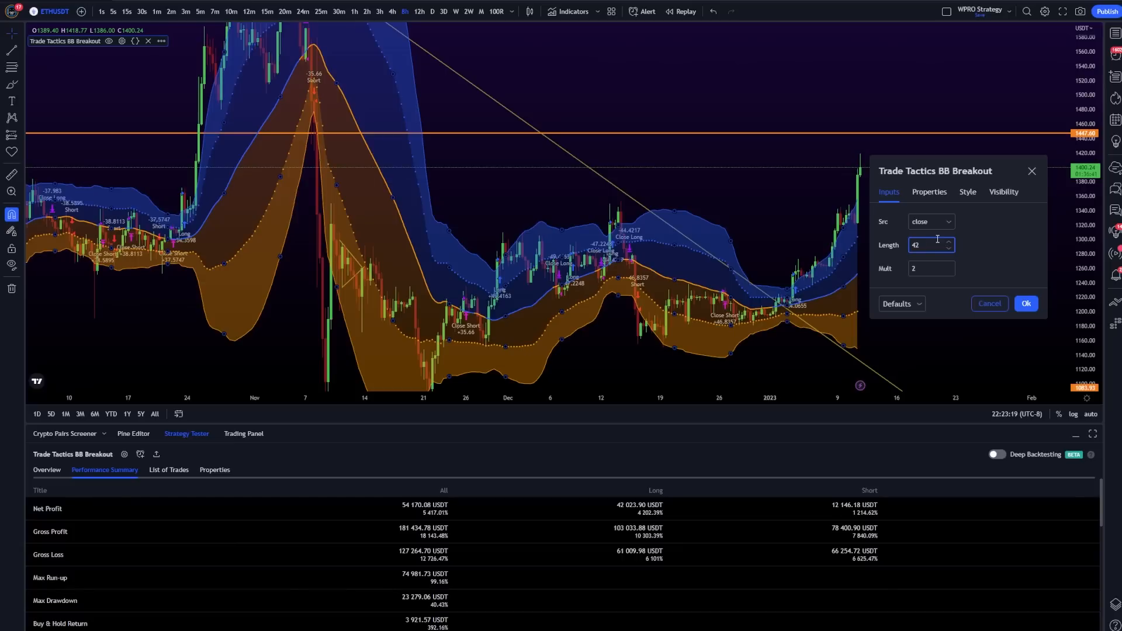
{"action": "left_click", "coordinate": [948, 242]}
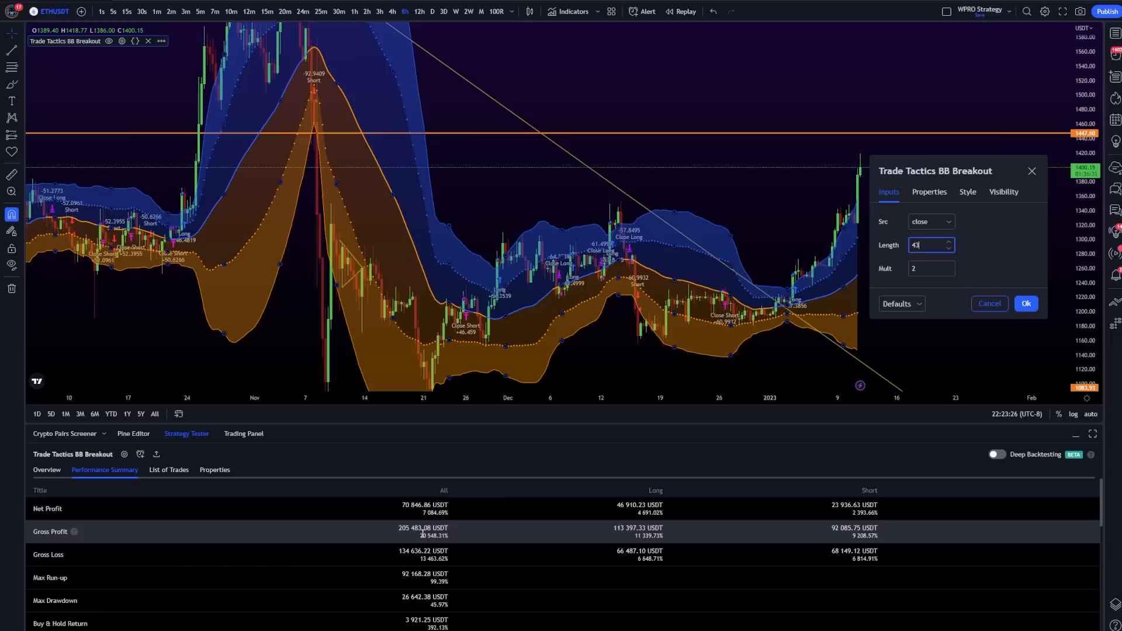
{"action": "mouse_move", "coordinate": [458, 577]}
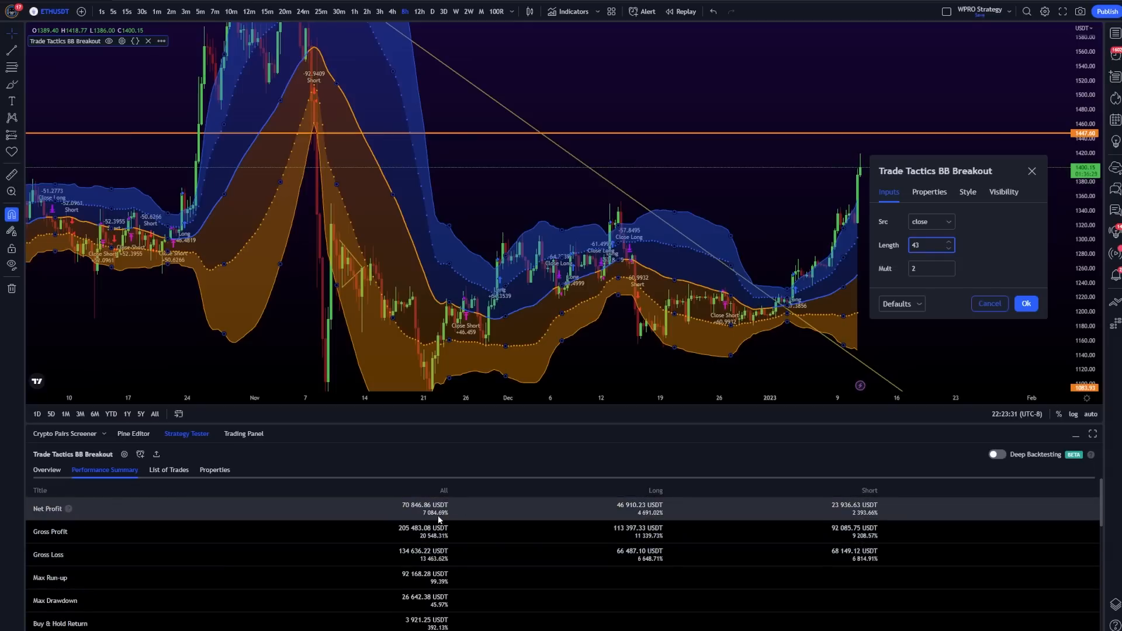
{"action": "type", "text": "44"}
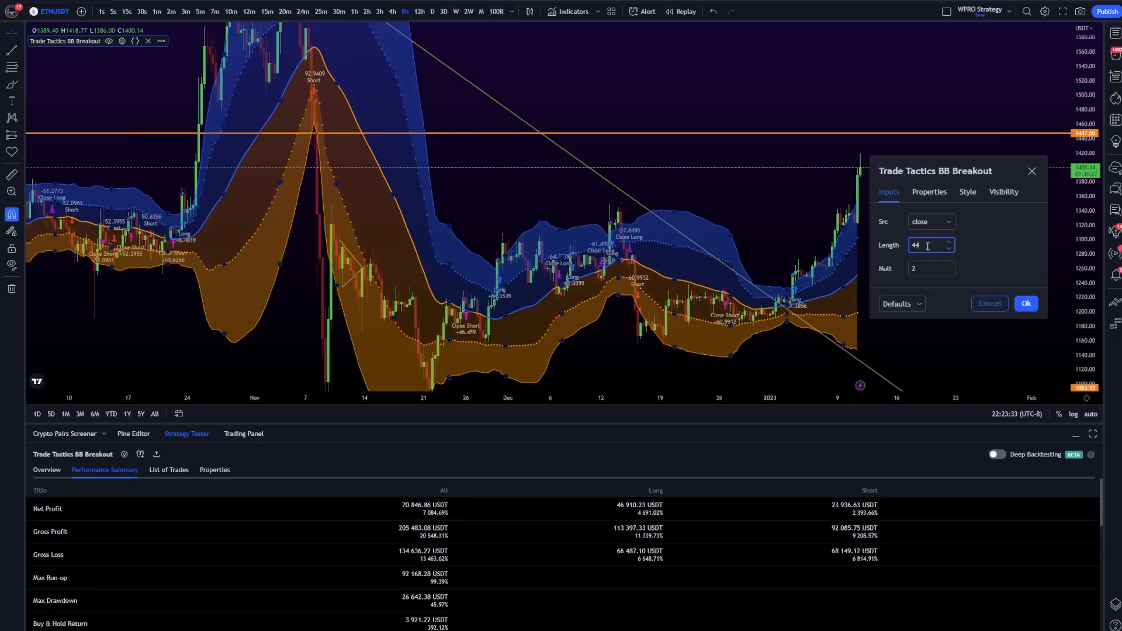
{"action": "left_click", "coordinate": [948, 242]}
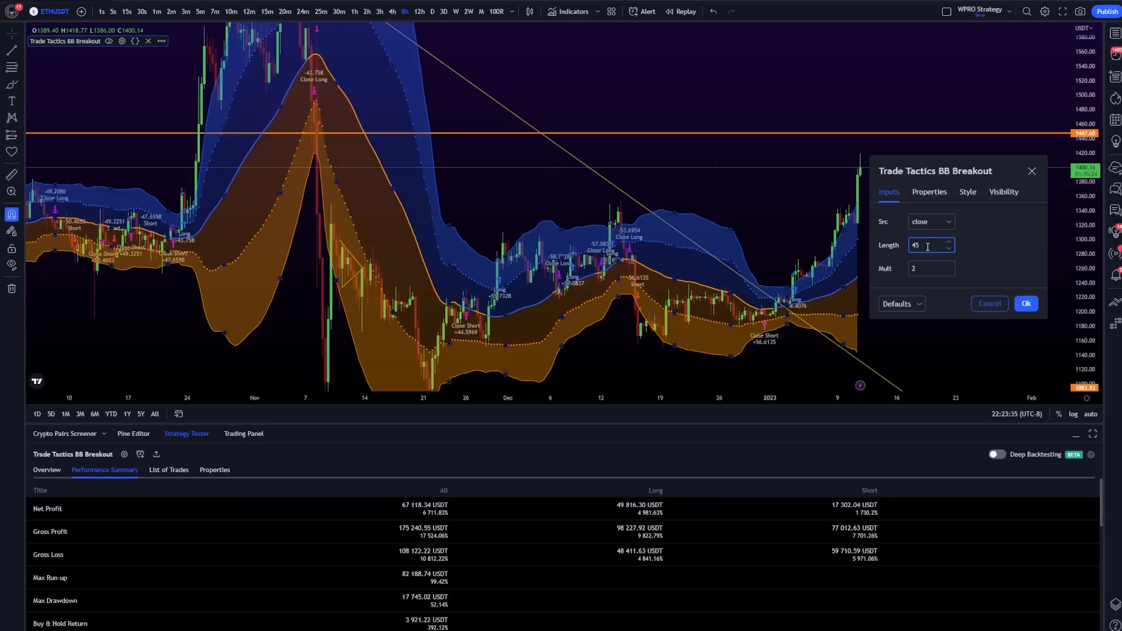
{"action": "type", "text": "46"}
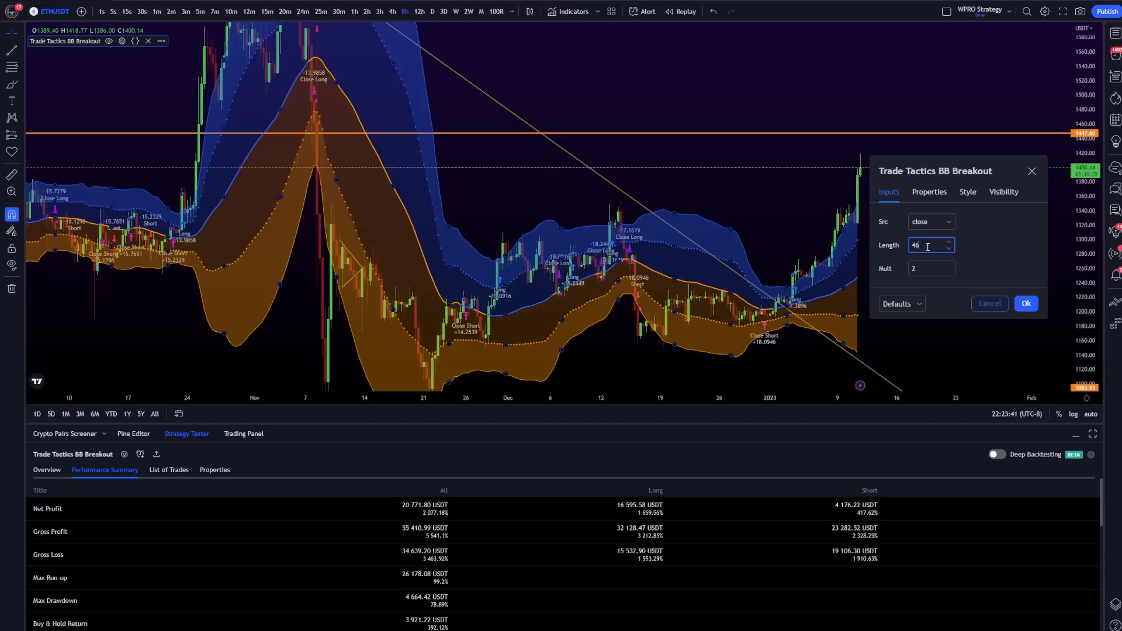
Test higher Lengths 55, 56, 57, 58 and 60, then step back down toward 57
{"action": "type", "text": "55"}
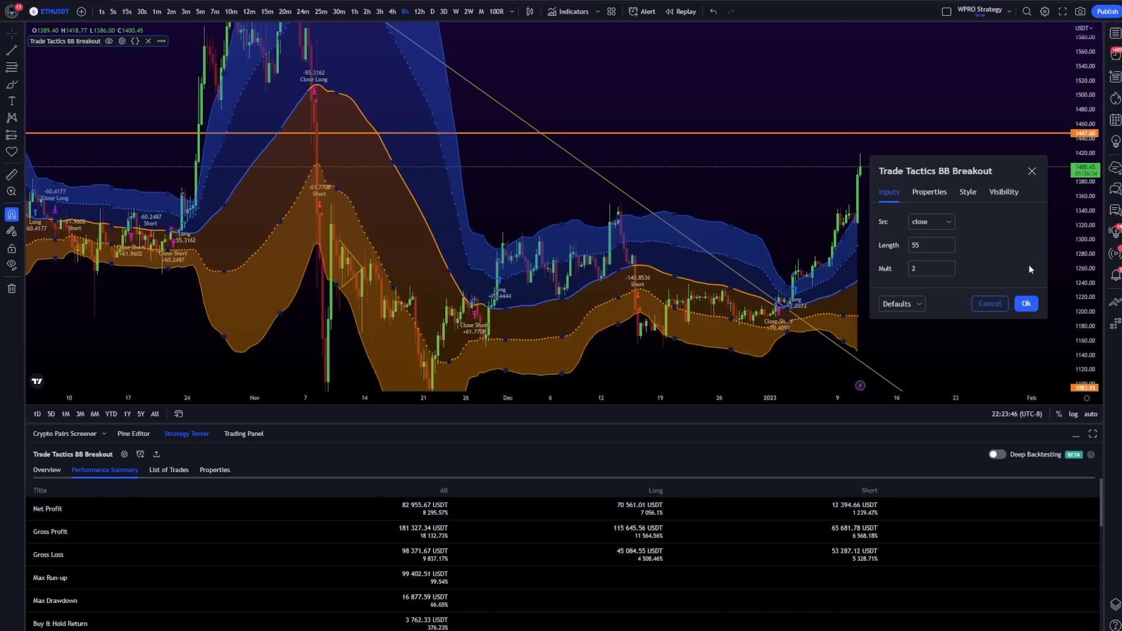
{"action": "left_click", "coordinate": [948, 242]}
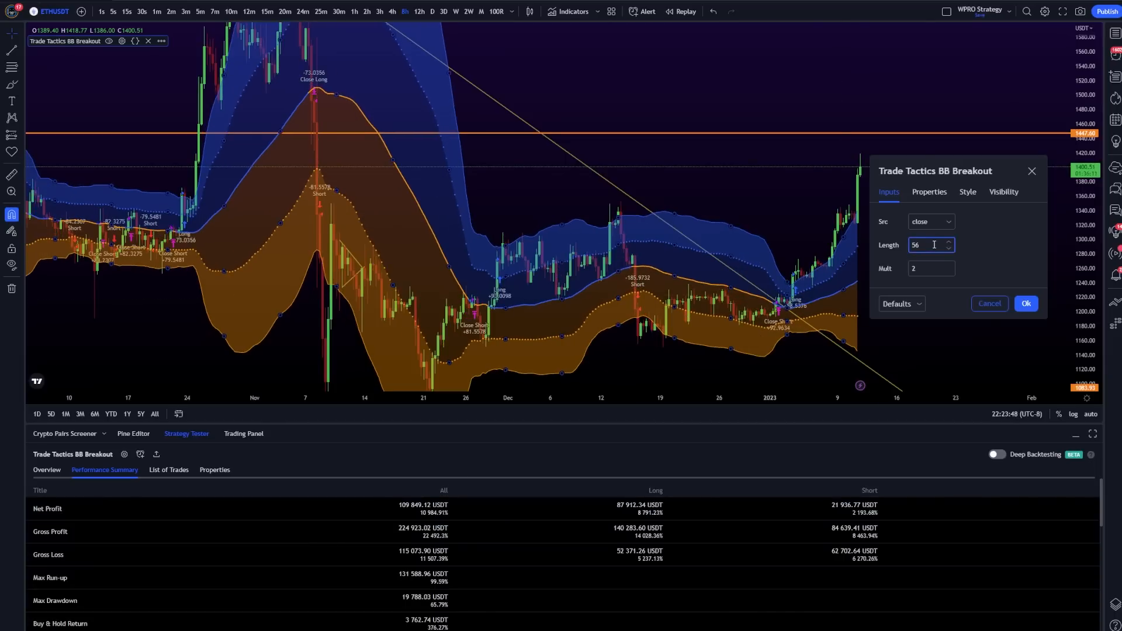
{"action": "left_click", "coordinate": [949, 242]}
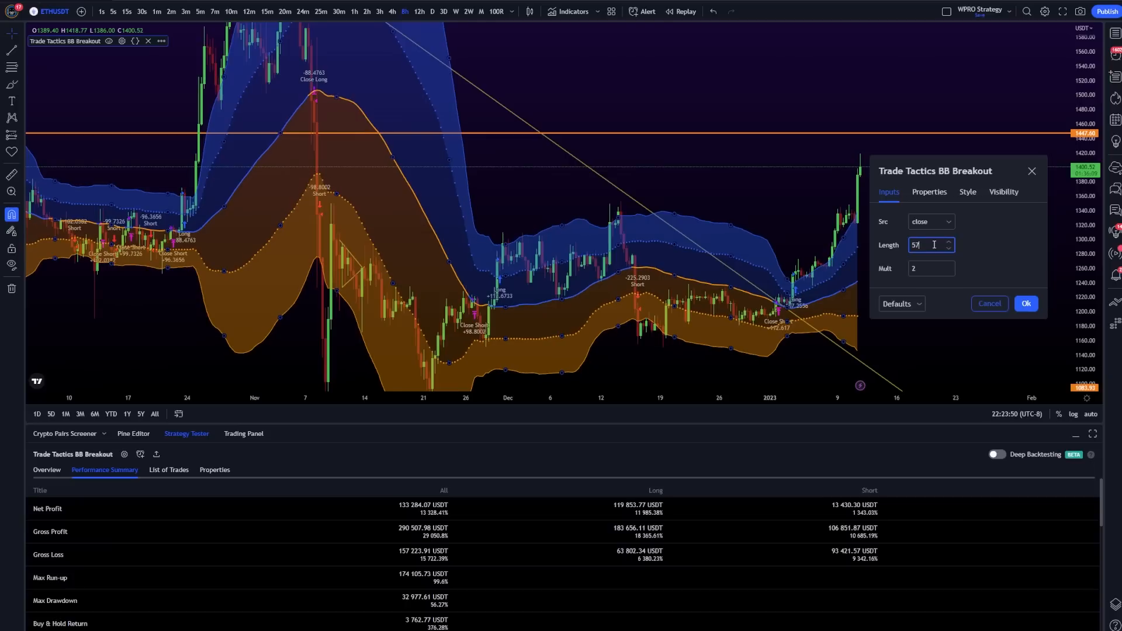
{"action": "left_click", "coordinate": [948, 240]}
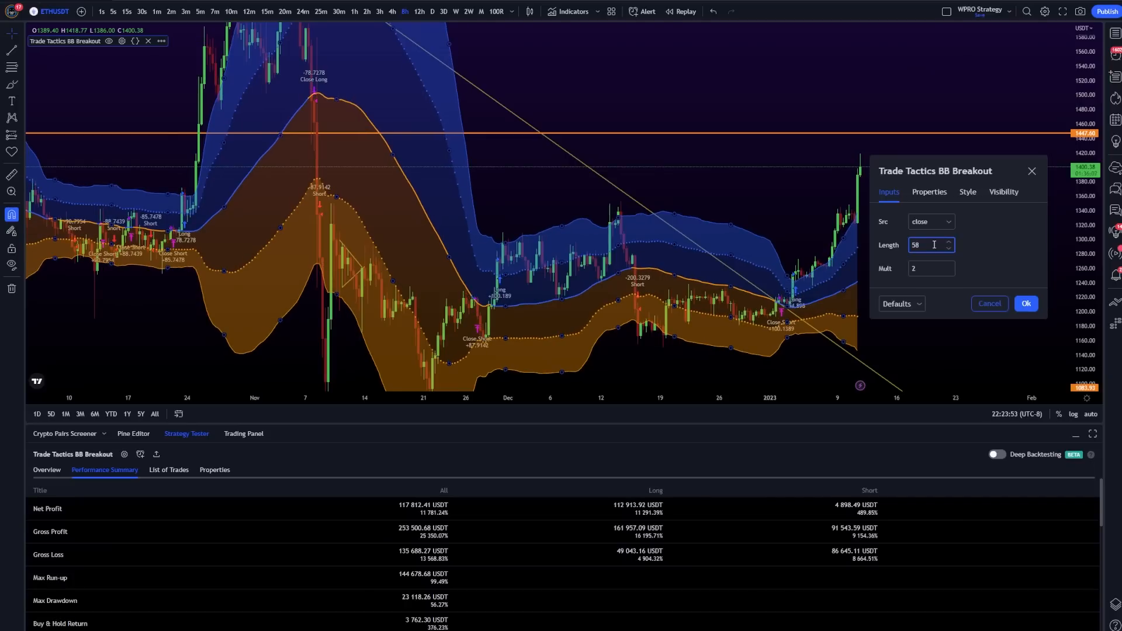
{"action": "type", "text": "60"}
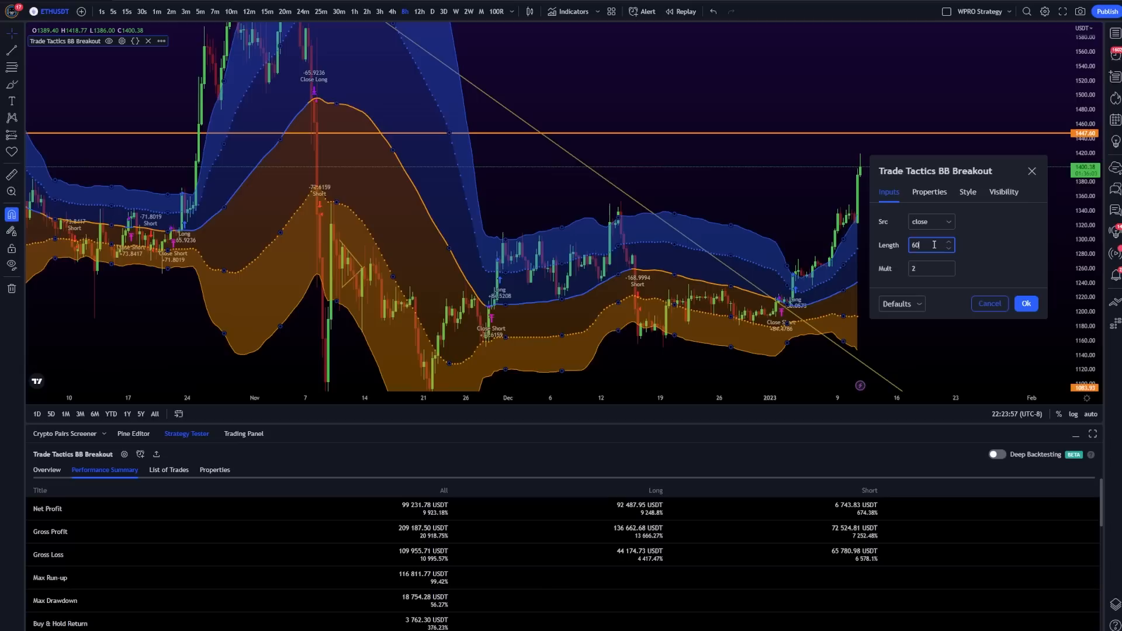
{"action": "mouse_move", "coordinate": [939, 237]}
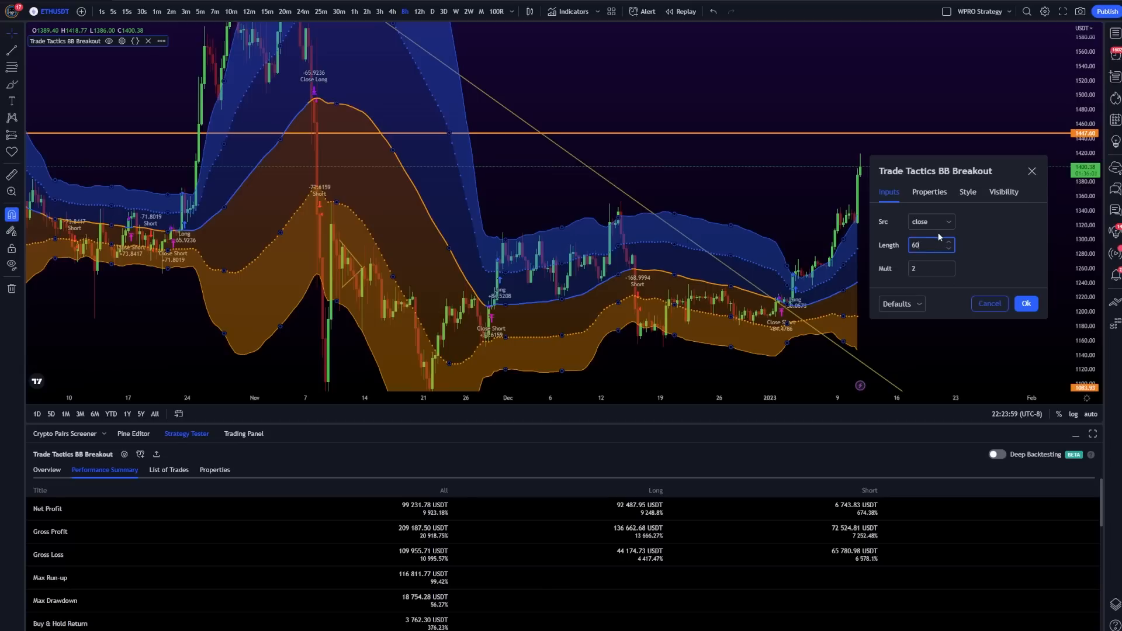
{"action": "mouse_move", "coordinate": [883, 219]}
{"action": "type", "text": "58"}
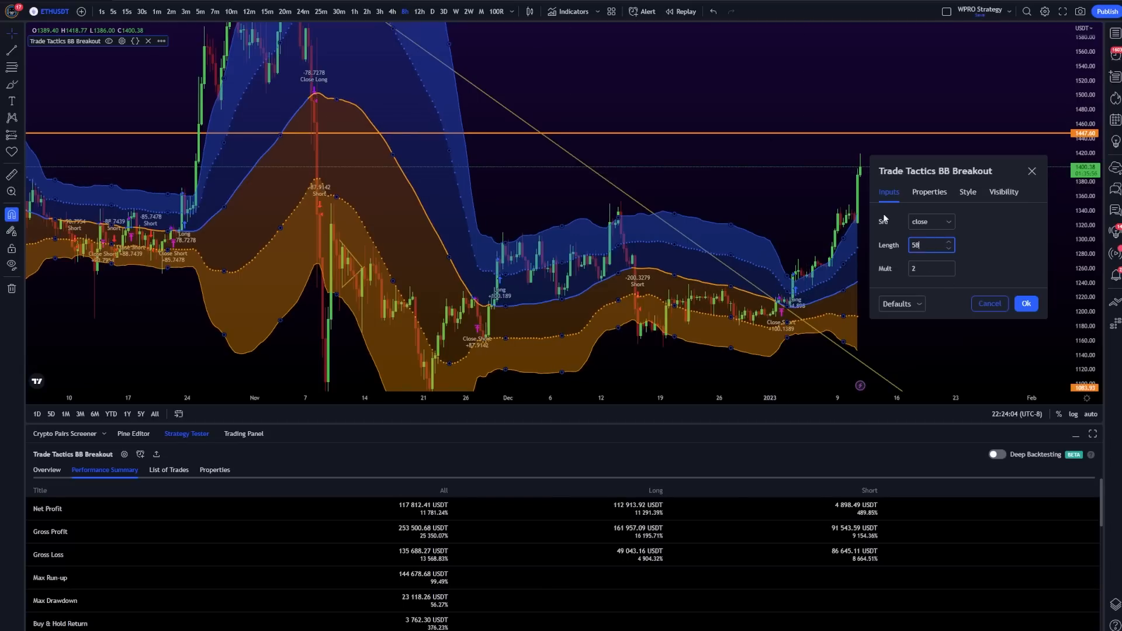
{"action": "left_click", "coordinate": [948, 248]}
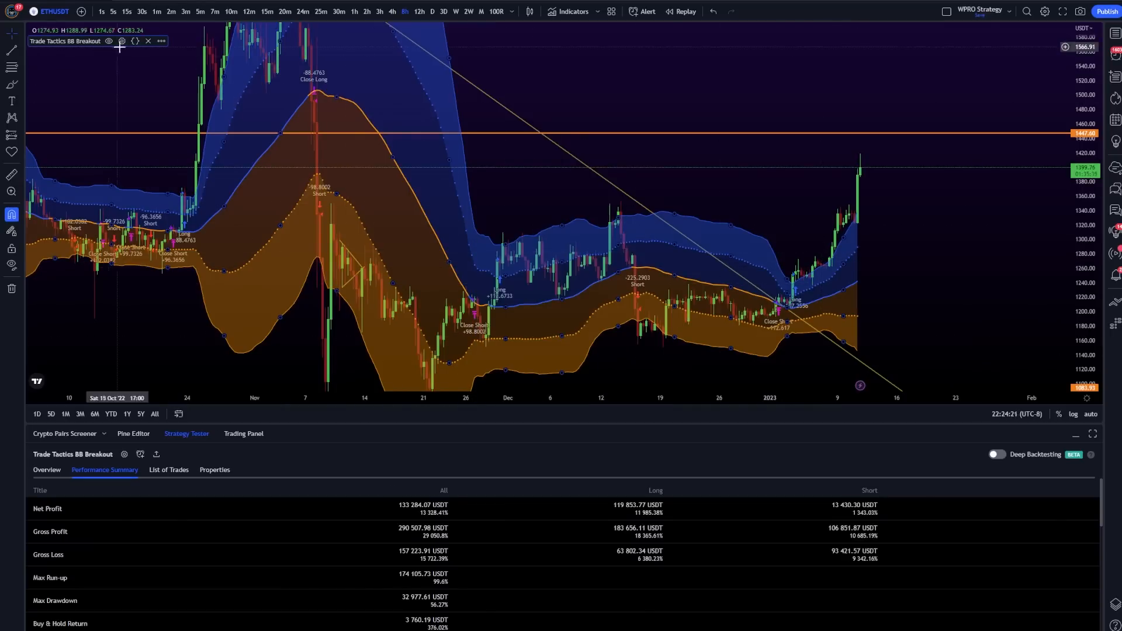
{"action": "mouse_move", "coordinate": [134, 41]}
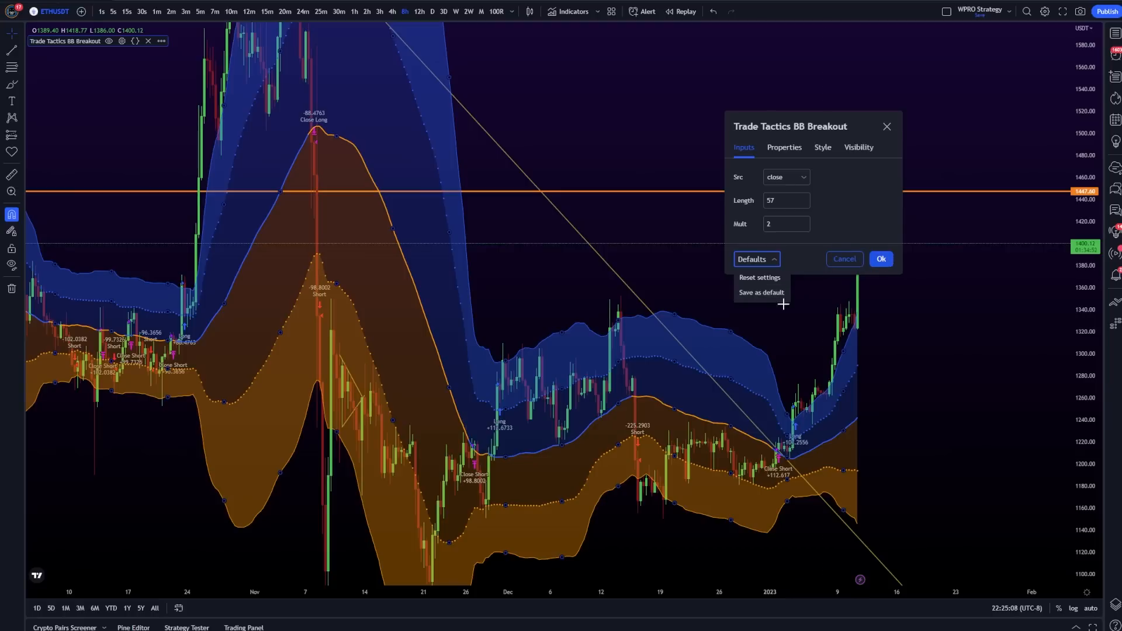
Save the current inputs with Length 57 as the strategy default
{"action": "left_click", "coordinate": [133, 237]}
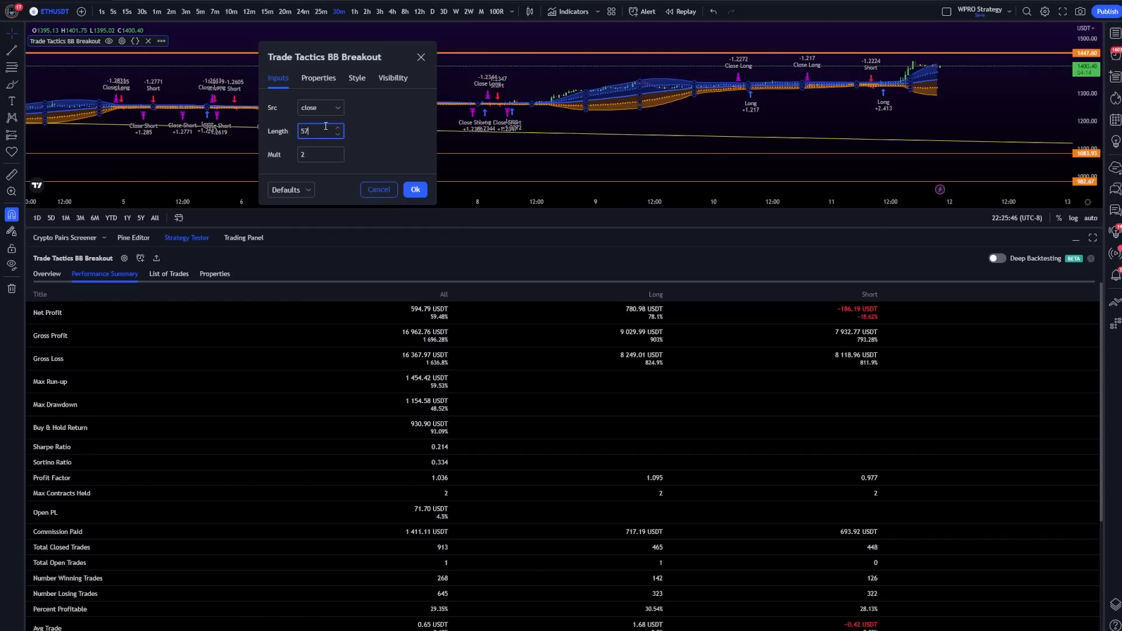
Confirm the BB Breakout settings, leaving the 30-minute summary at 594.79 USDT net profit
{"action": "left_click", "coordinate": [416, 189]}
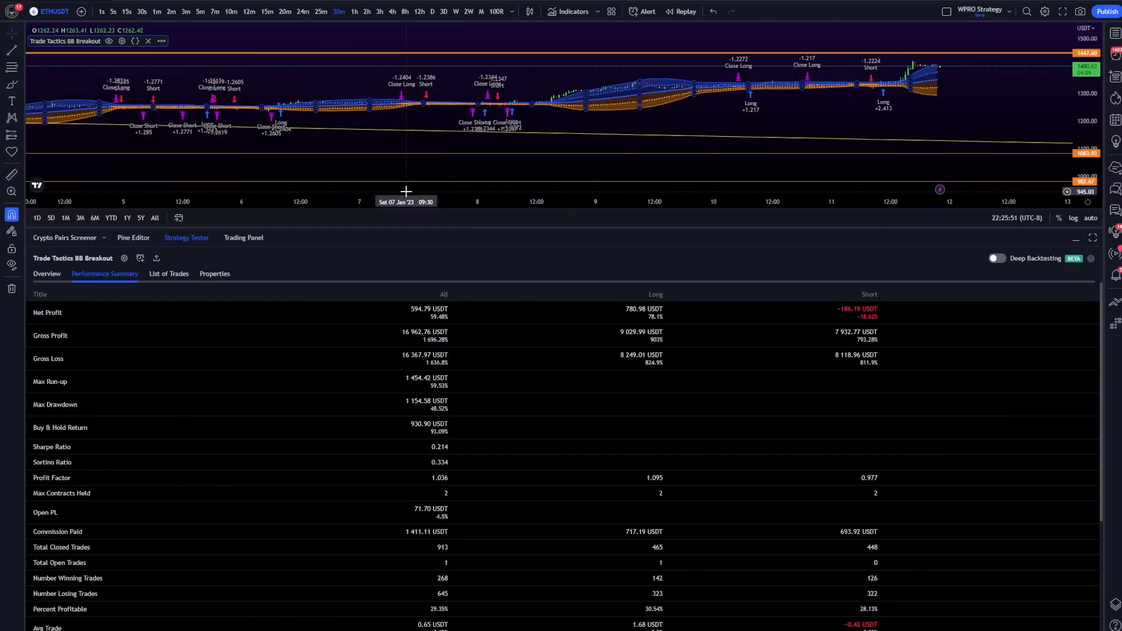
{"action": "mouse_move", "coordinate": [65, 312]}
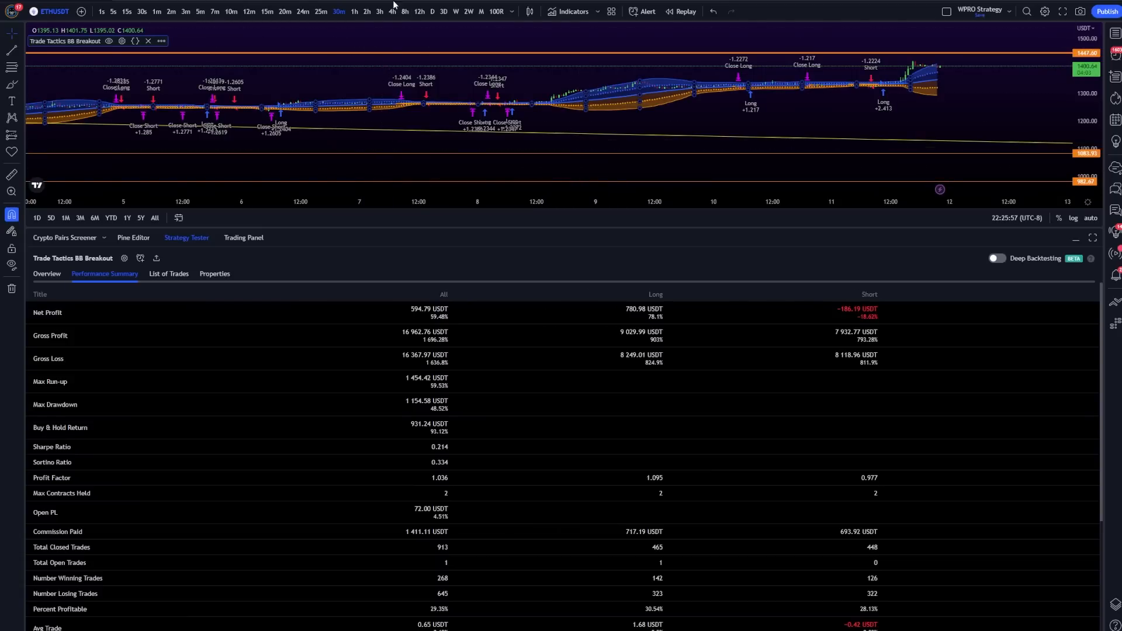
{"action": "mouse_move", "coordinate": [423, 90]}
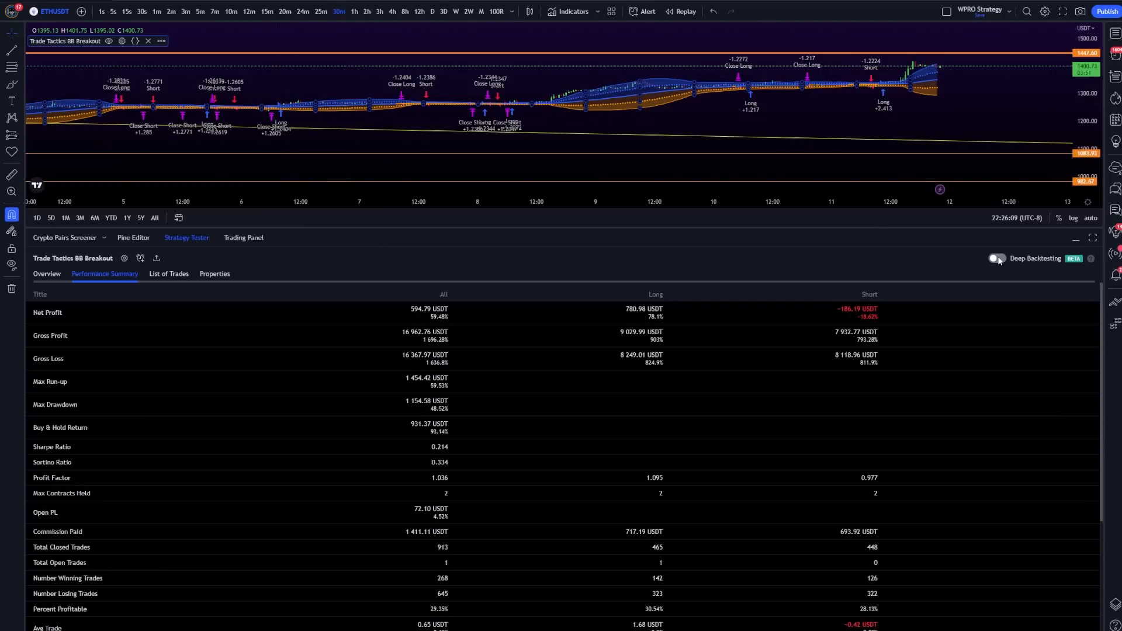
Enable Deep Backtesting and generate the 2017-08-16 to 2023-01-07 report, netting 1,481.10 USDT
{"action": "left_click", "coordinate": [997, 259]}
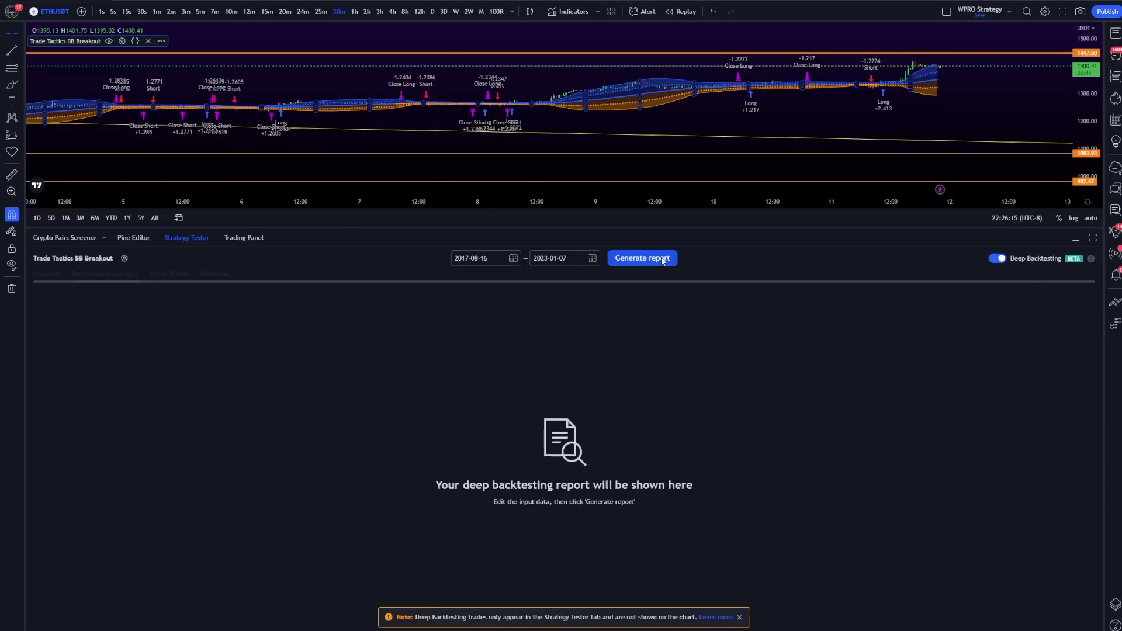
{"action": "left_click", "coordinate": [642, 258]}
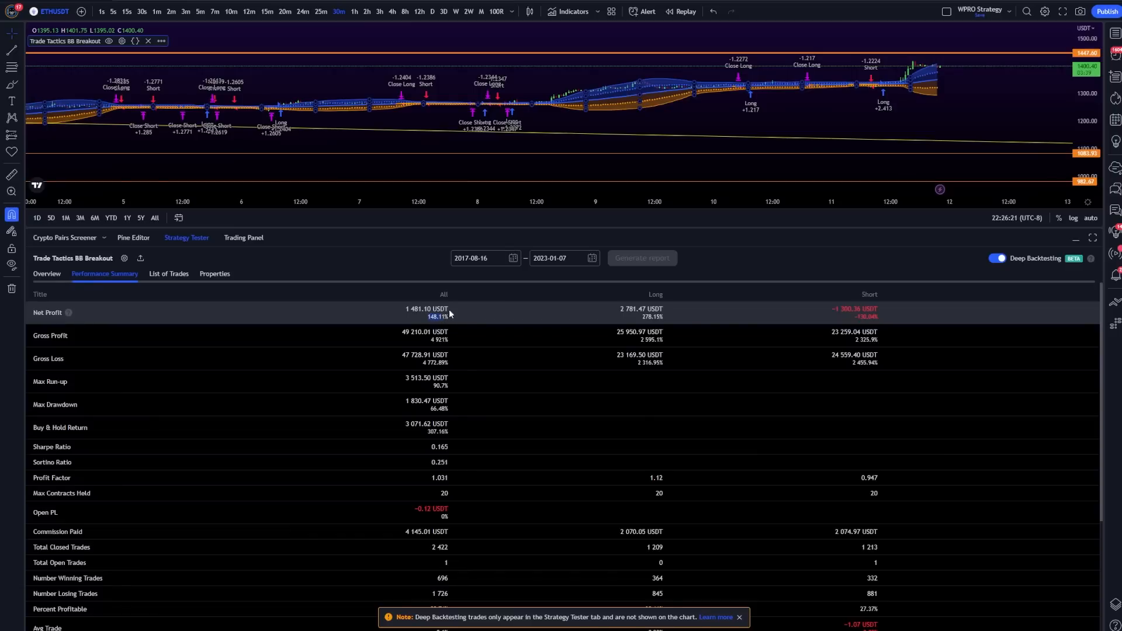
{"action": "mouse_move", "coordinate": [536, 237]}
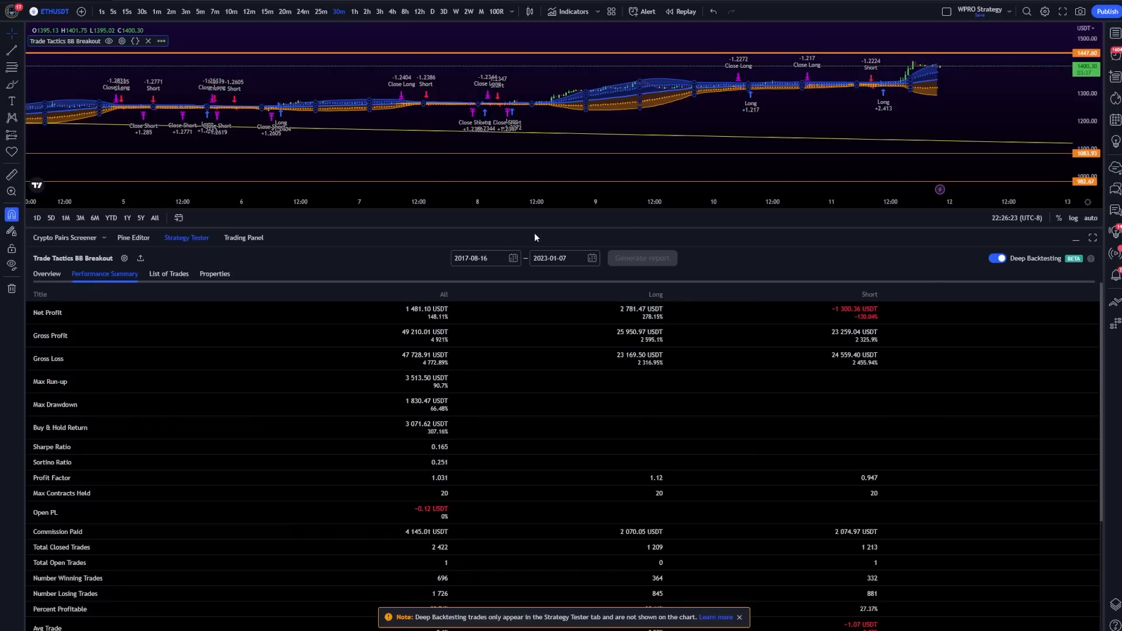
{"action": "mouse_move", "coordinate": [652, 240]}
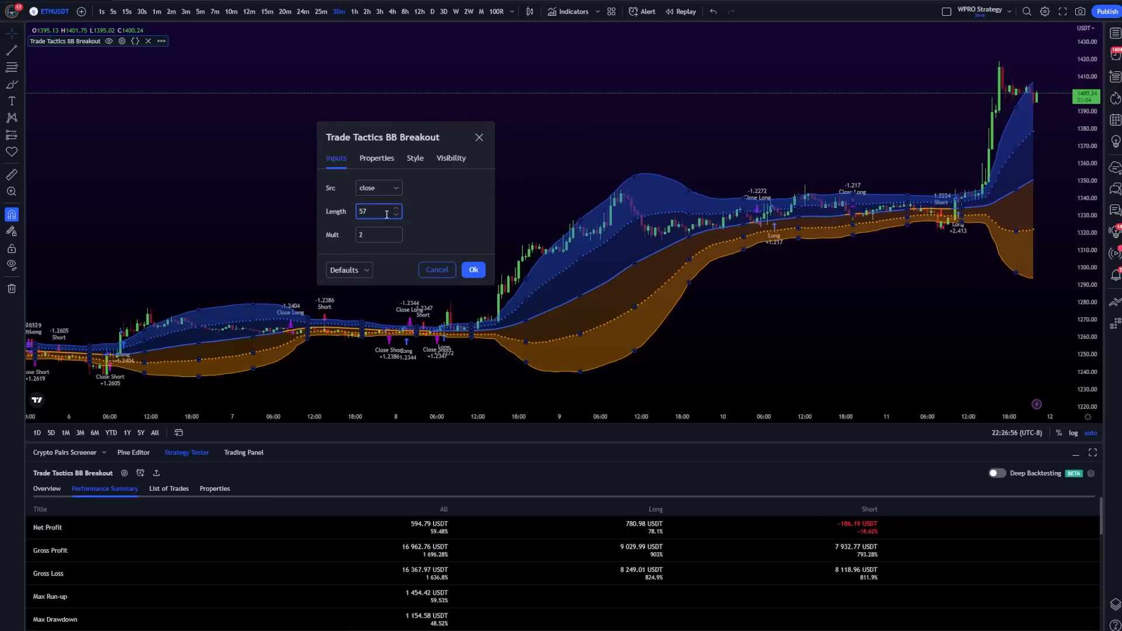
Test Lengths 52, 51, 27, 20, 44, 45 and 46, then apply 44 for about 1,816 USDT net profit
{"action": "left_click", "coordinate": [394, 215]}
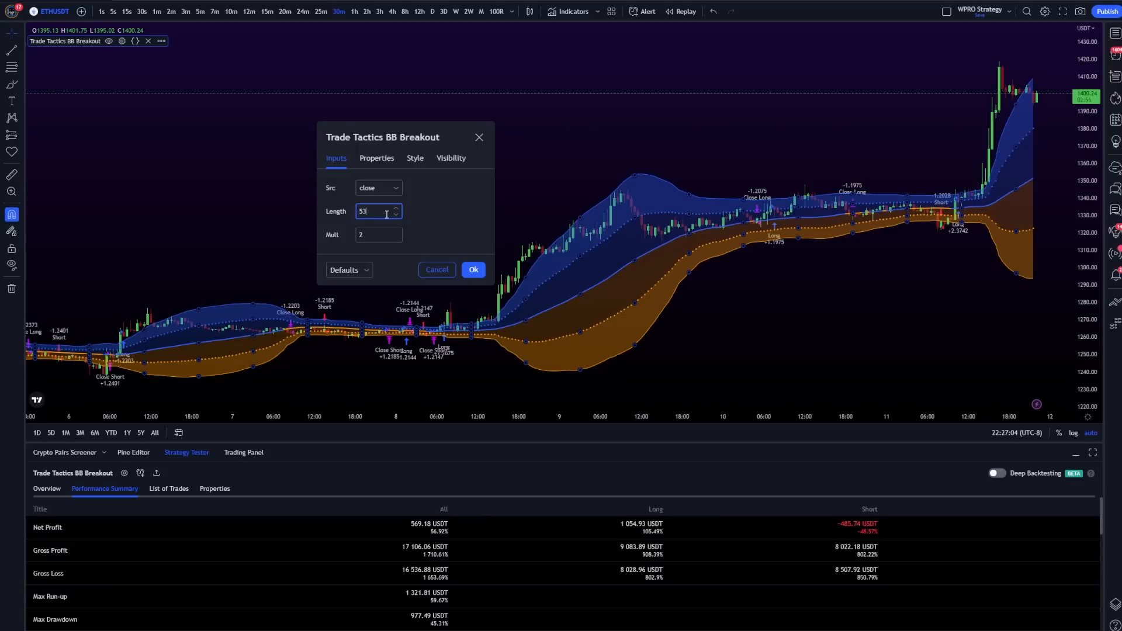
{"action": "left_click", "coordinate": [395, 214]}
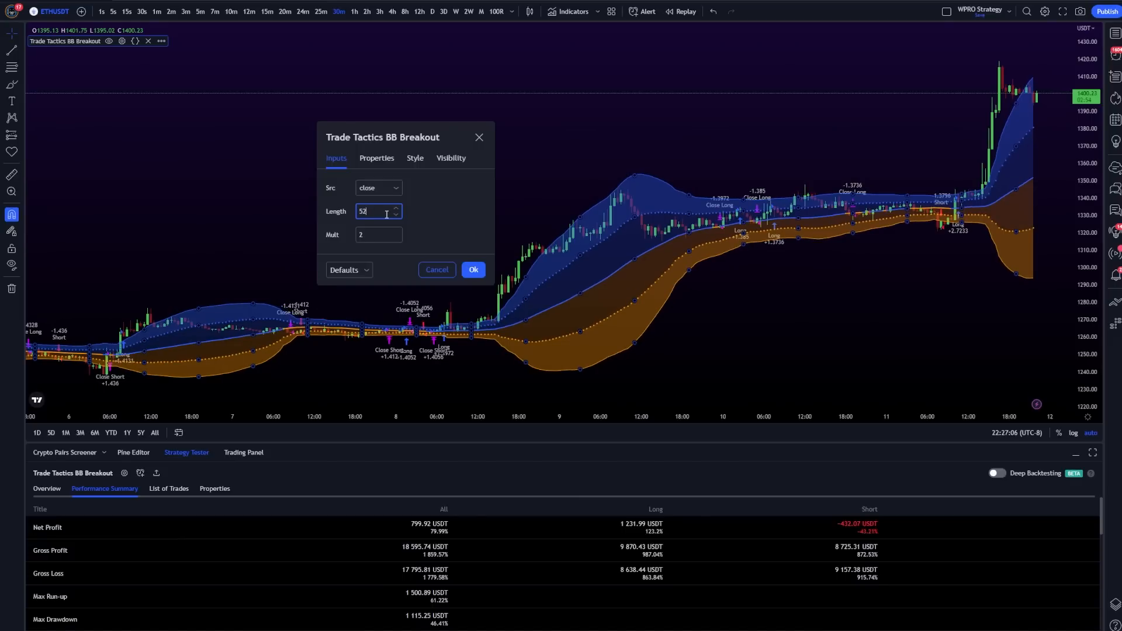
{"action": "left_click", "coordinate": [394, 213]}
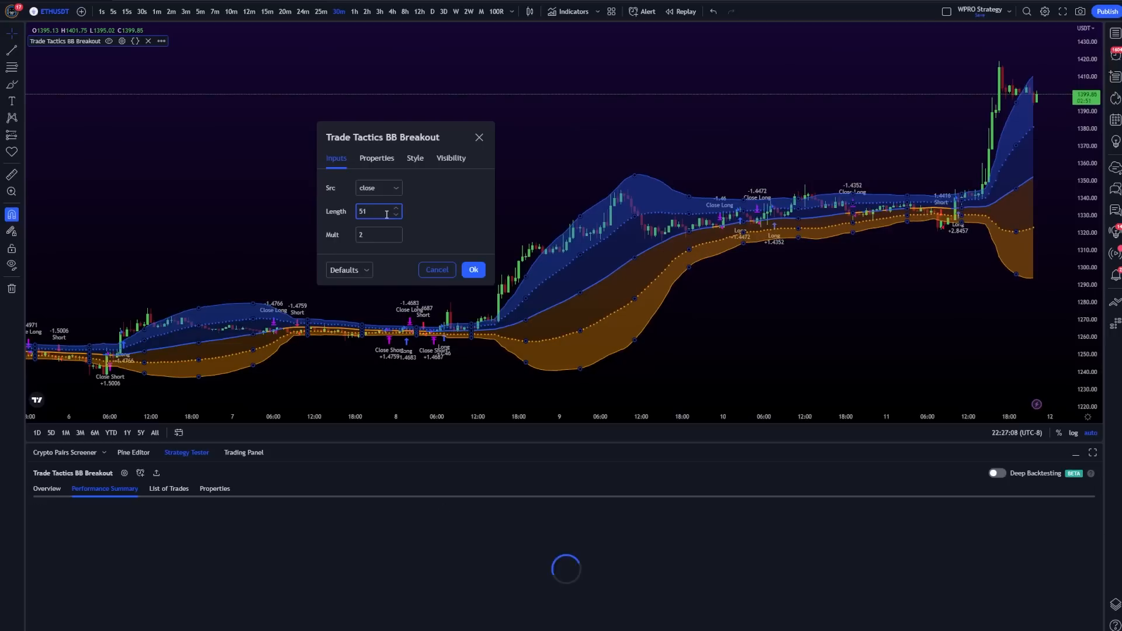
{"action": "type", "text": "27"}
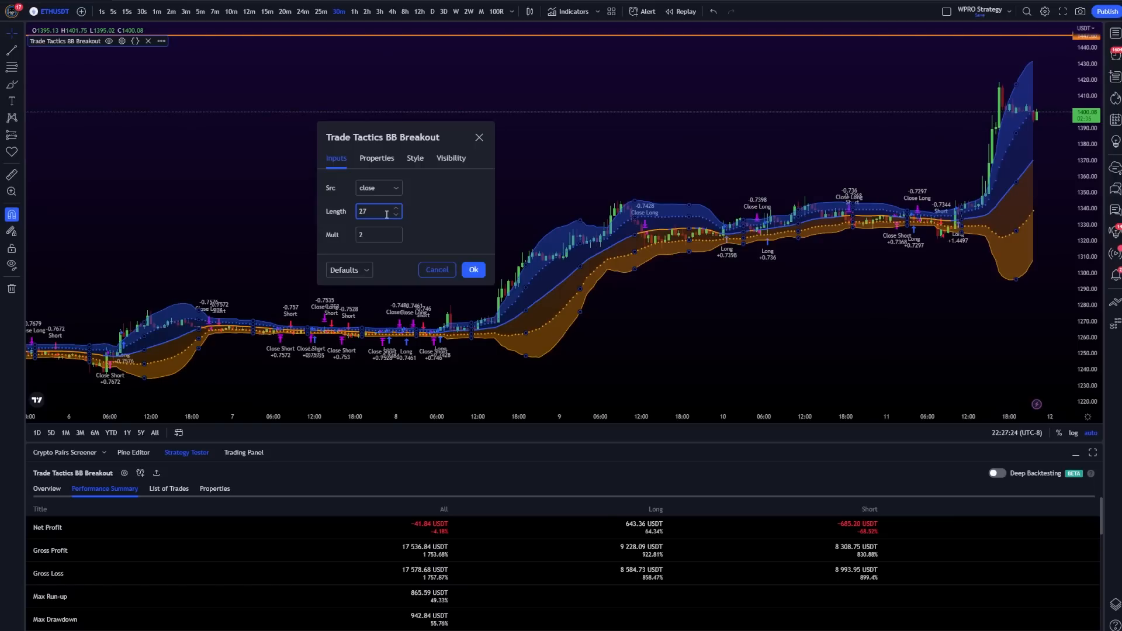
{"action": "type", "text": "20"}
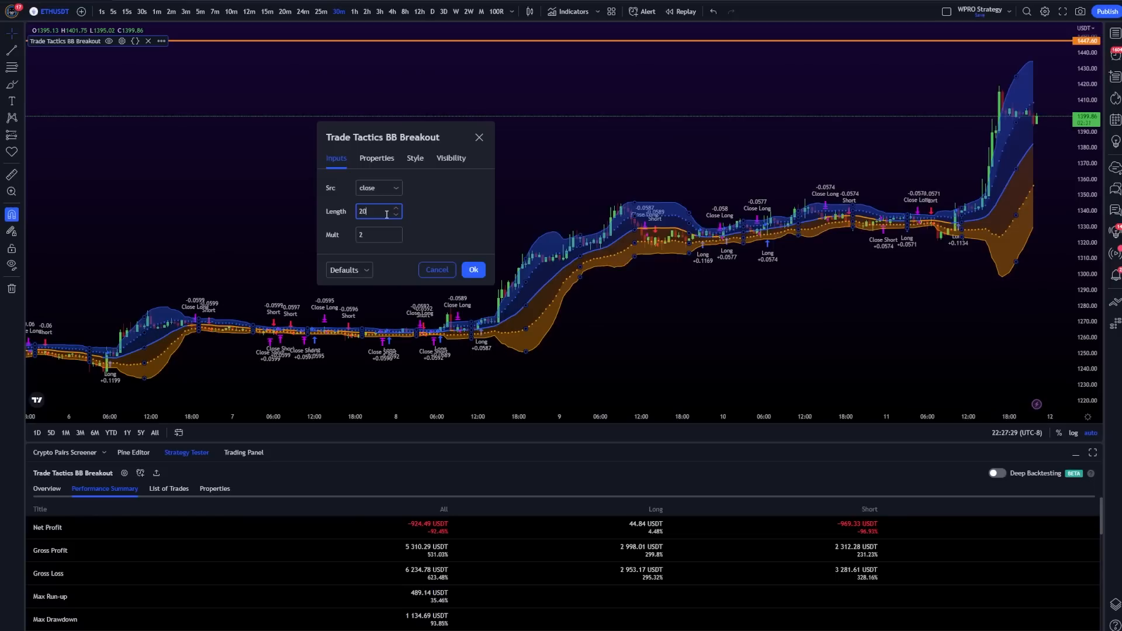
{"action": "type", "text": "1"}
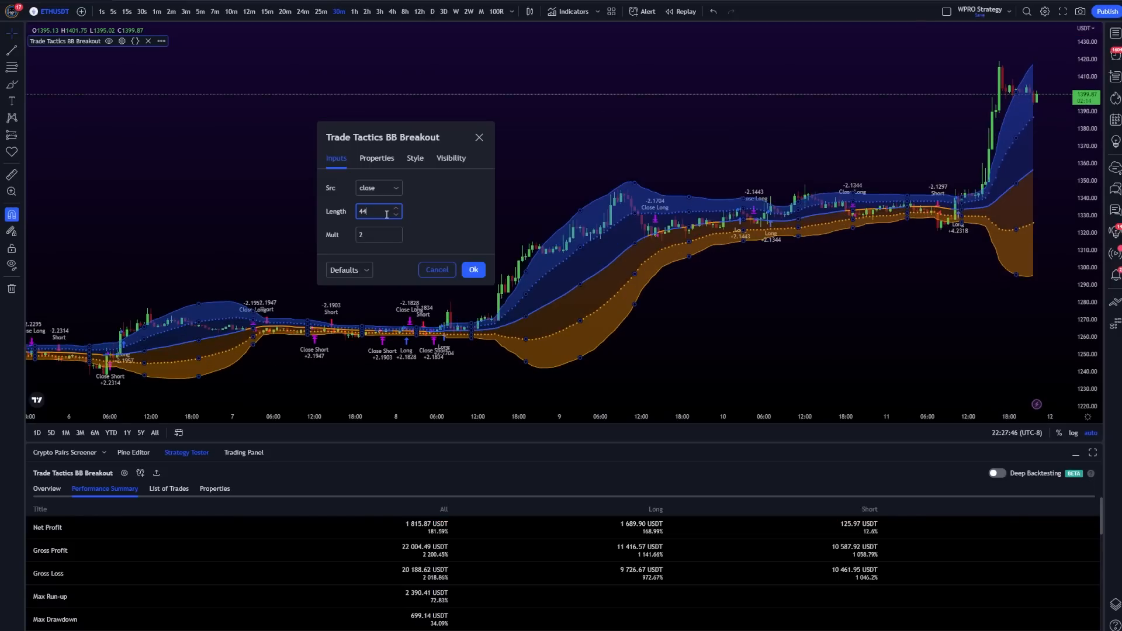
{"action": "type", "text": "45"}
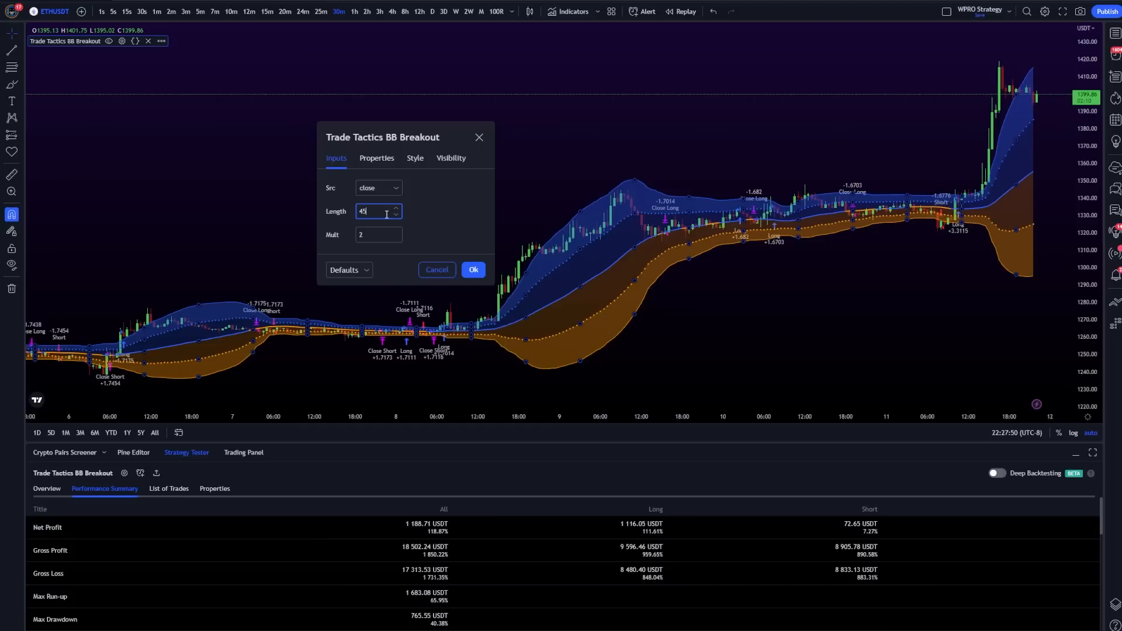
{"action": "type", "text": "46"}
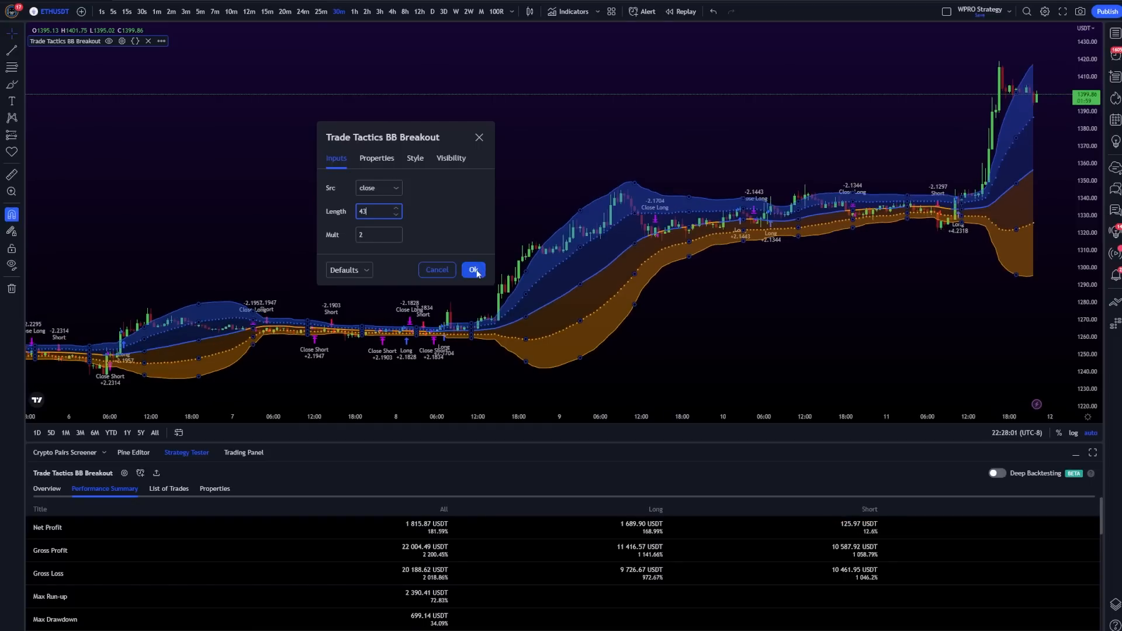
{"action": "left_click", "coordinate": [473, 270]}
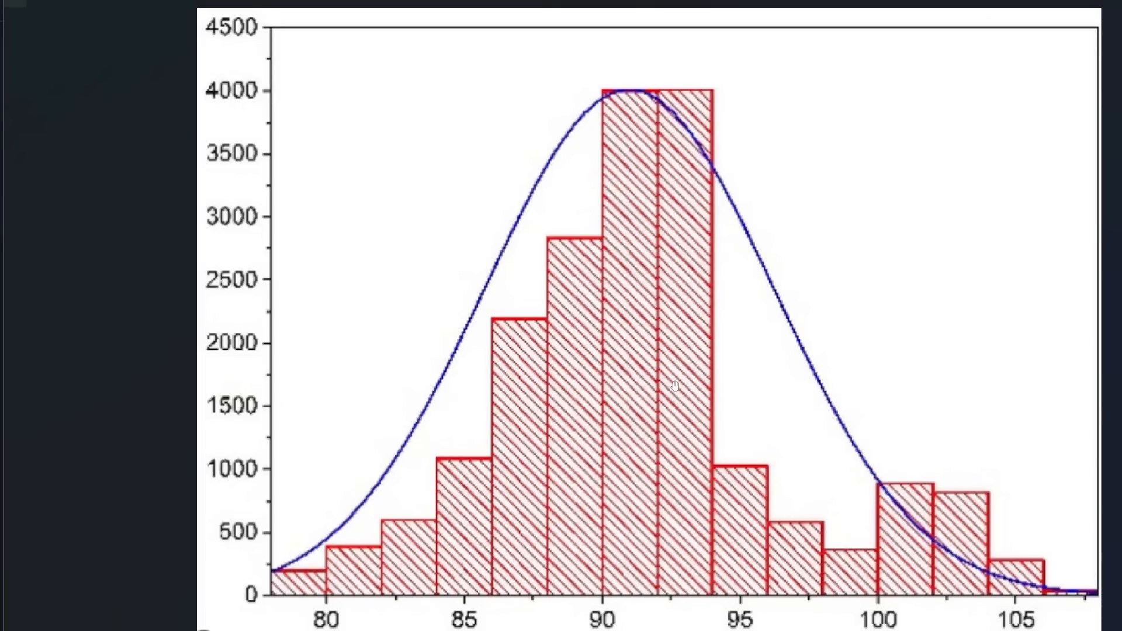
{"action": "mouse_move", "coordinate": [640, 155]}
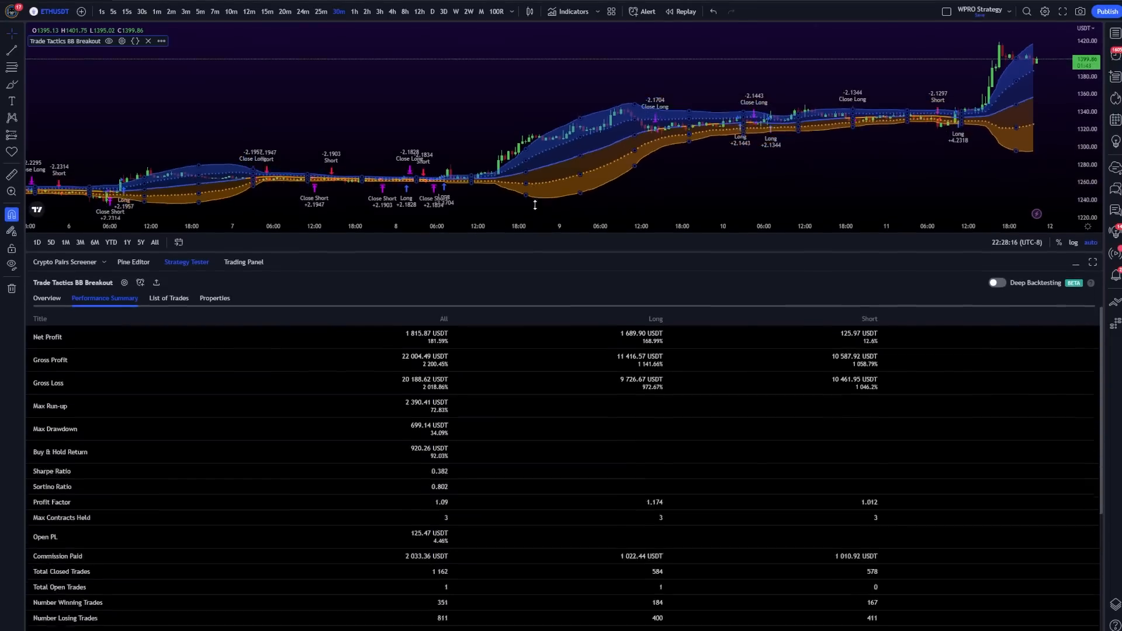
Enable Deep Backtesting and generate the 2017-08-16 to 2023-01-07 report, netting 24,404.62 USDT
{"action": "left_click", "coordinate": [994, 282]}
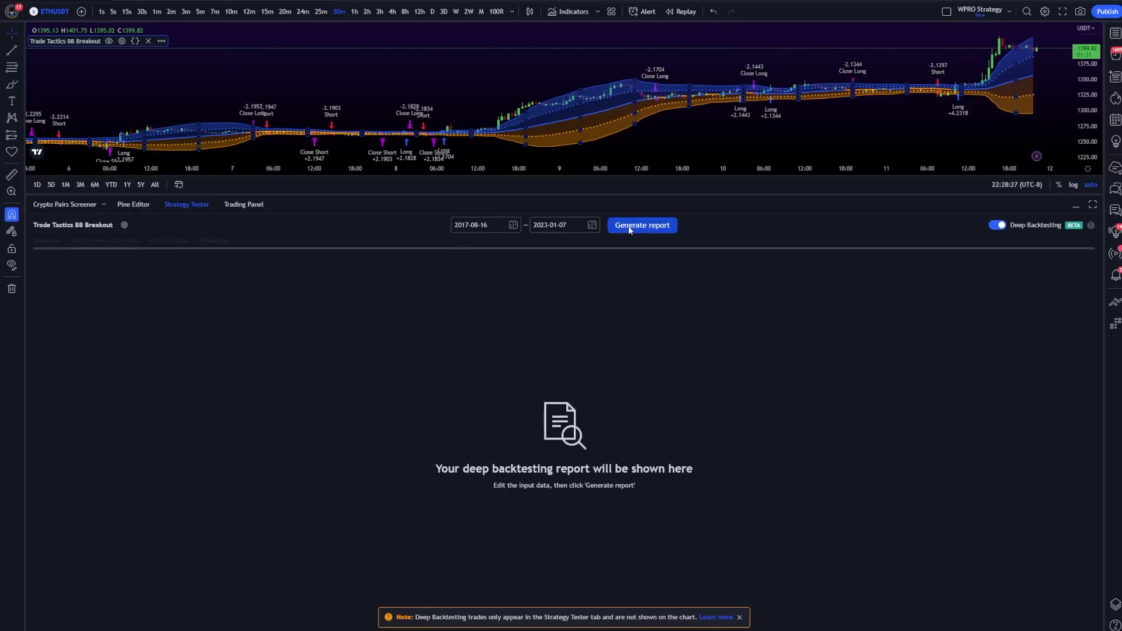
{"action": "left_click", "coordinate": [641, 224]}
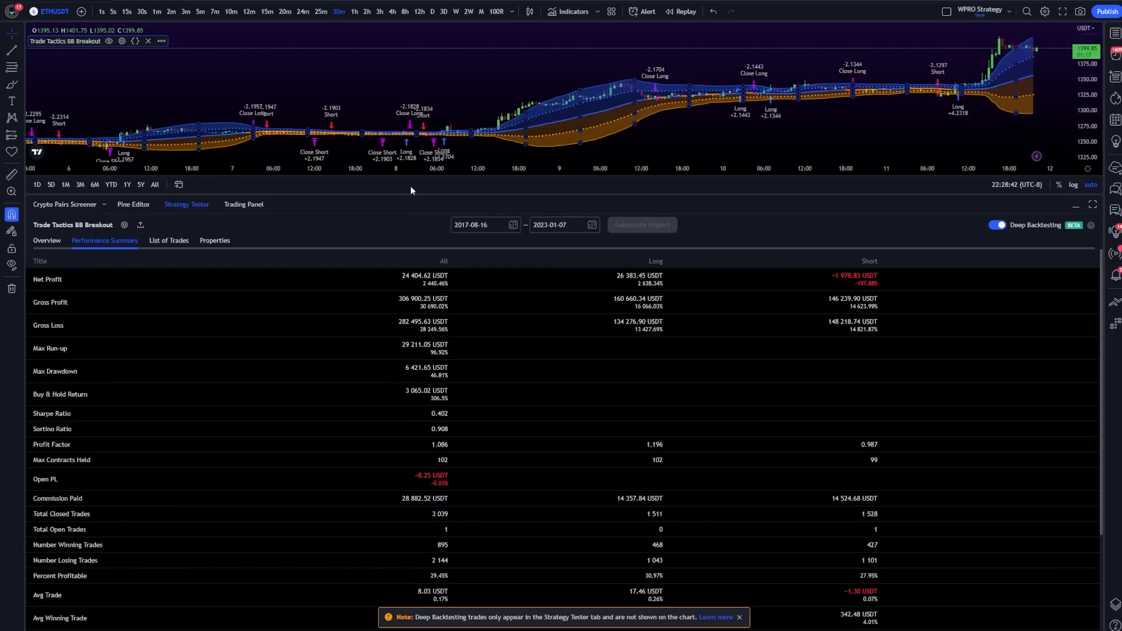
{"action": "mouse_move", "coordinate": [255, 421]}
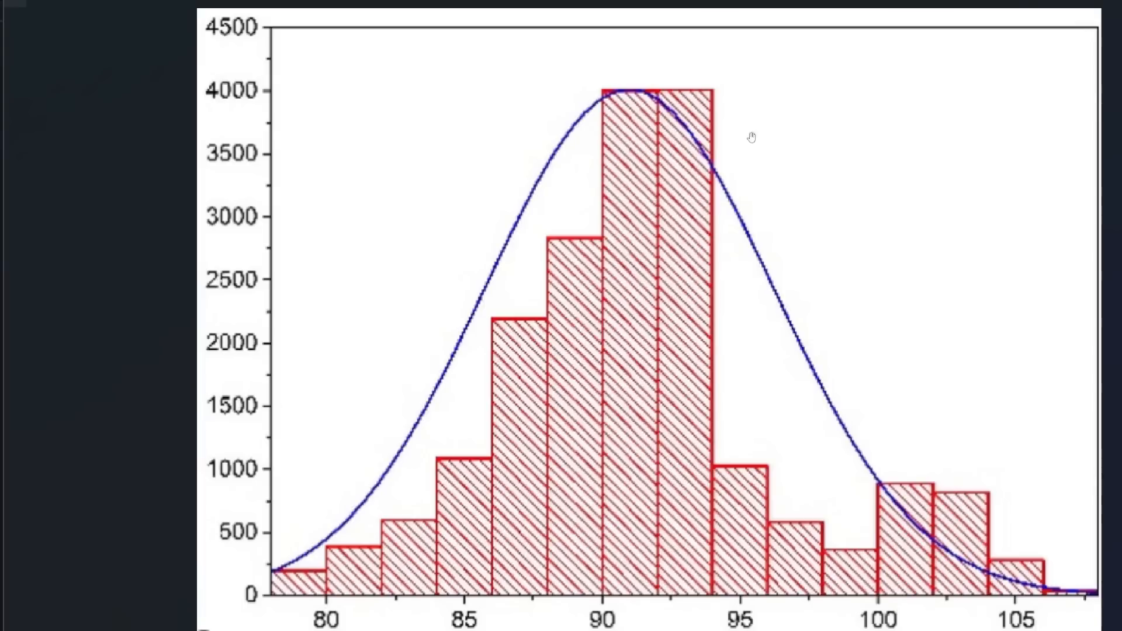
{"action": "mouse_move", "coordinate": [813, 143]}
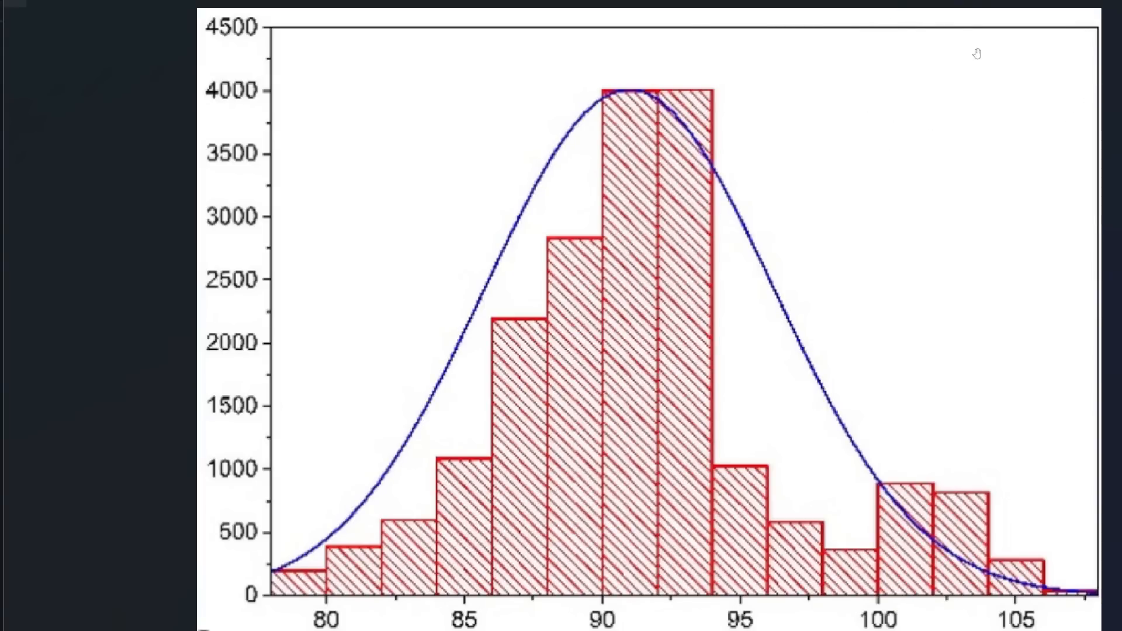
{"action": "mouse_move", "coordinate": [719, 171]}
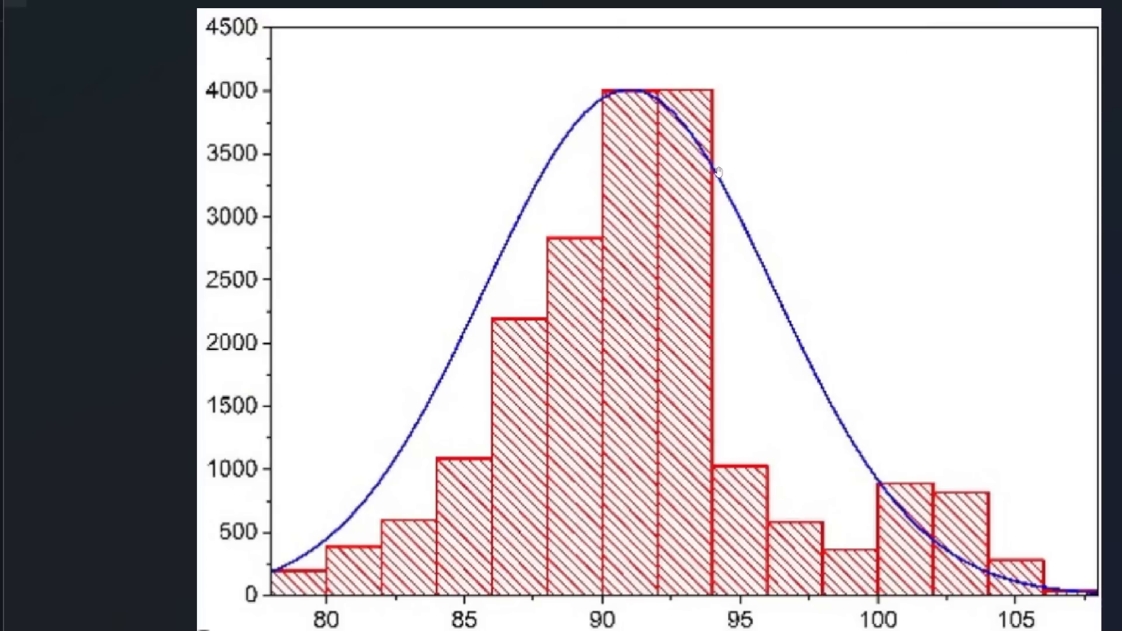
{"action": "mouse_move", "coordinate": [947, 130]}
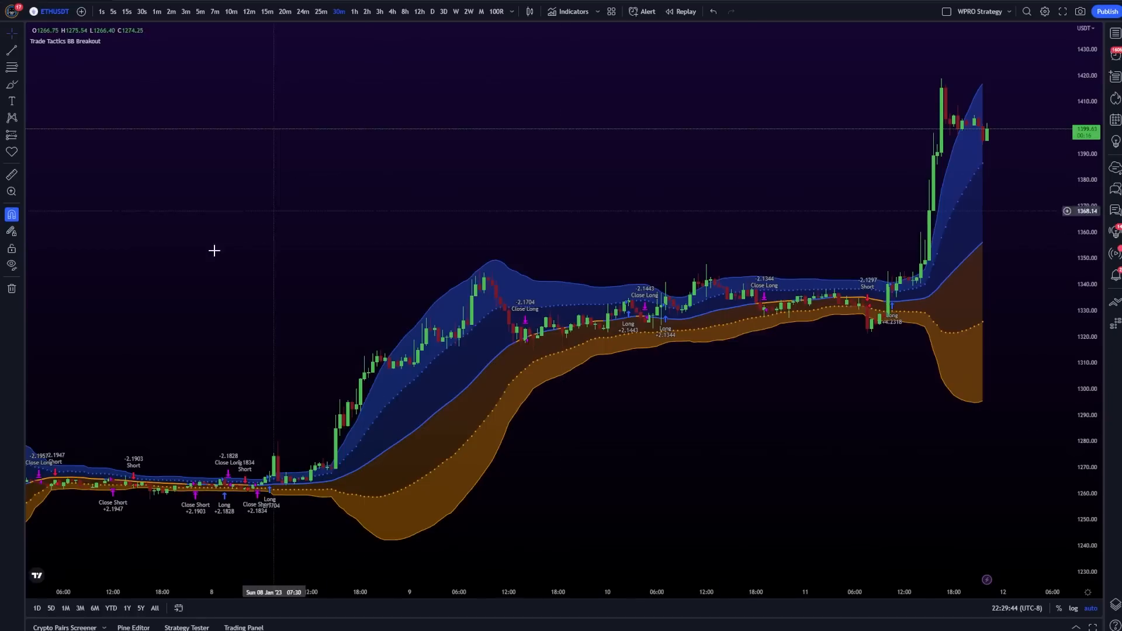
{"action": "mouse_move", "coordinate": [546, 415]}
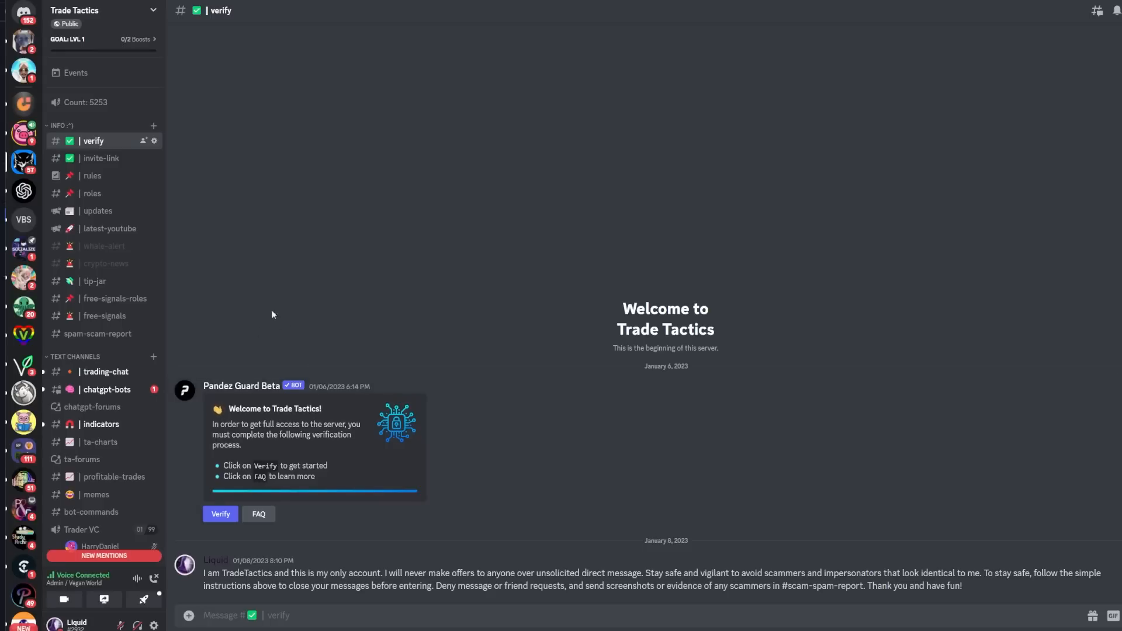
Switch to the #chatgpt-bots channel and scroll up through the bot discussion
{"action": "left_click", "coordinate": [106, 390]}
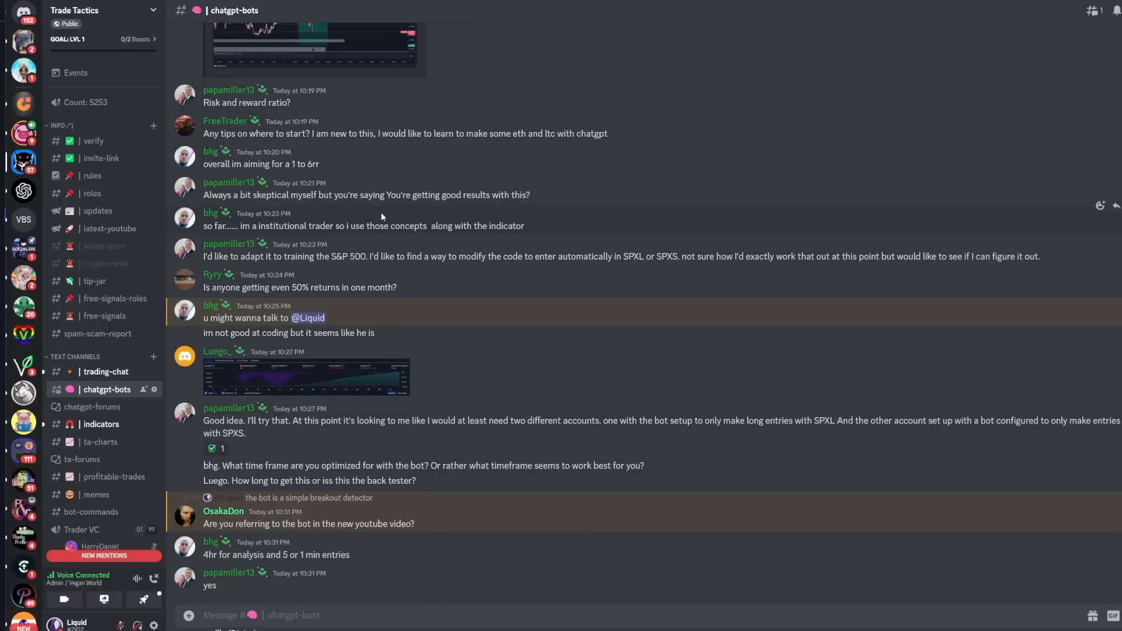
{"action": "scroll", "scroll_direction": "up", "scroll_amount": 3}
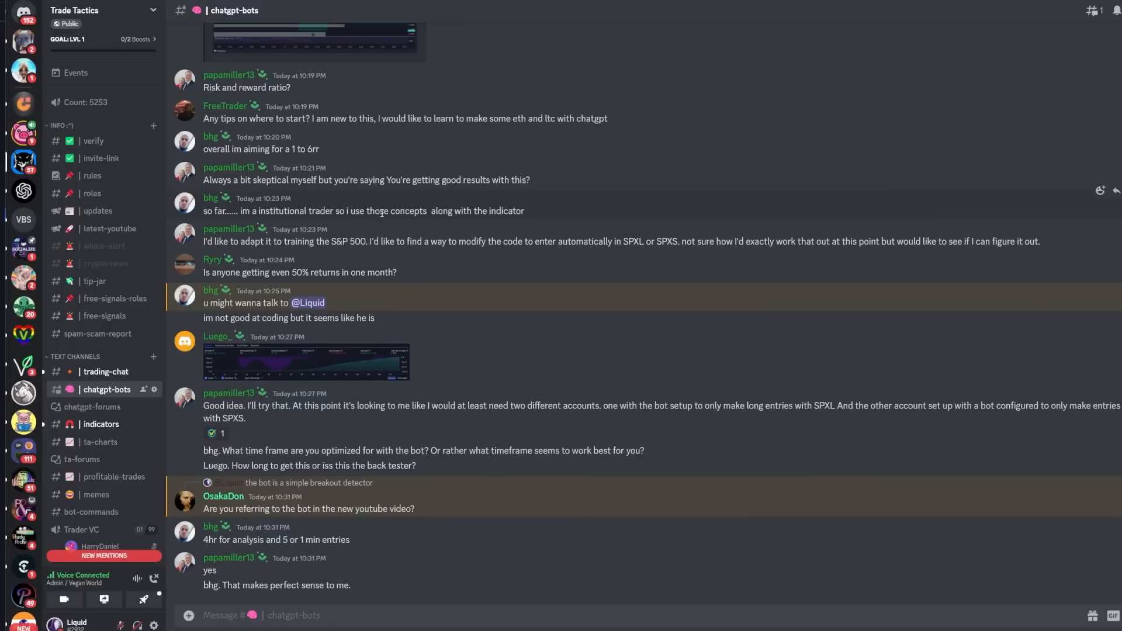